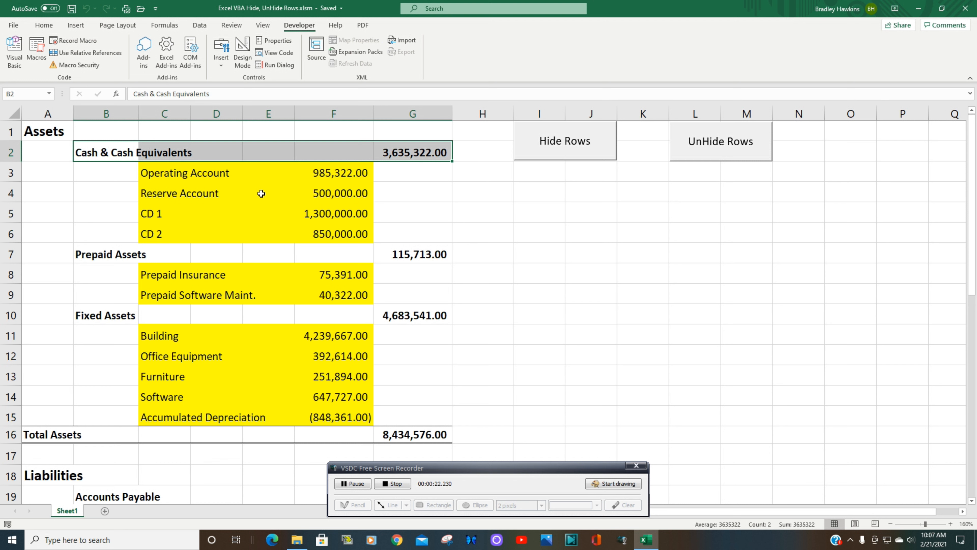
Step: Select the yellow sub-account rows under Cash and Prepaid Assets, then clear the selection
drag(164, 173, 333, 233)
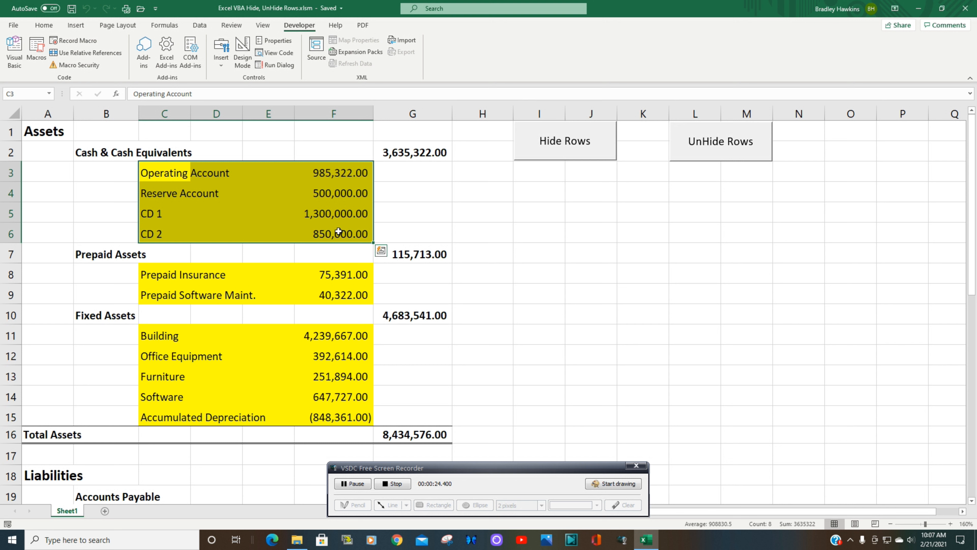
click(411, 153)
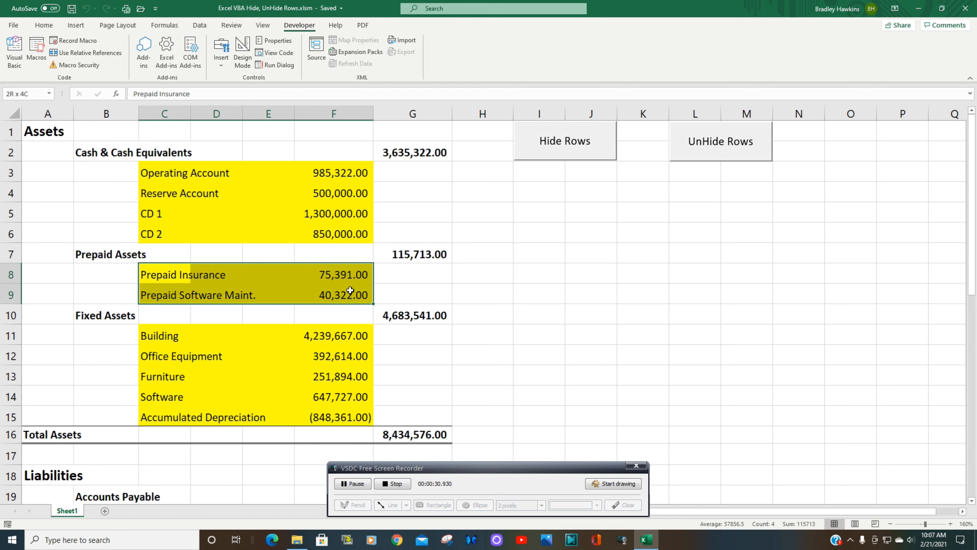
scroll(down, 3)
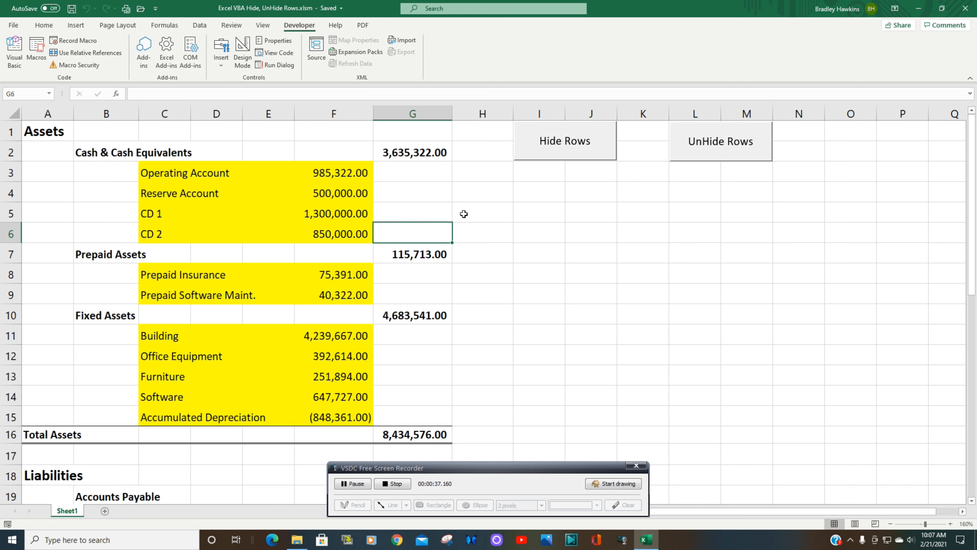
mouse_move(485, 206)
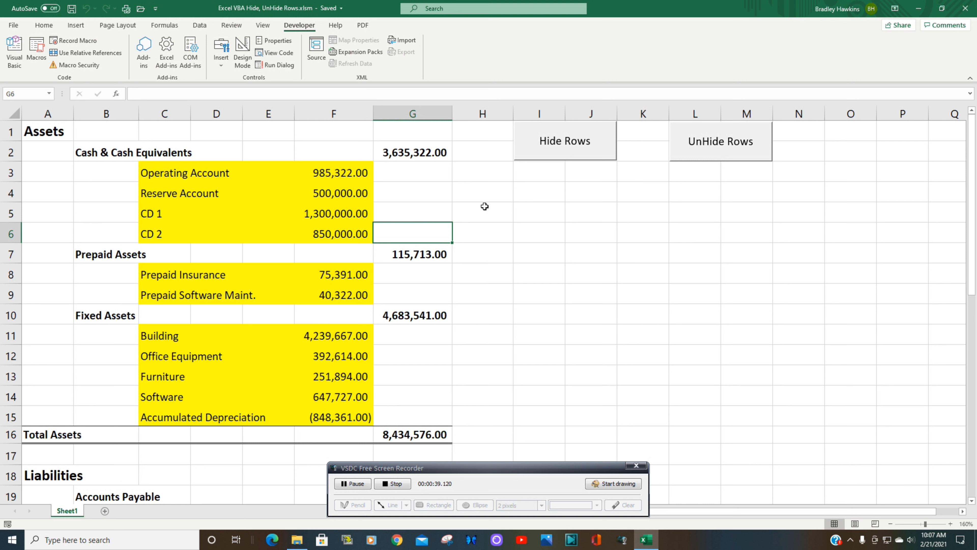
click(411, 152)
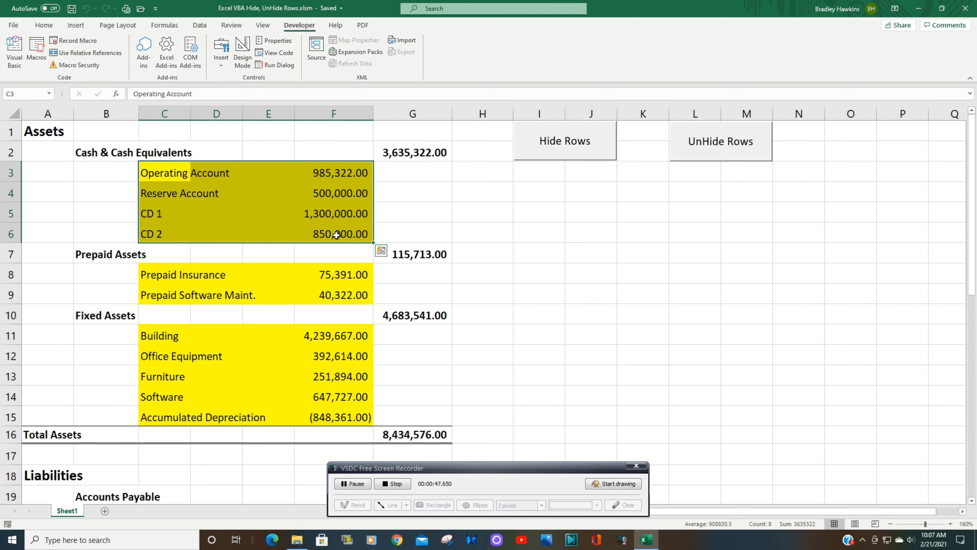
mouse_move(448, 208)
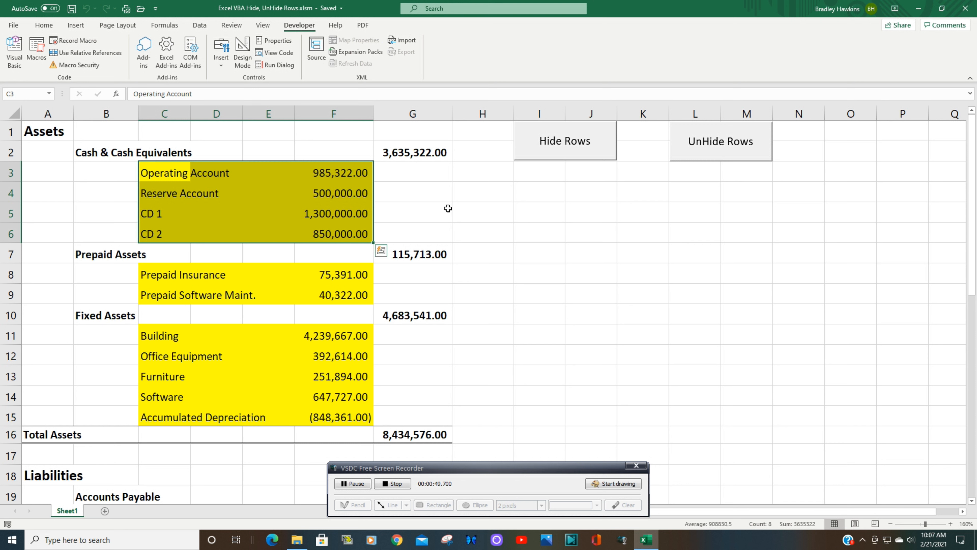
click(482, 213)
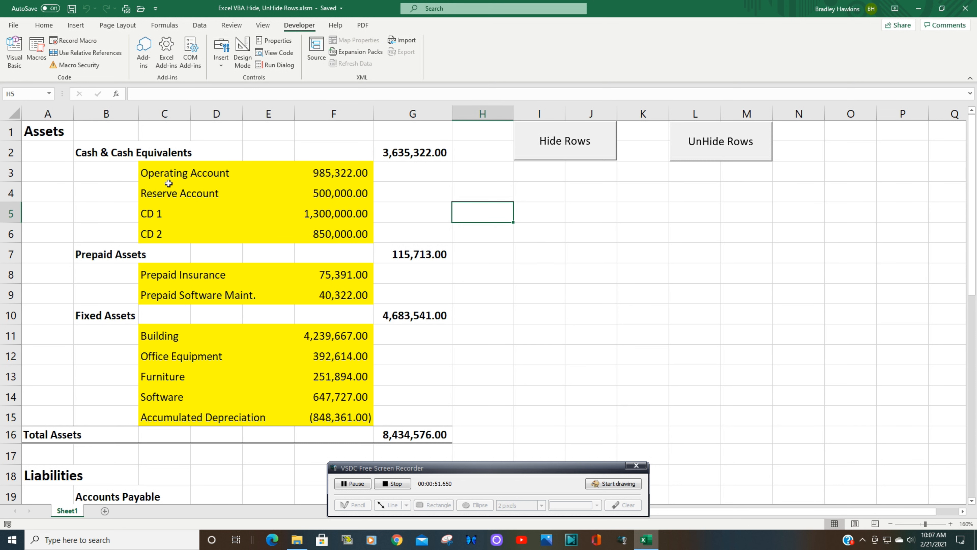
mouse_move(350, 236)
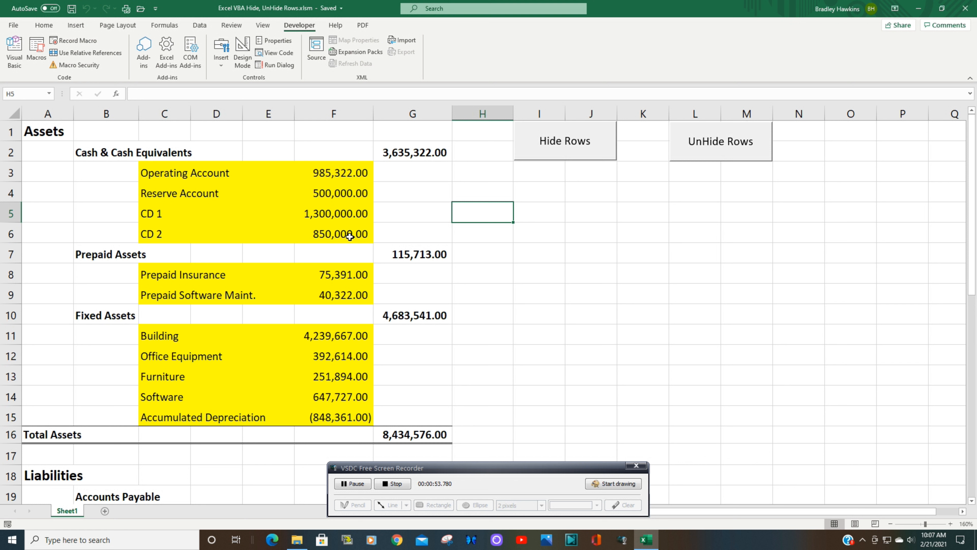
mouse_move(581, 177)
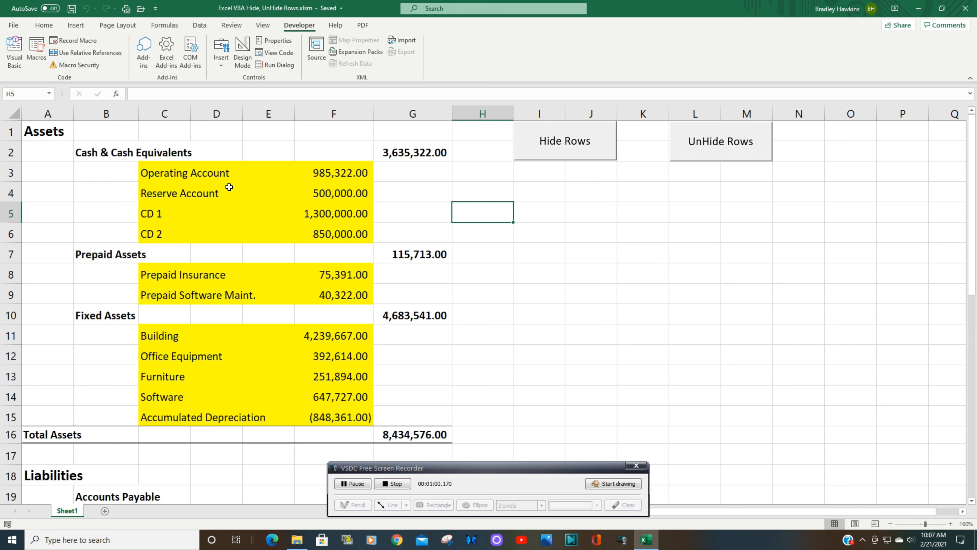
mouse_move(195, 196)
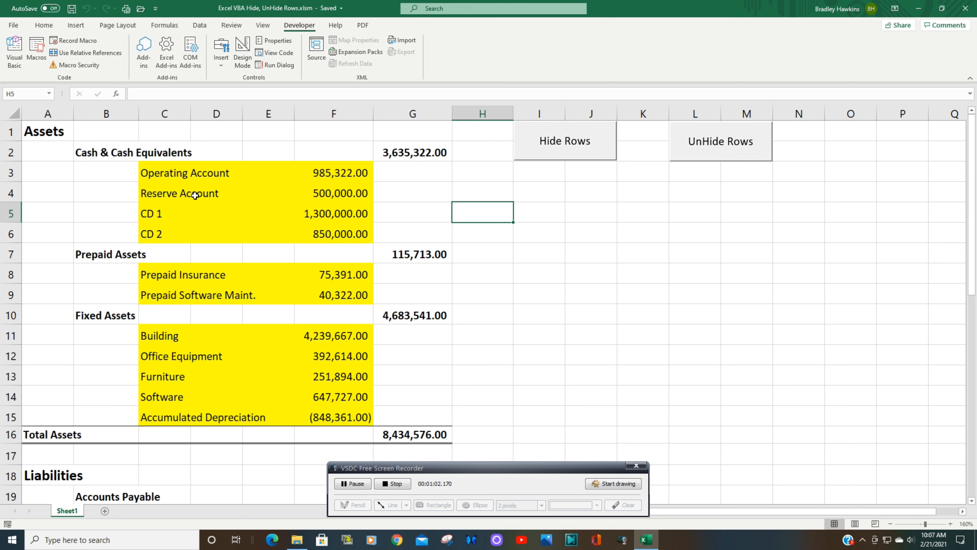
mouse_move(337, 255)
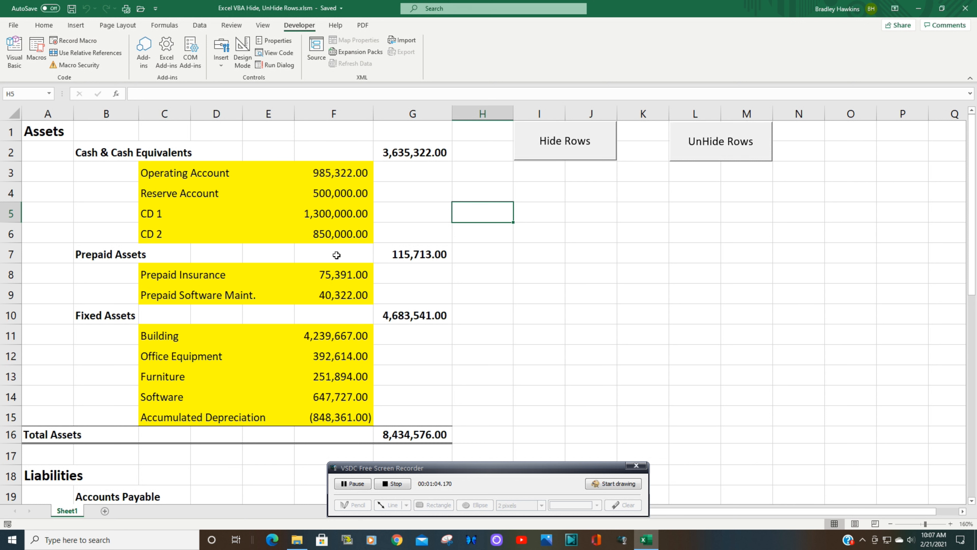
Step: Hide the yellow sub-account rows with Hide Rows, then show them again with UnHide Rows
click(563, 141)
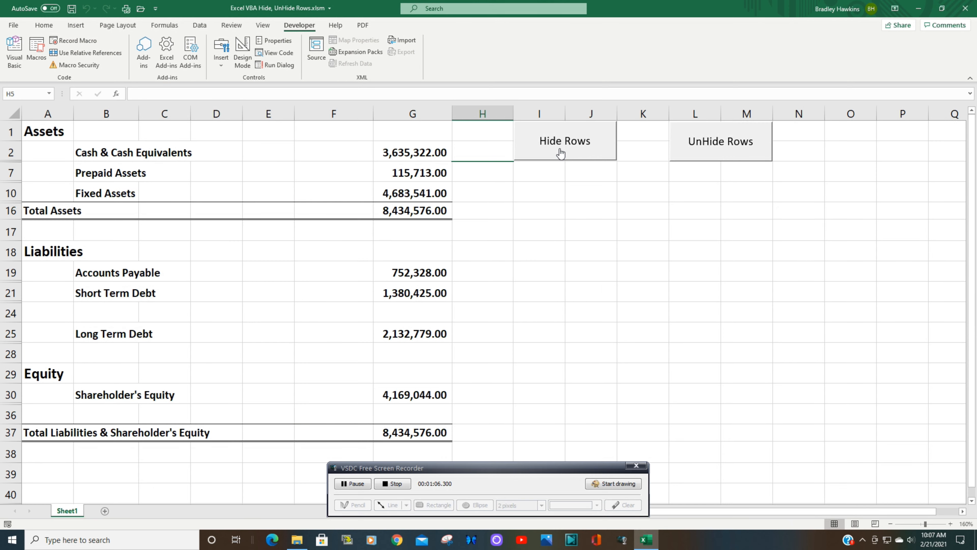
mouse_move(252, 195)
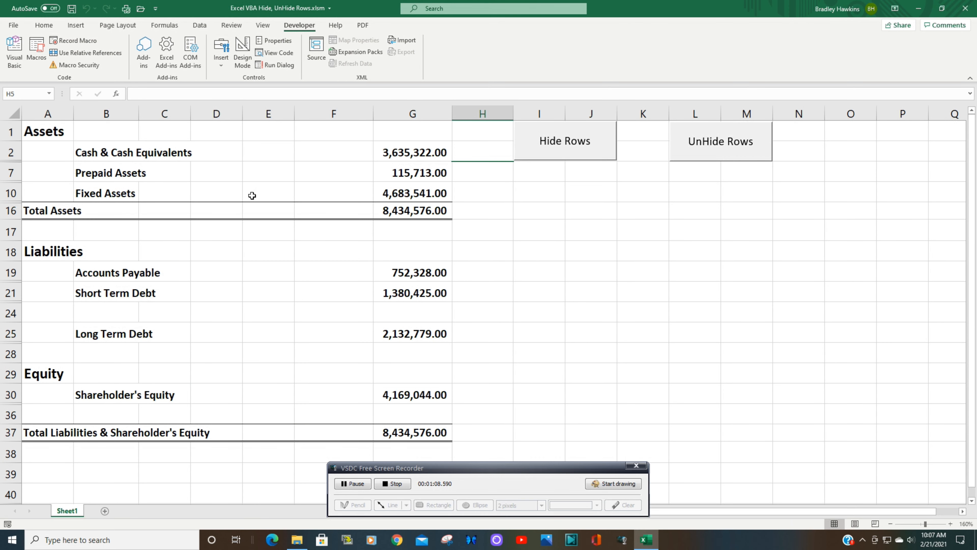
mouse_move(727, 149)
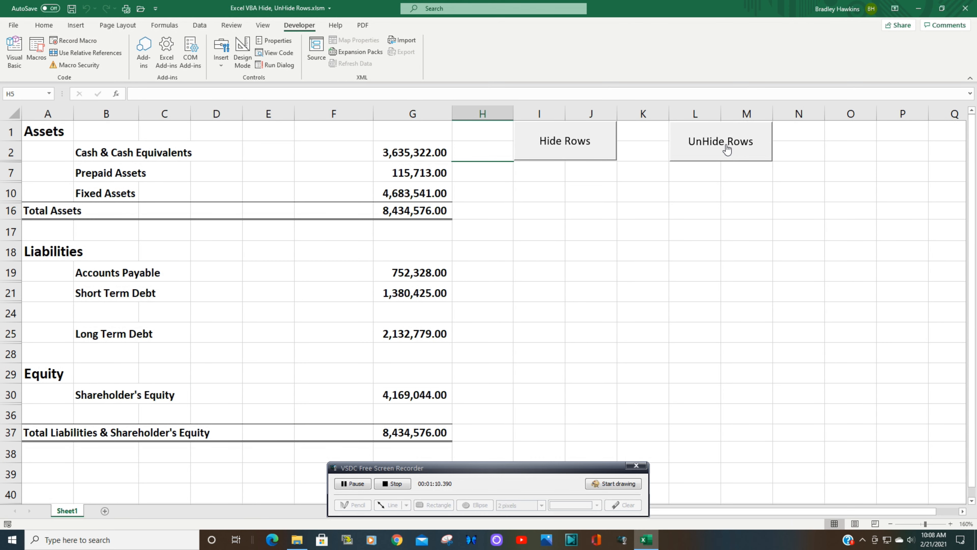
click(721, 141)
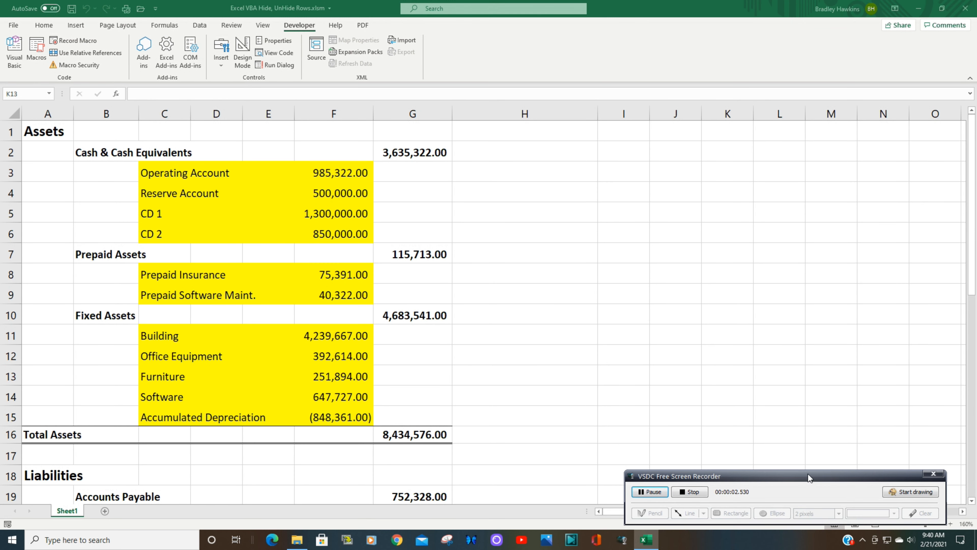
mouse_move(546, 346)
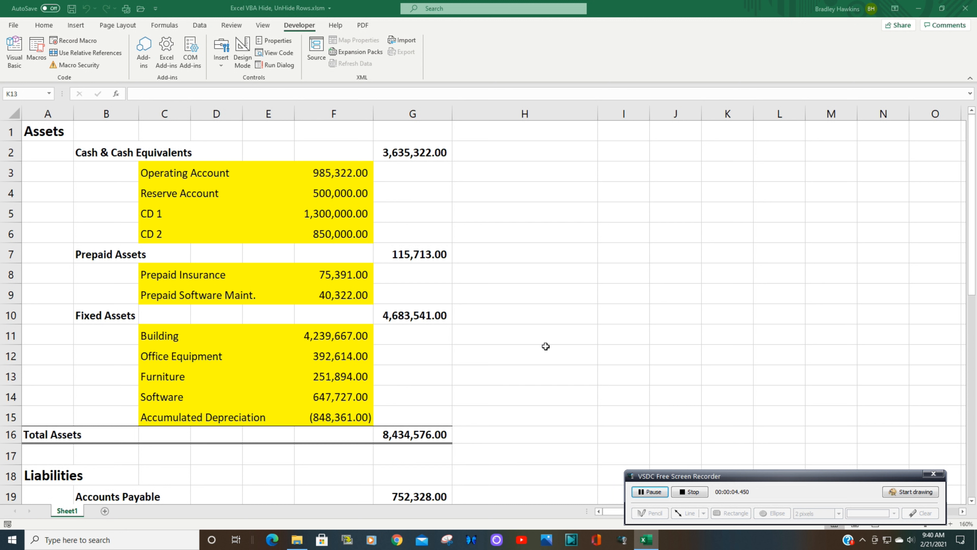
Step: Insert a new module into the workbook's VBA project and name it HideRows
click(726, 374)
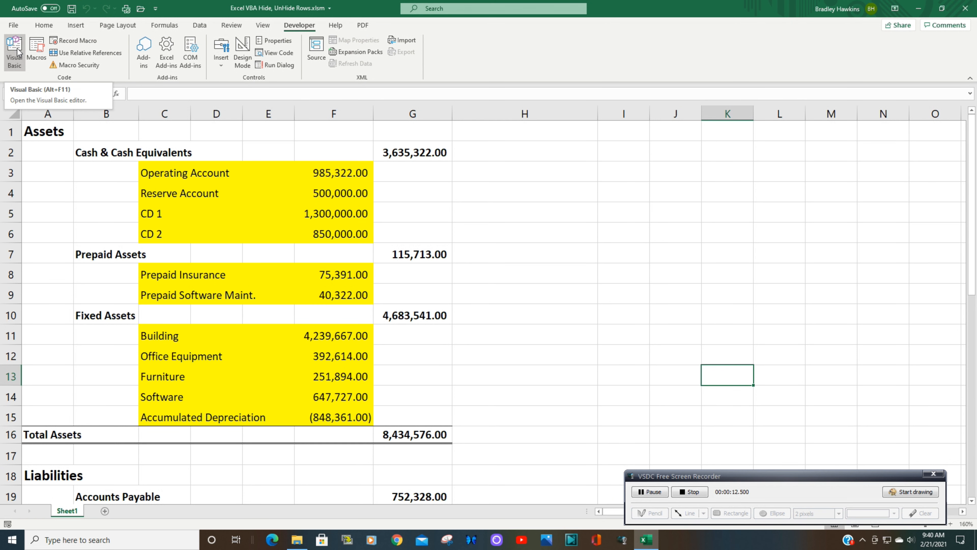
click(14, 52)
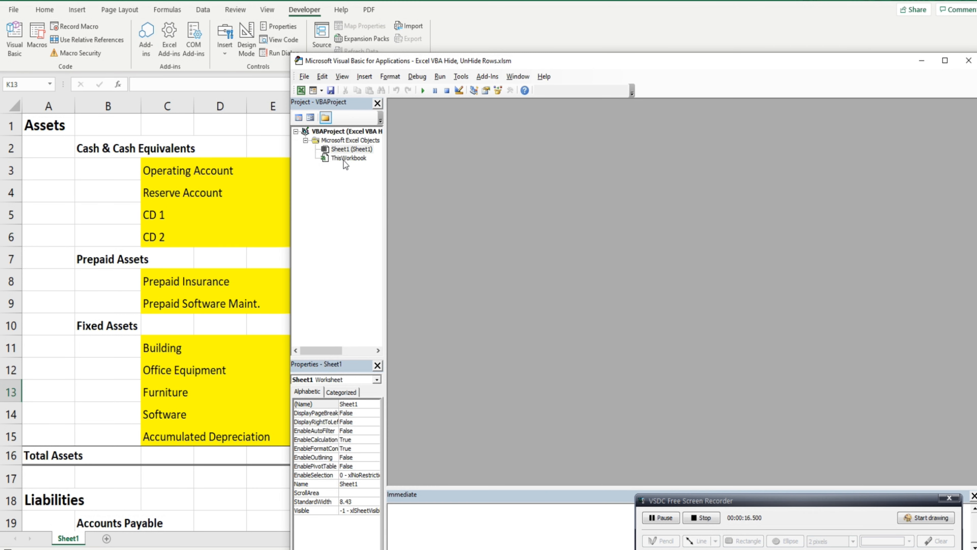
right_click(349, 158)
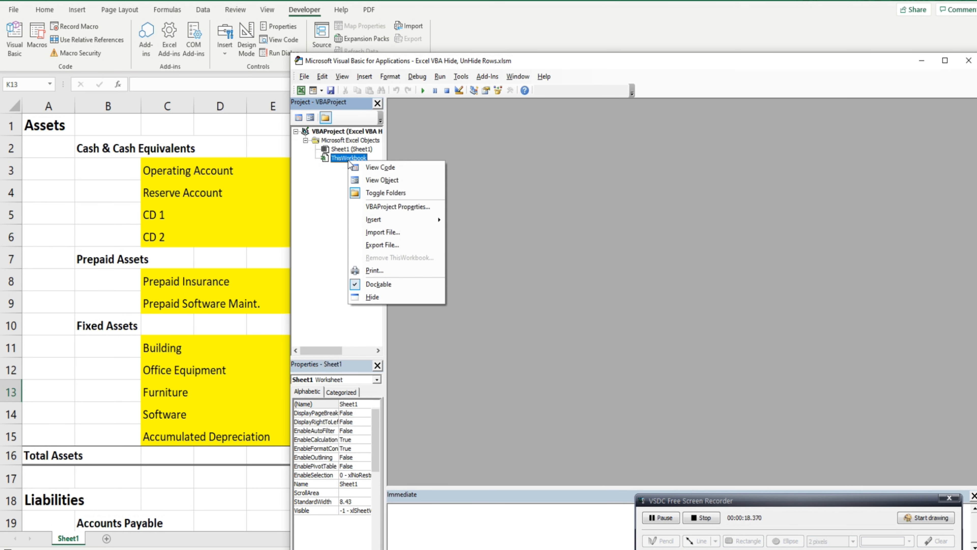
mouse_move(372, 219)
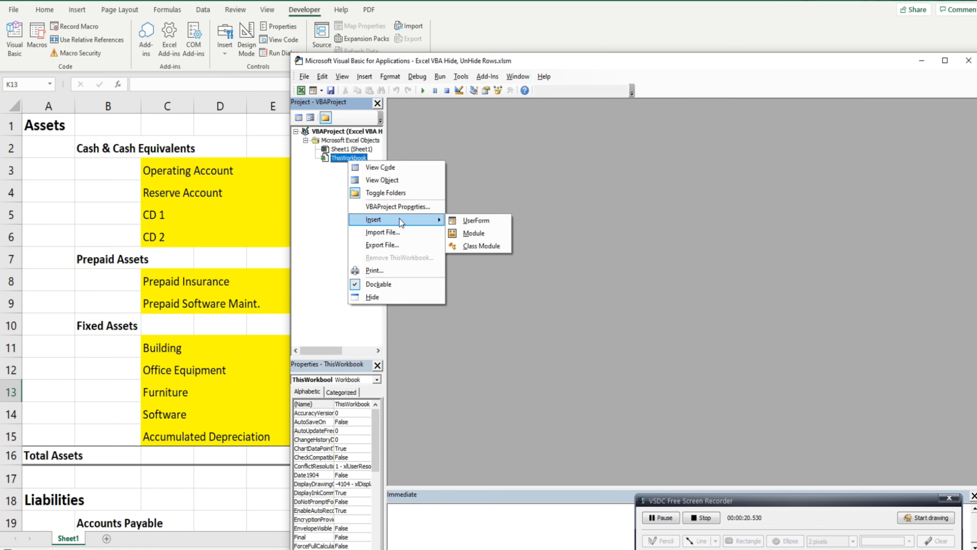
click(473, 233)
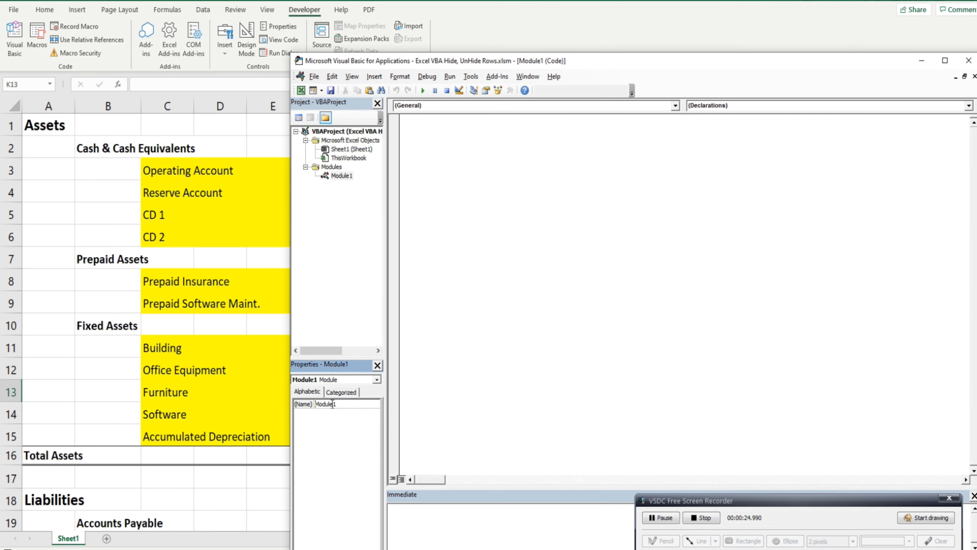
text(H)
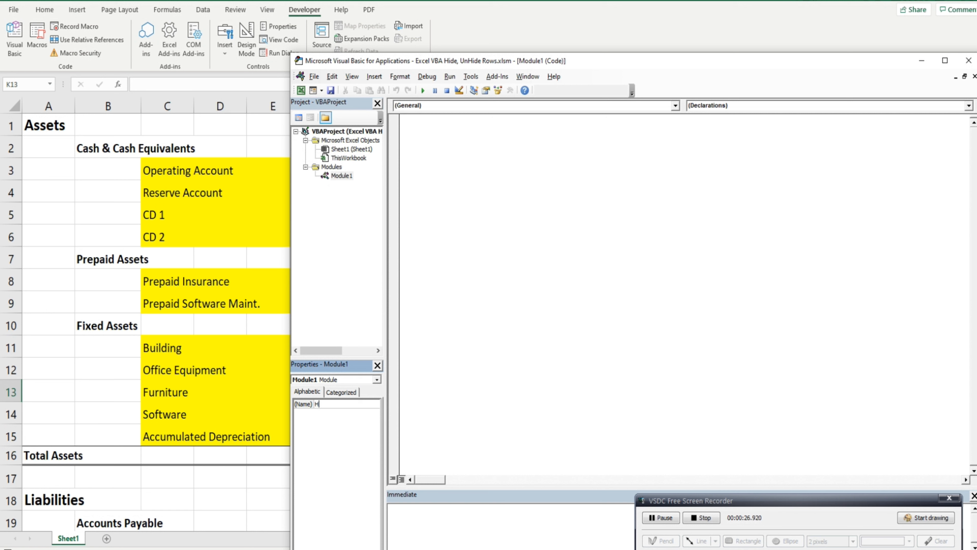
text(HideRows)
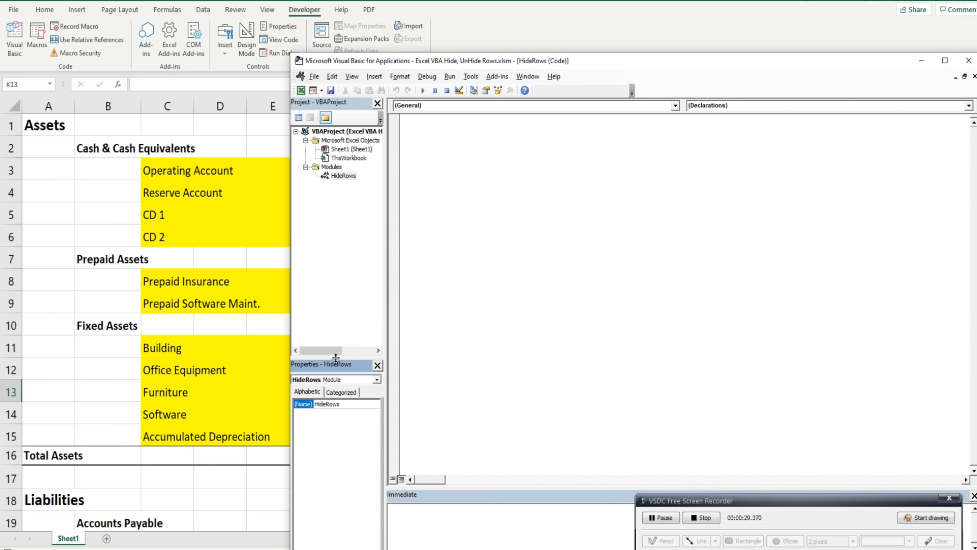
Step: Begin the Sub HideRows declaration in the HideRows module's code window
click(460, 148)
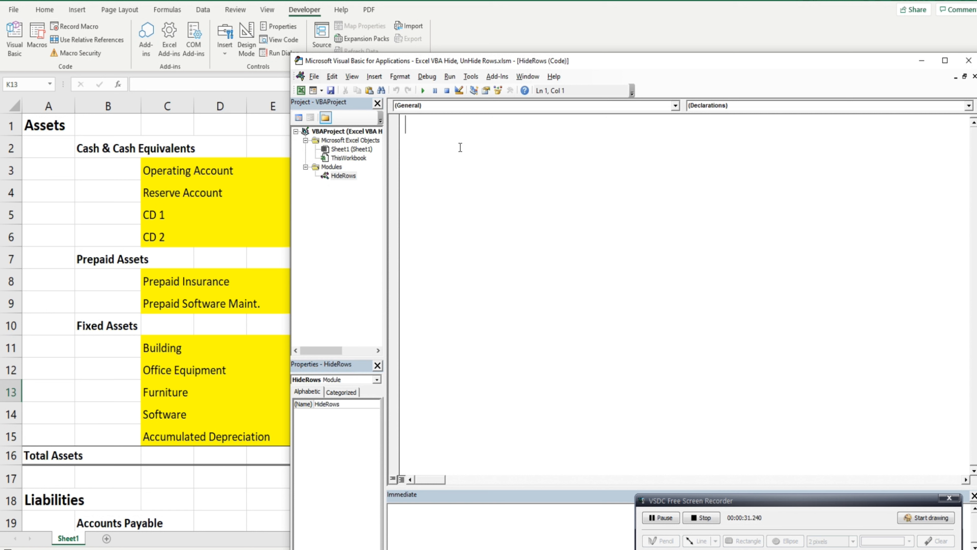
text(Sub)
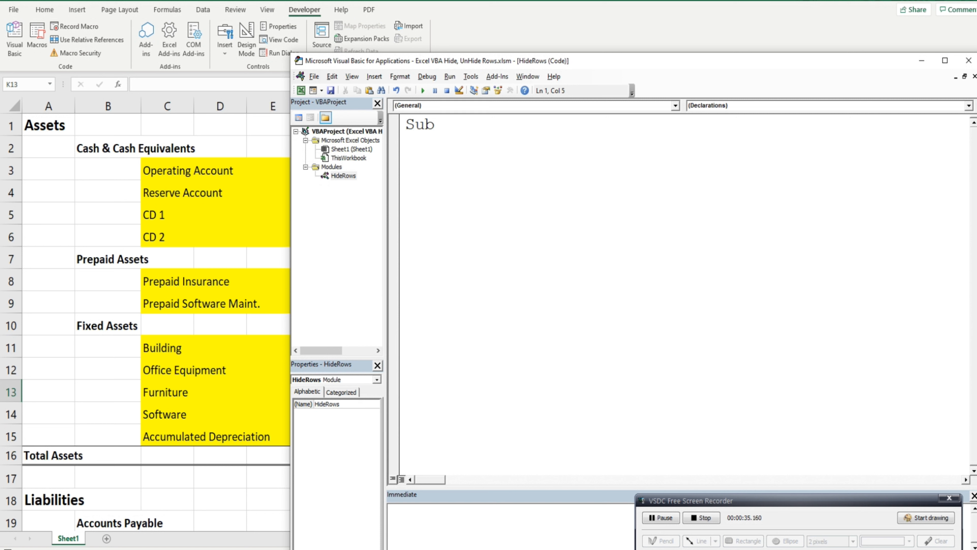
text(HideRo)
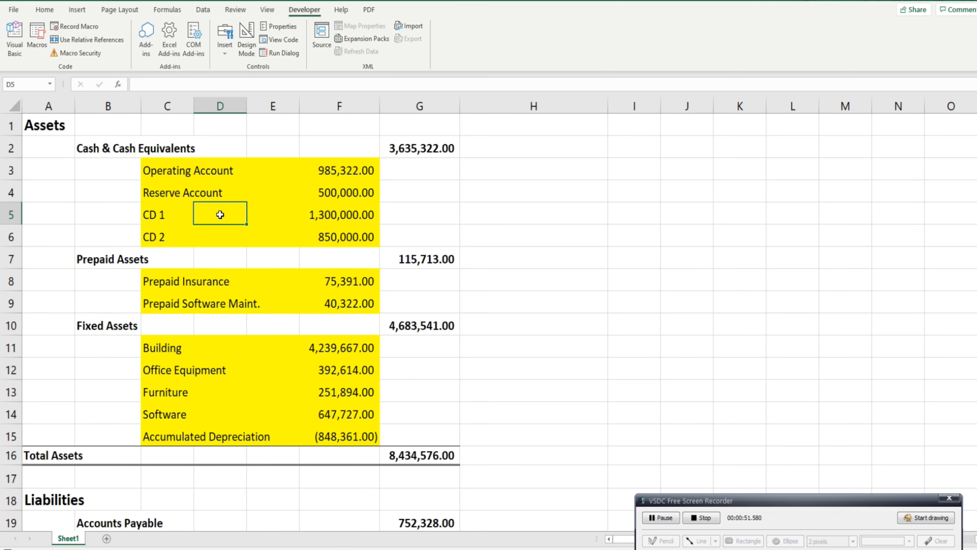
scroll(down, 3)
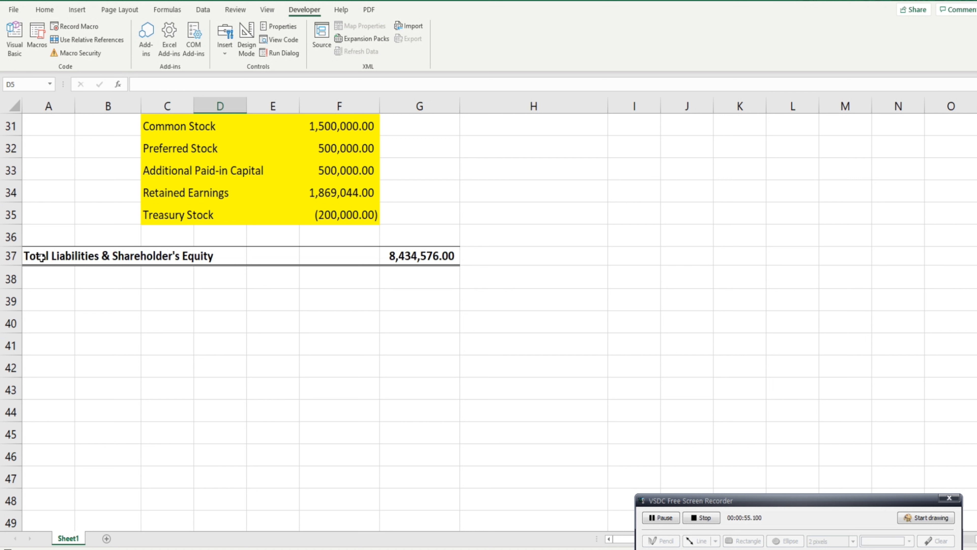
click(48, 256)
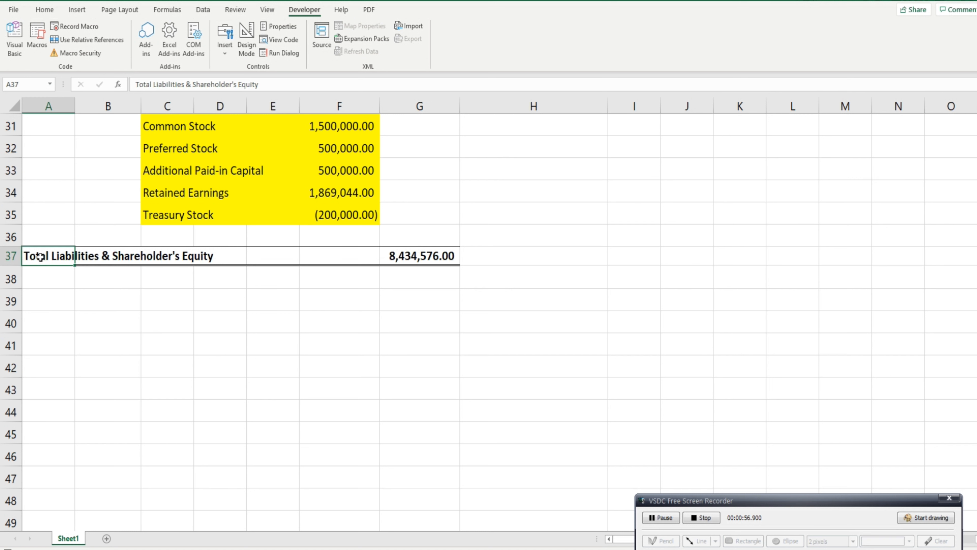
mouse_move(60, 283)
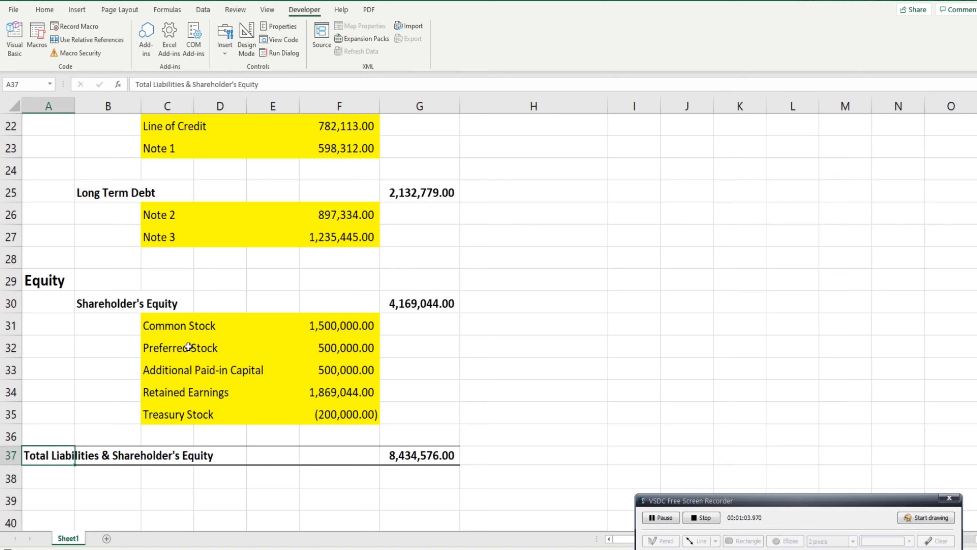
scroll(up, 3)
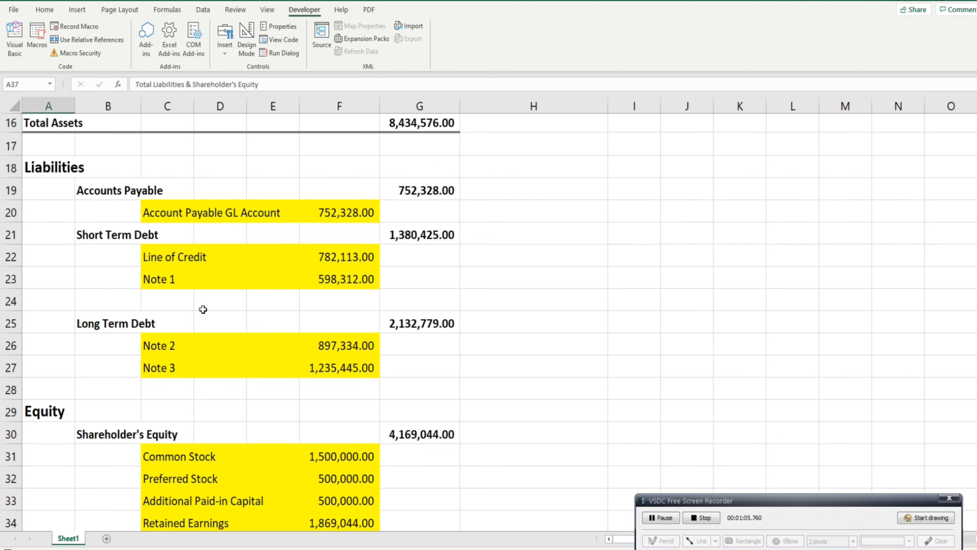
scroll(down, 3)
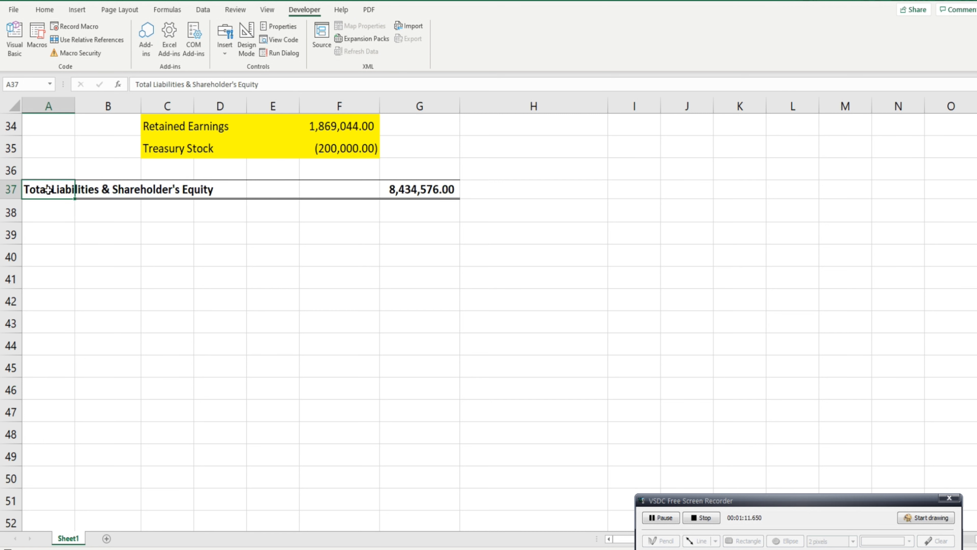
scroll(up, 3)
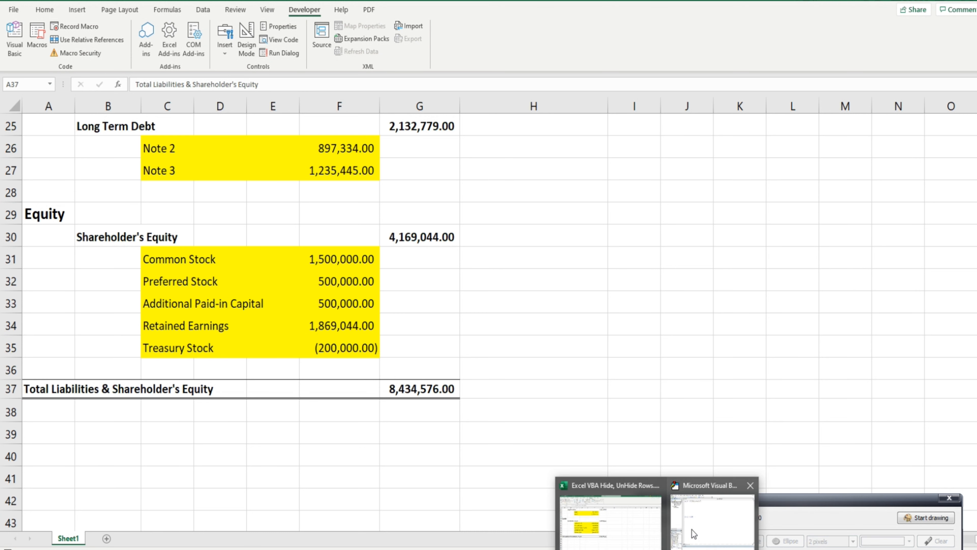
Step: Declare Dim LastRow As Long and Dim x As Long in the HideRows procedure
text(D)
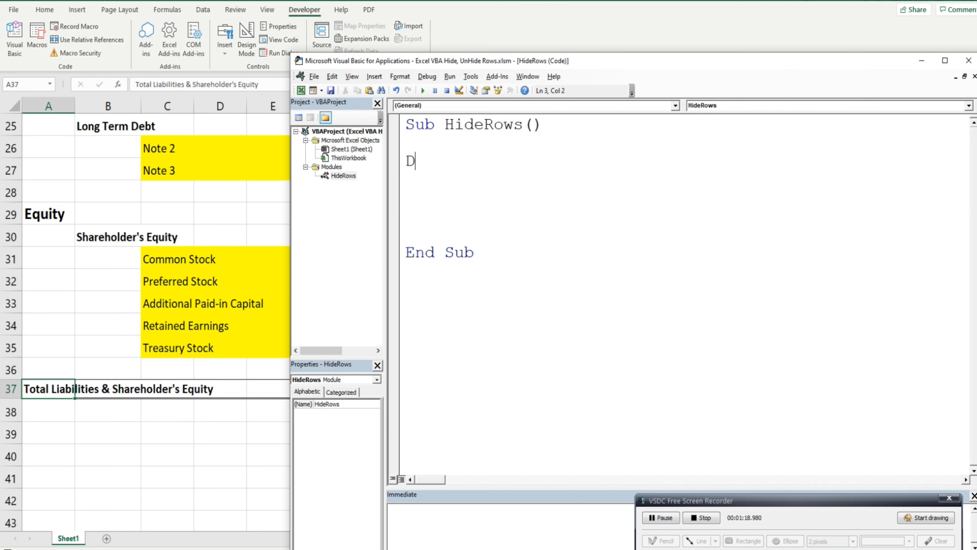
text(im)
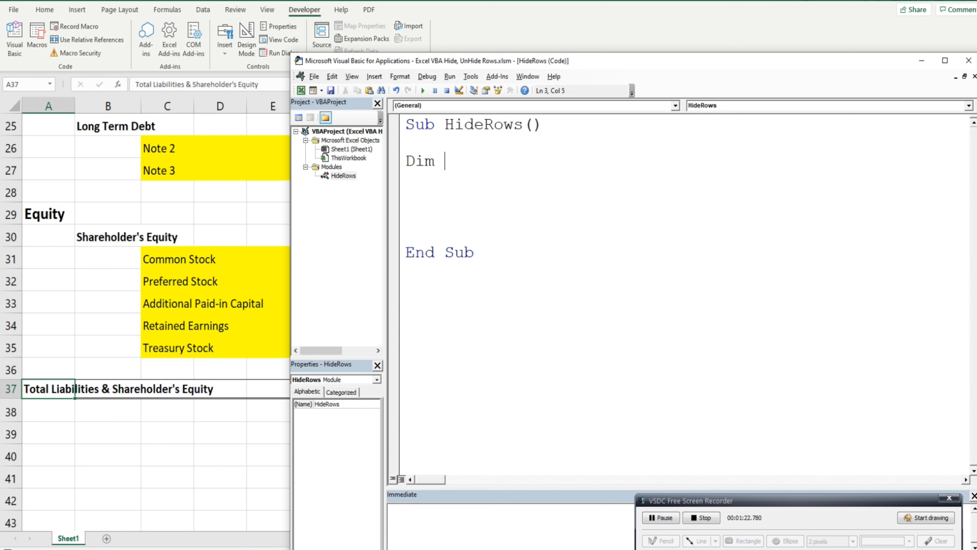
text(La)
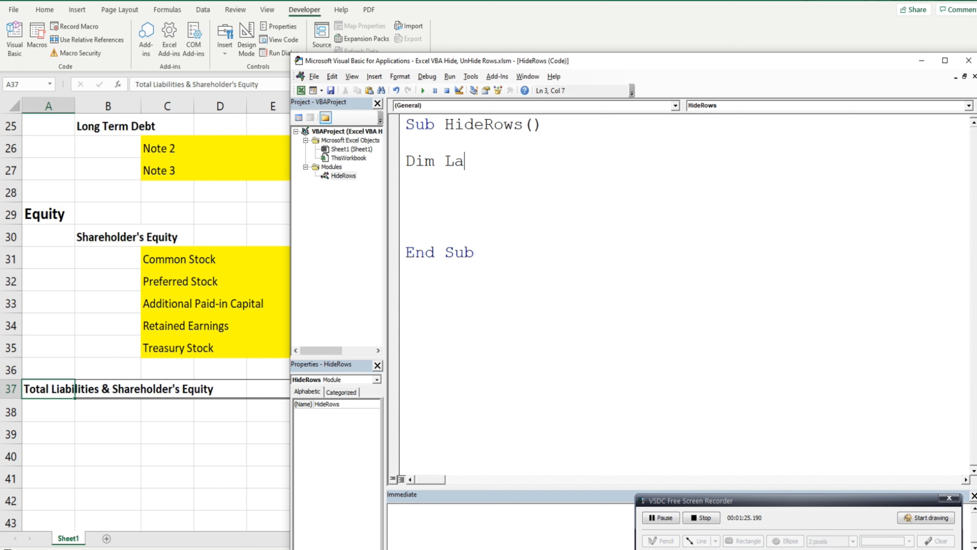
text(stRow)
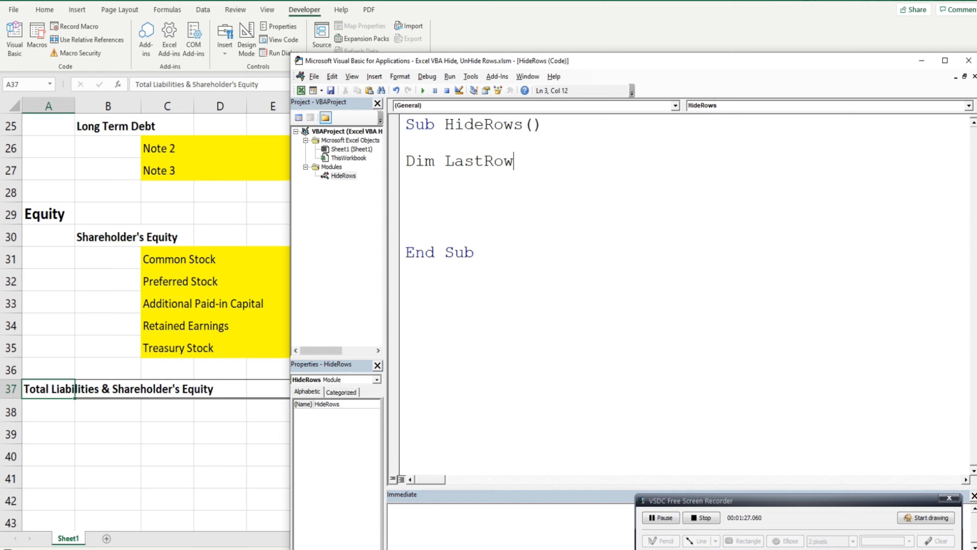
text(as)
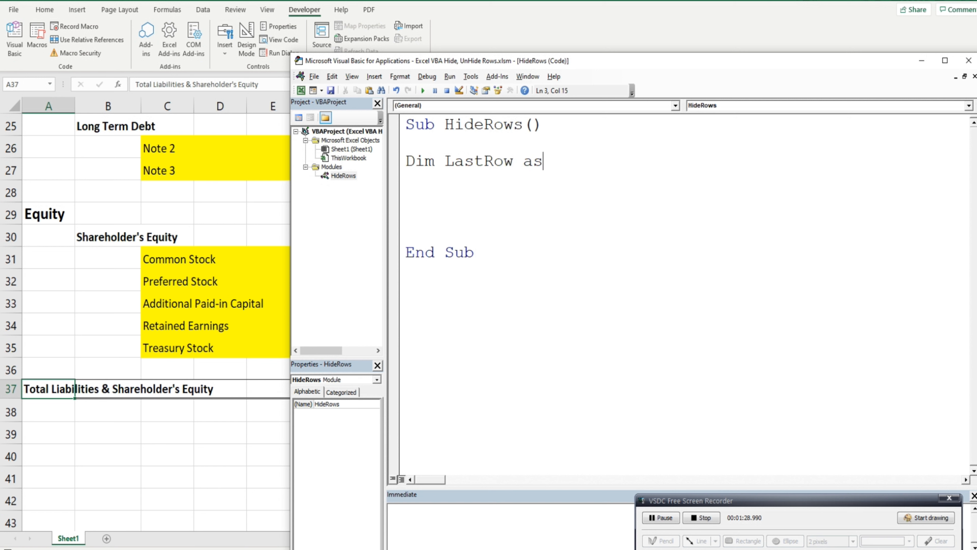
text(Long)
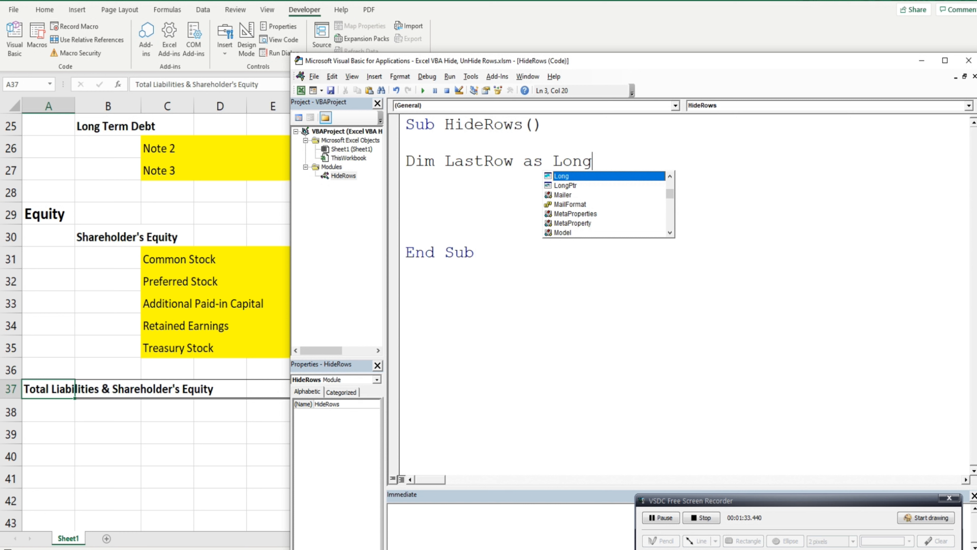
key(enter)
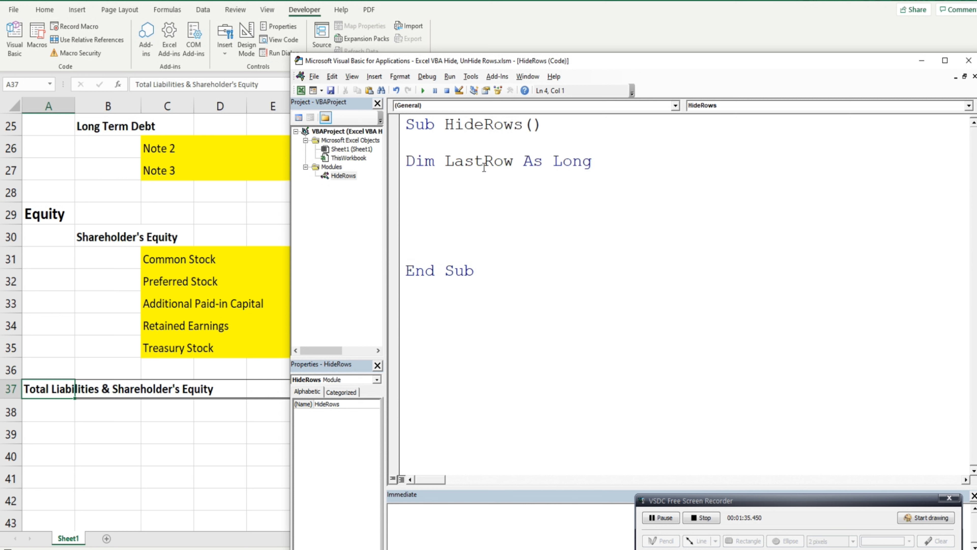
text(Dim x)
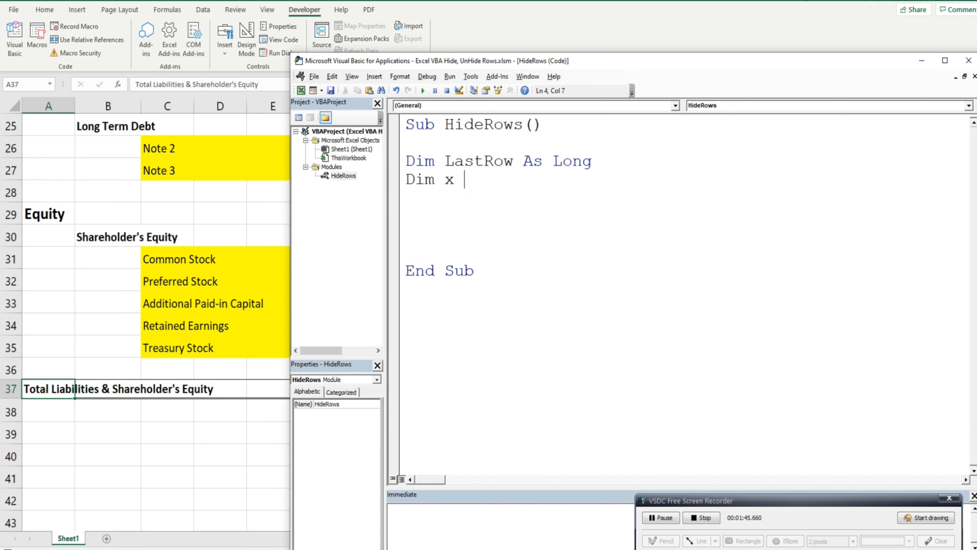
mouse_move(169, 127)
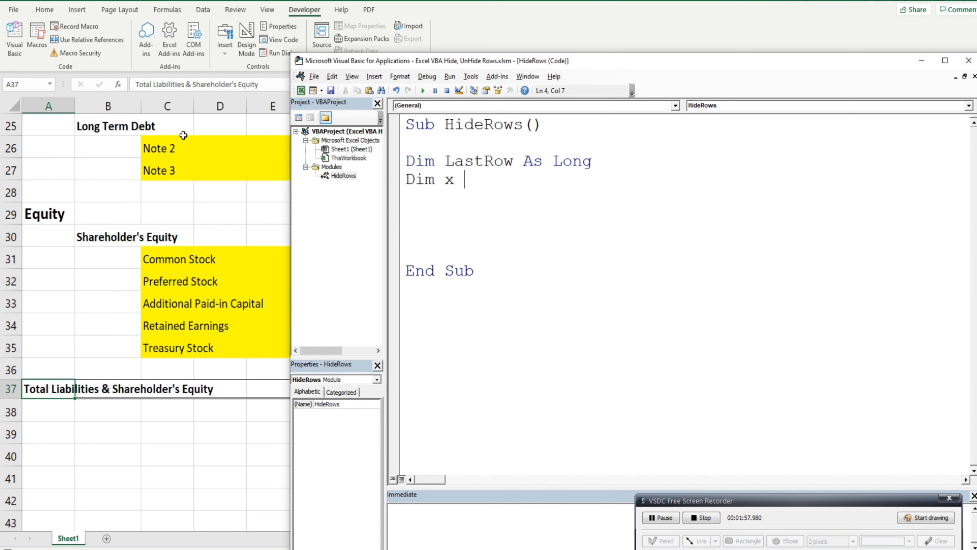
mouse_move(569, 193)
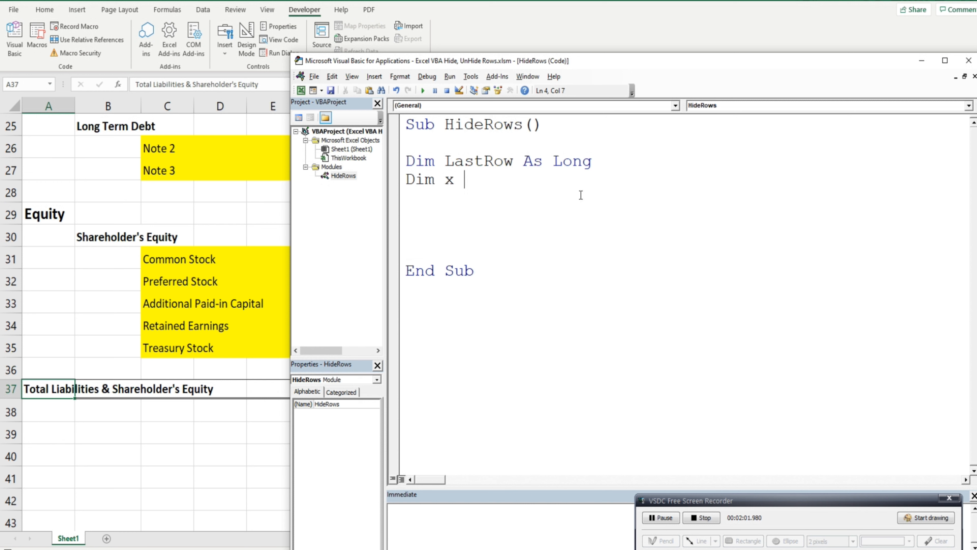
text(As L)
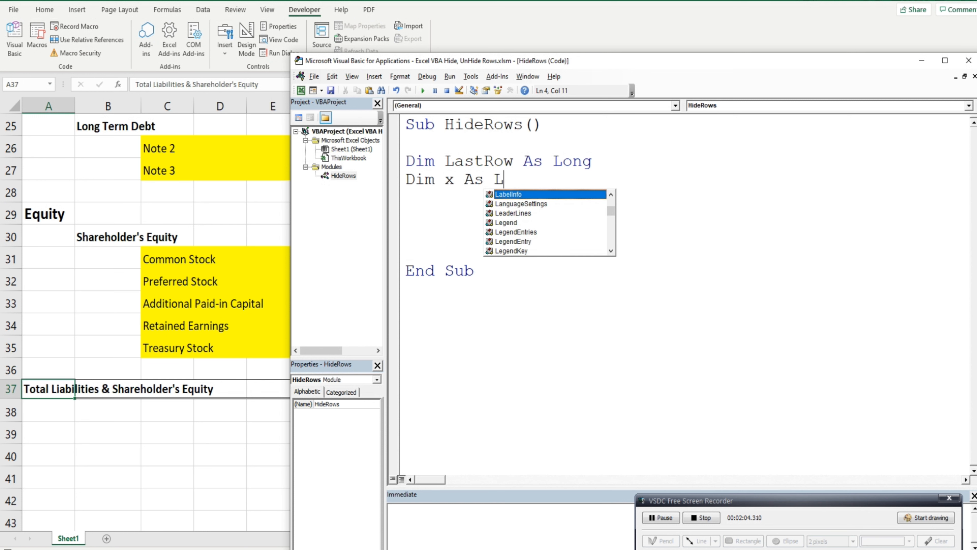
key(Enter)
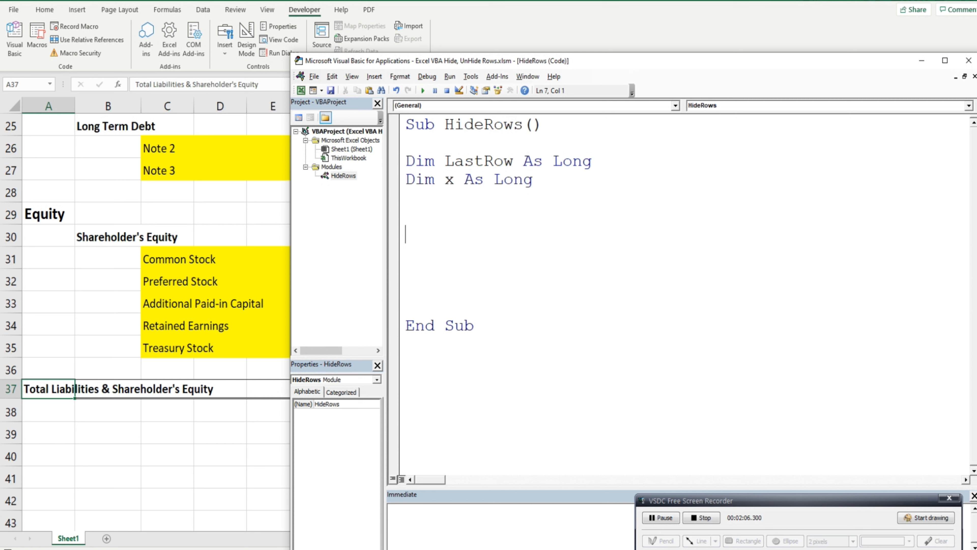
Step: Begin the LastRow = assignment line below the declarations
text(Last)
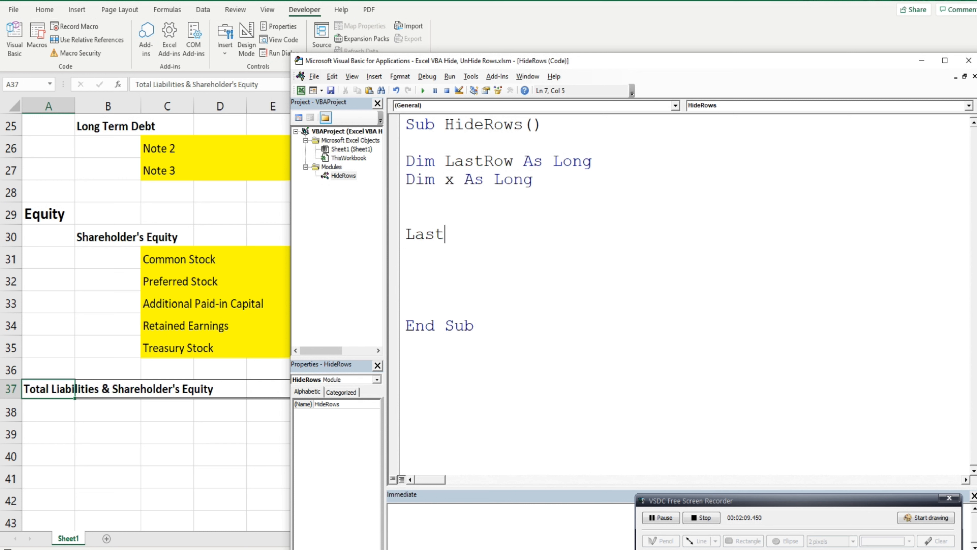
text(Row)
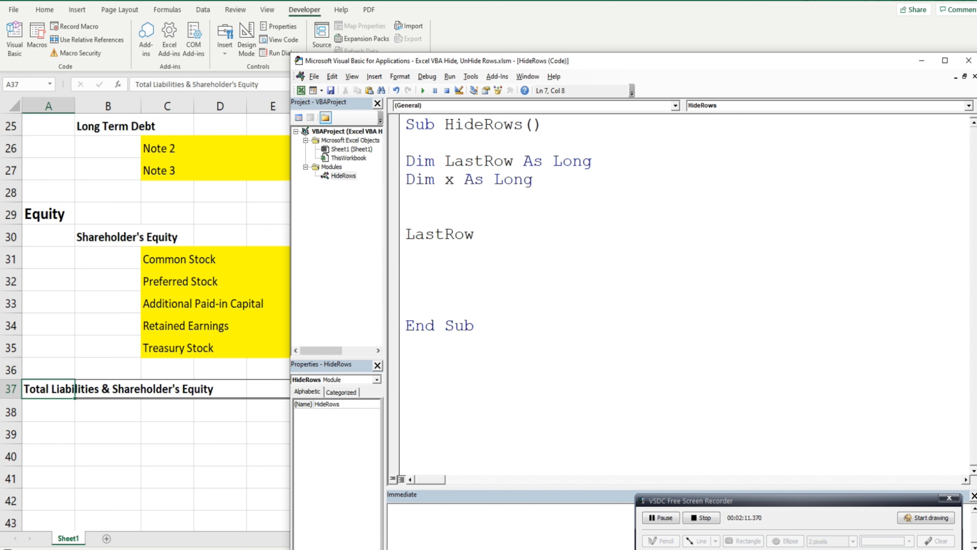
text(=)
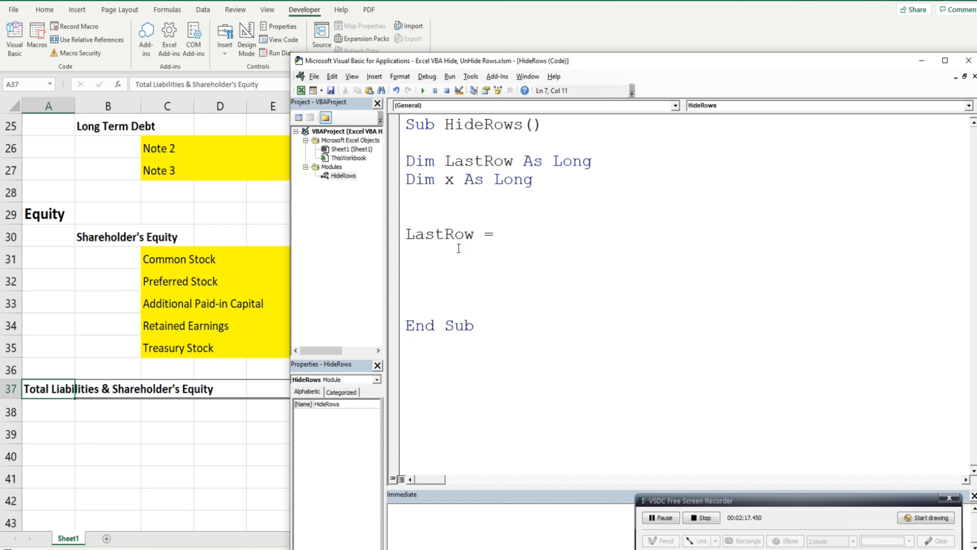
Step: Write Cells(Rows.Count,1). on the LastRow line to reference column A's bottom cell
click(503, 234)
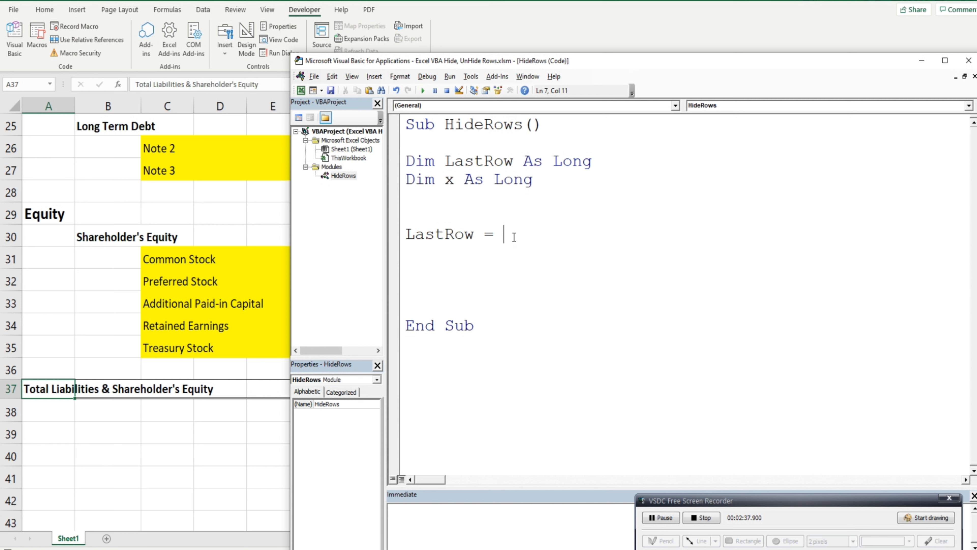
text(Ce)
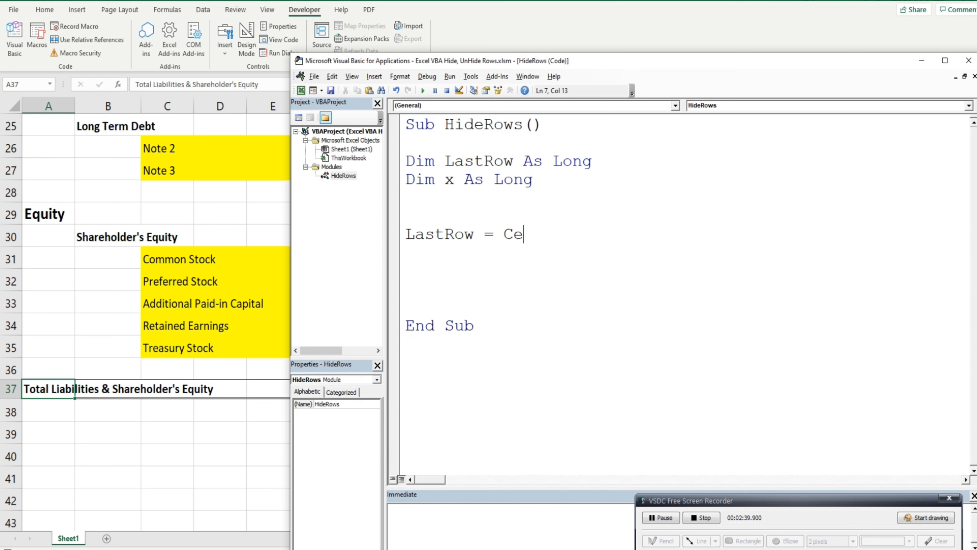
text(lls)
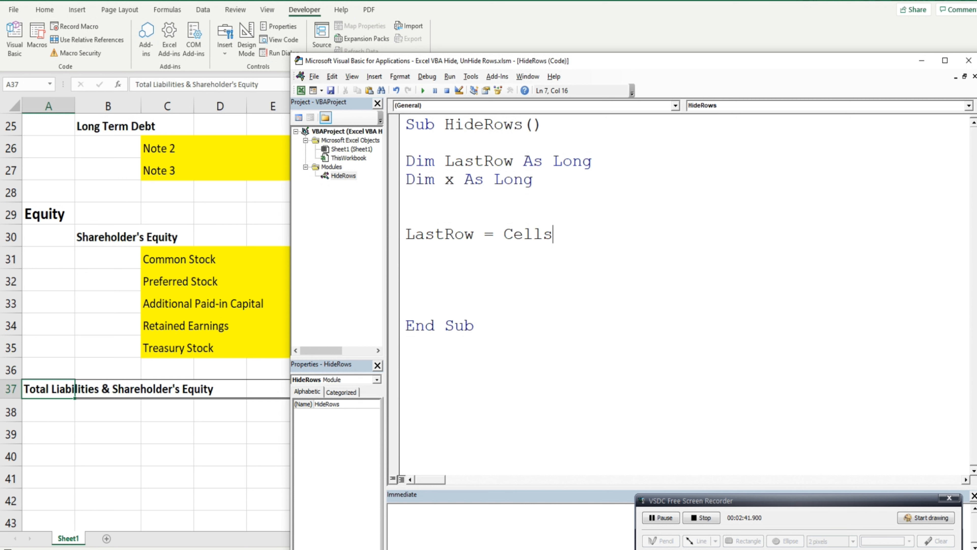
text(()
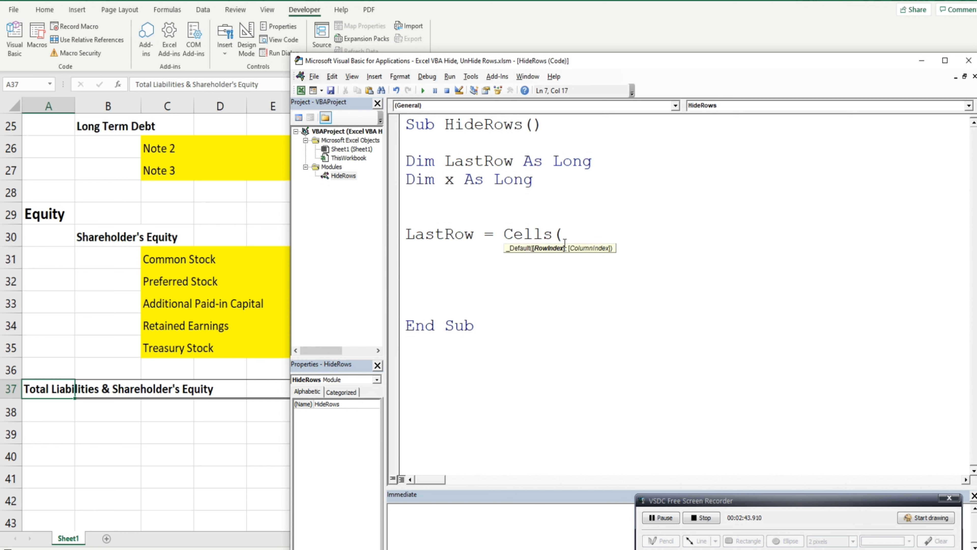
mouse_move(548, 256)
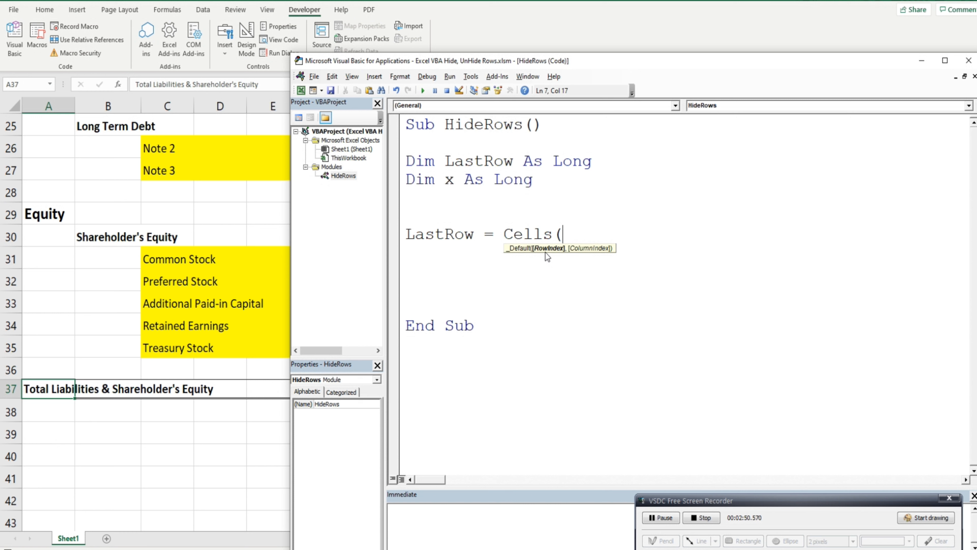
mouse_move(609, 255)
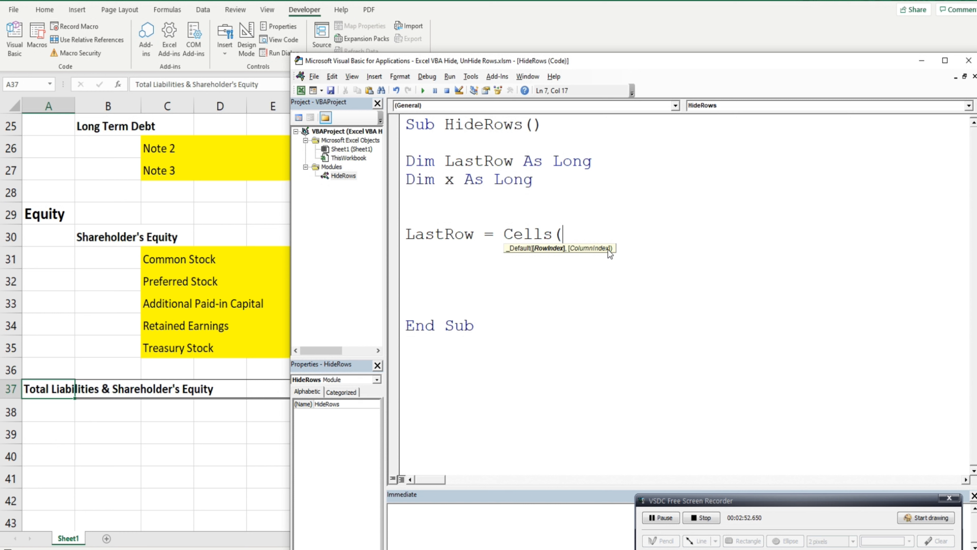
mouse_move(683, 239)
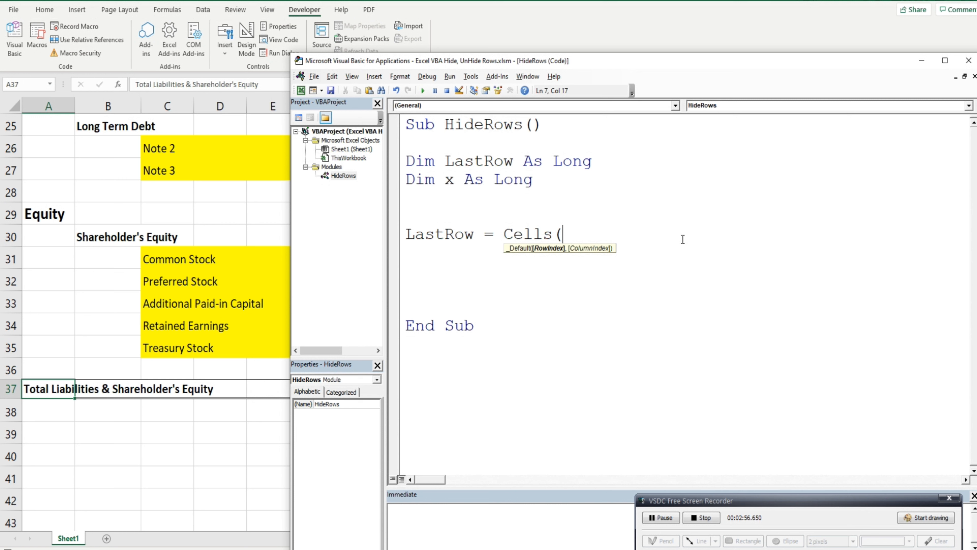
text(Row)
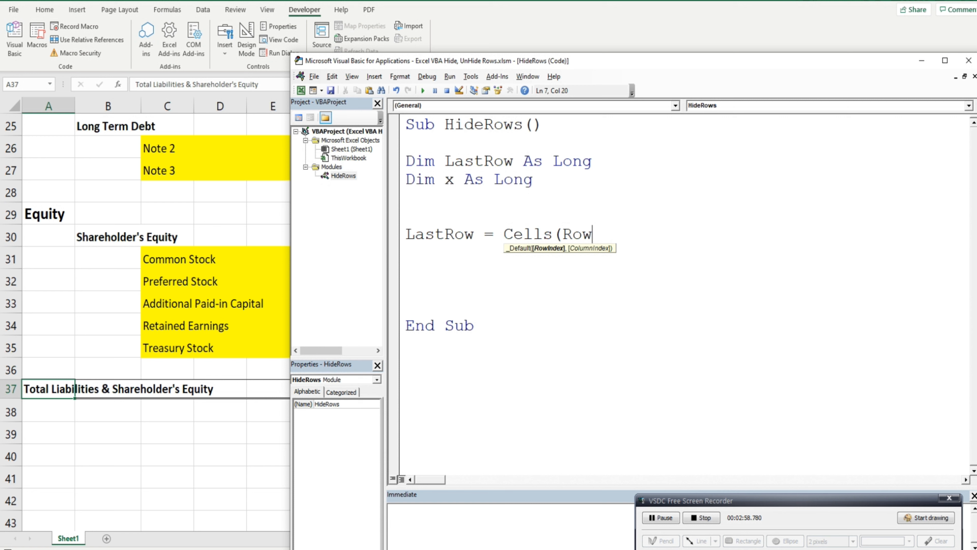
text(s.)
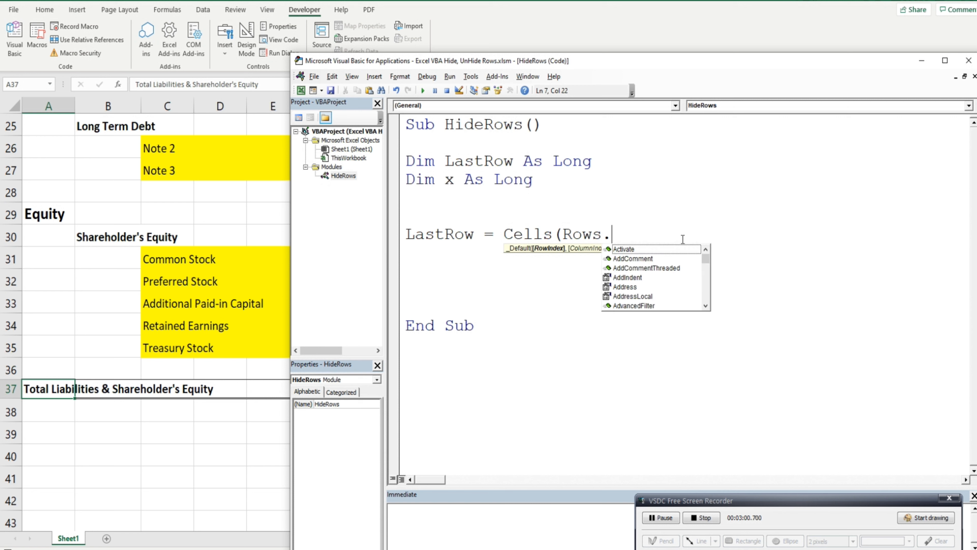
text(Count)
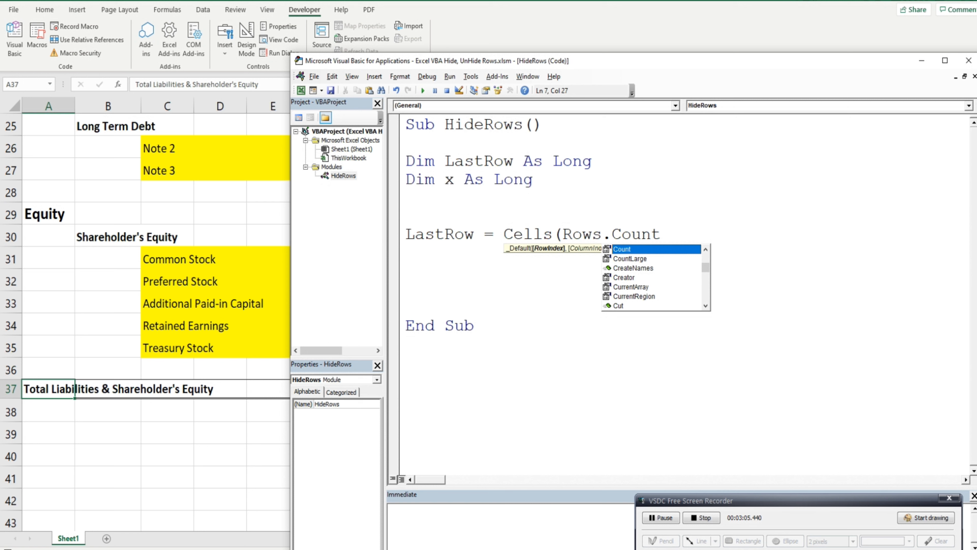
text(,)
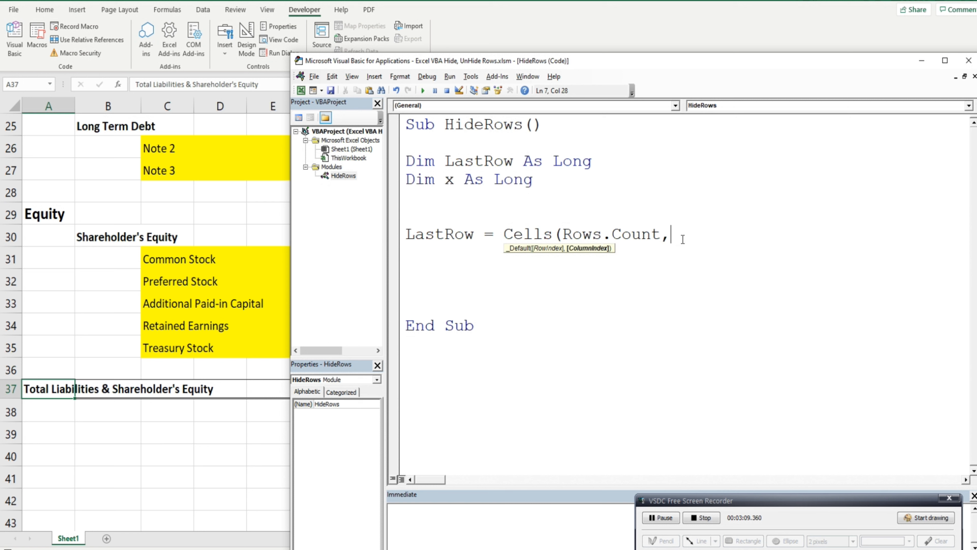
text(1)
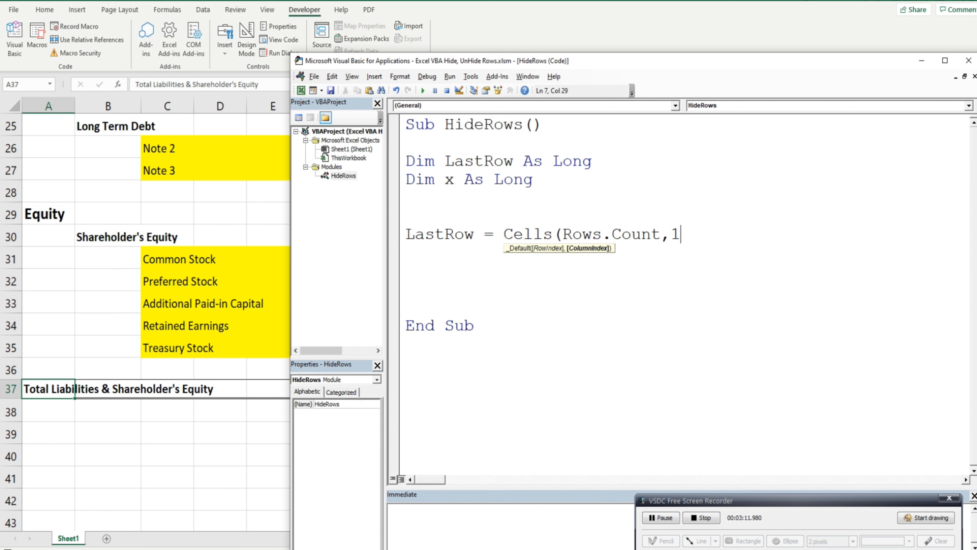
text())
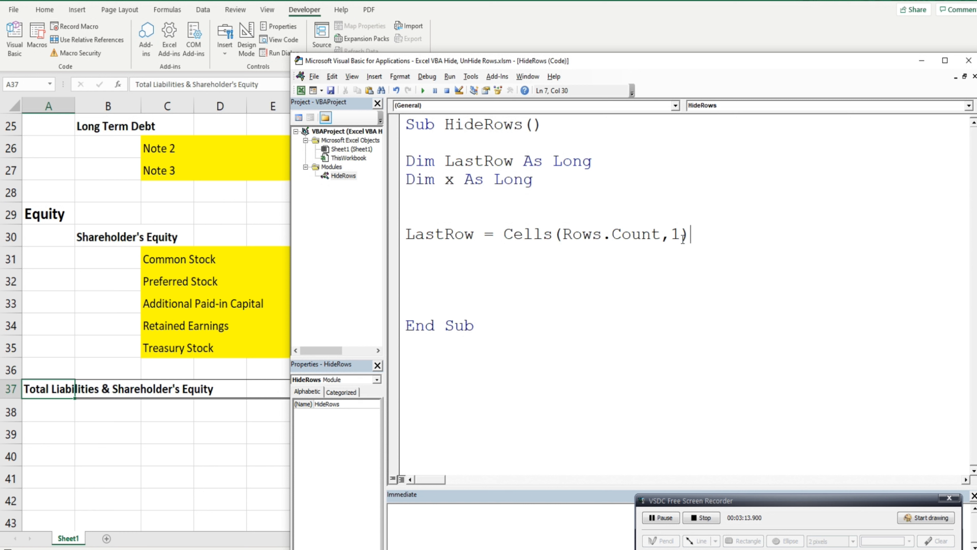
text(.)
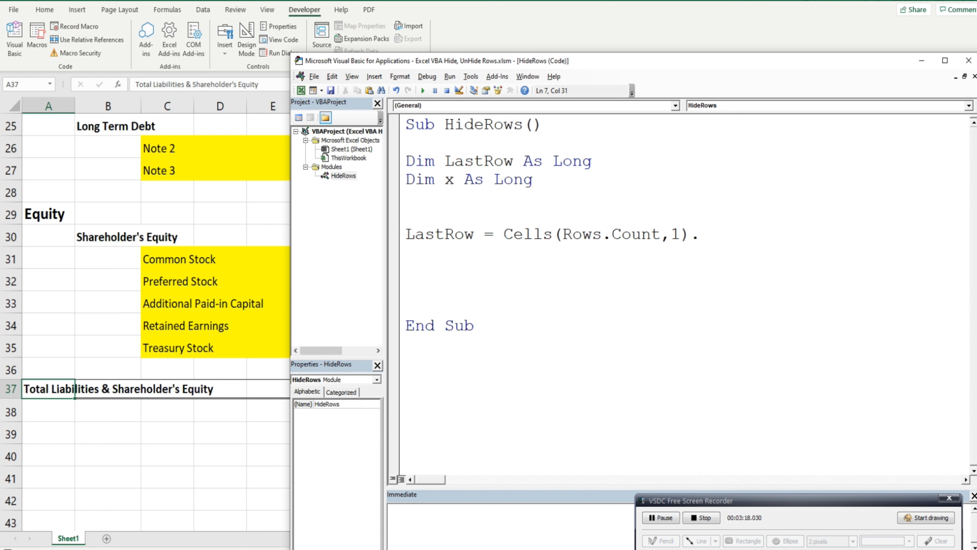
mouse_move(587, 234)
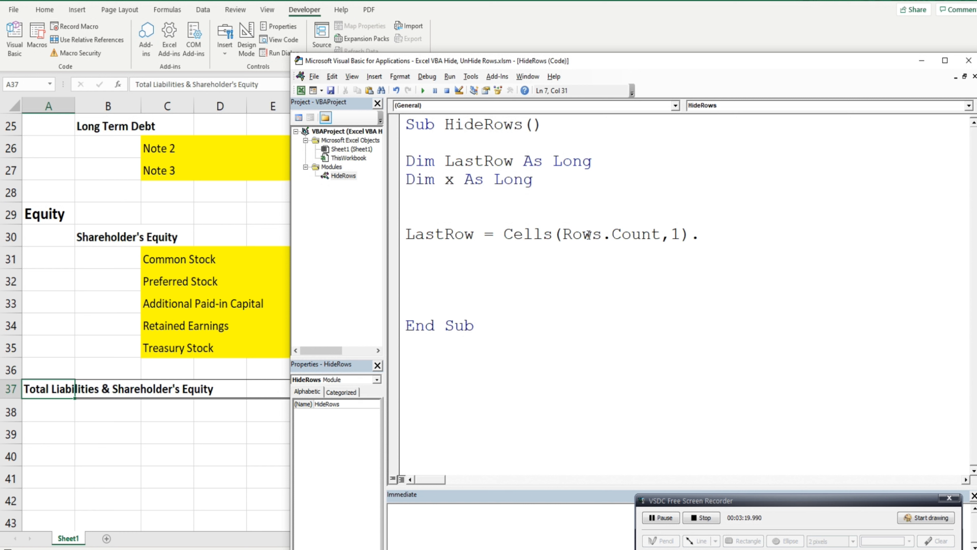
Step: Finish the line as Cells(Rows.Count,1).End(xlUp).Row to get the last used row
click(701, 234)
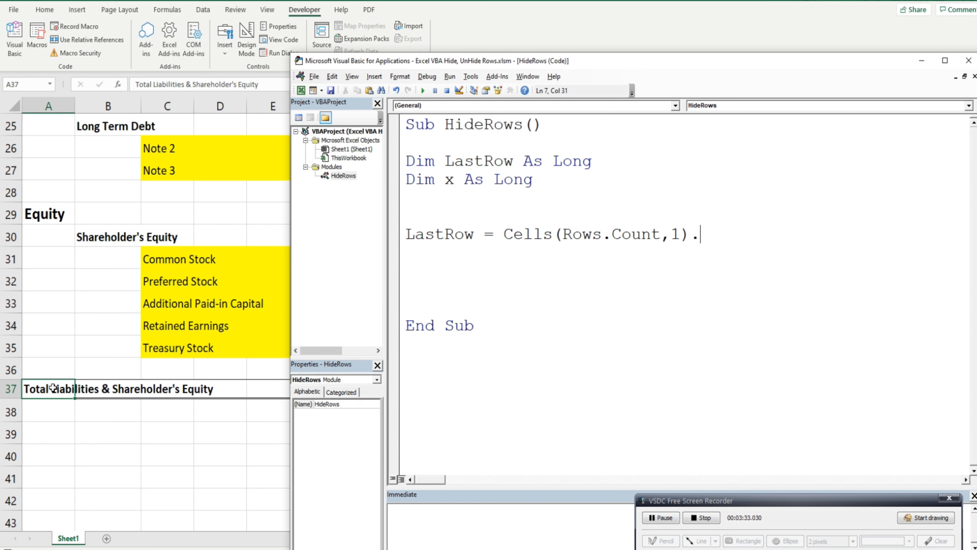
mouse_move(610, 354)
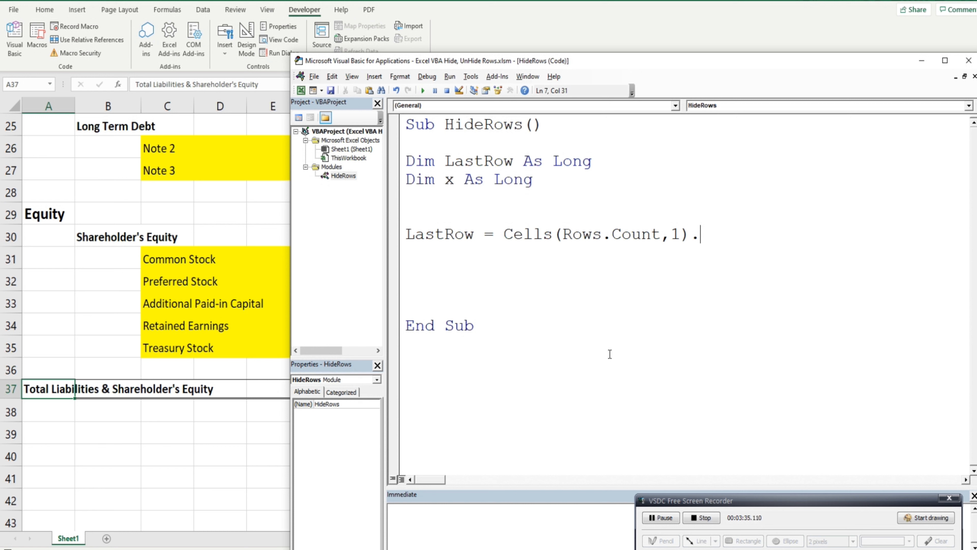
text(End)
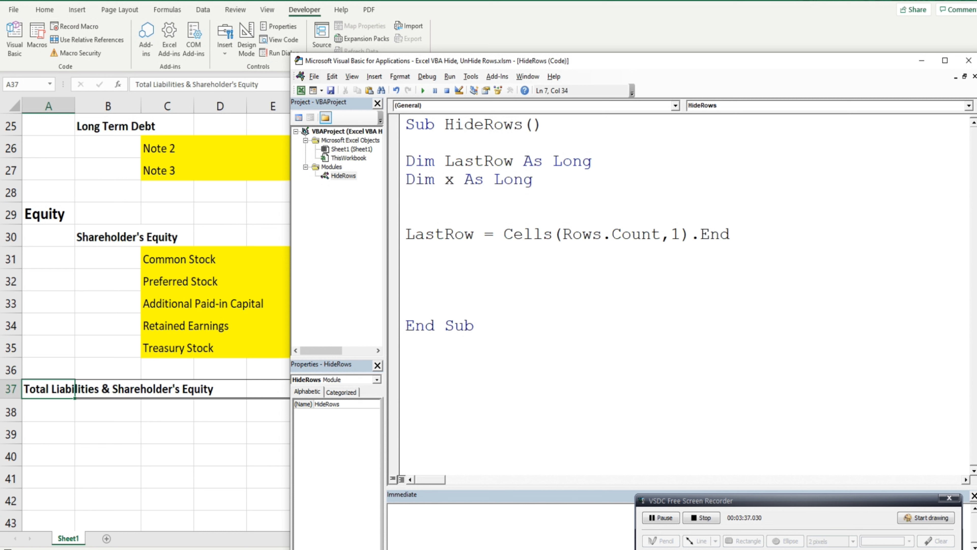
text((xlup)
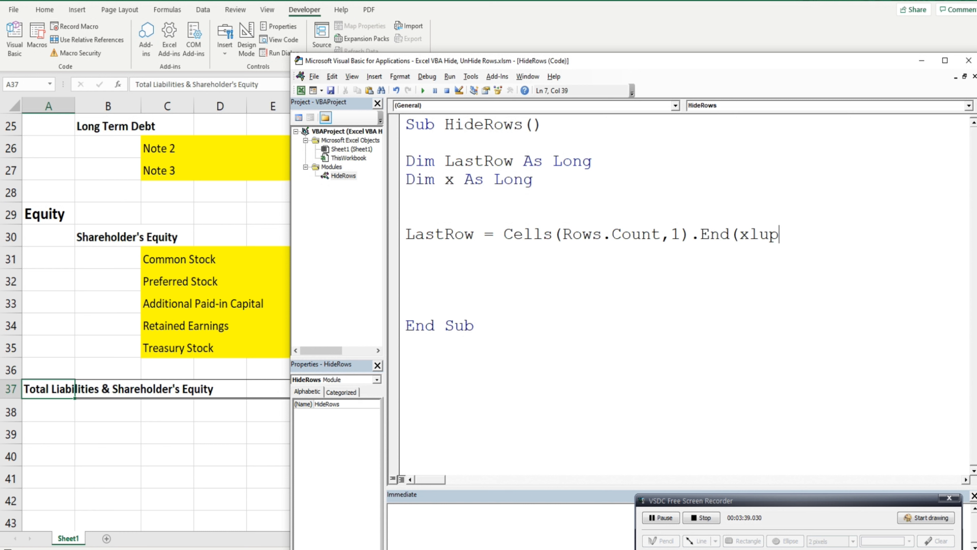
text().Row)
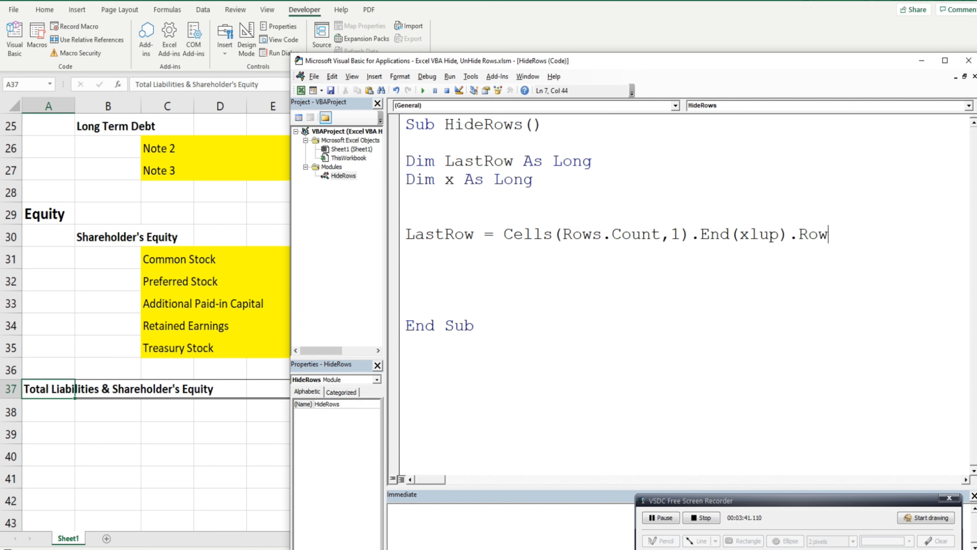
mouse_move(830, 337)
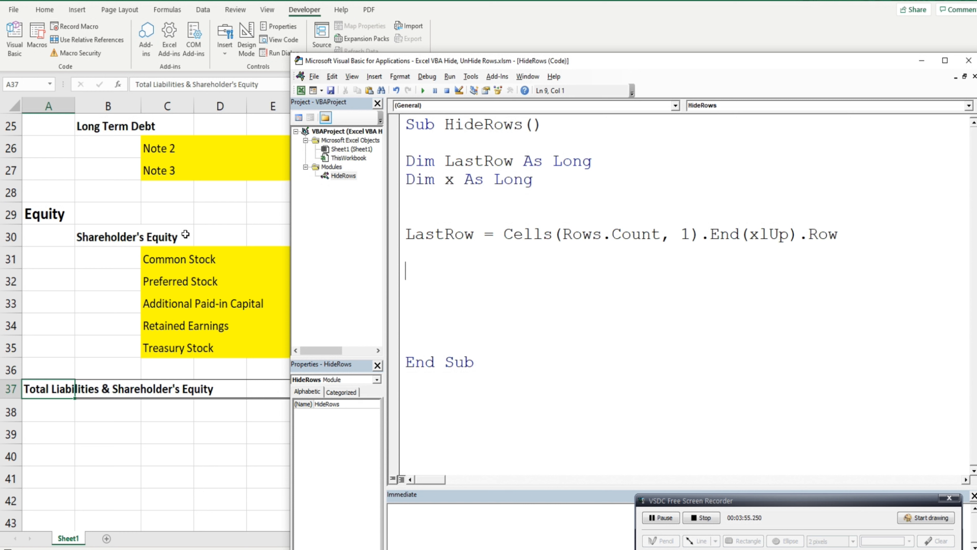
mouse_move(177, 171)
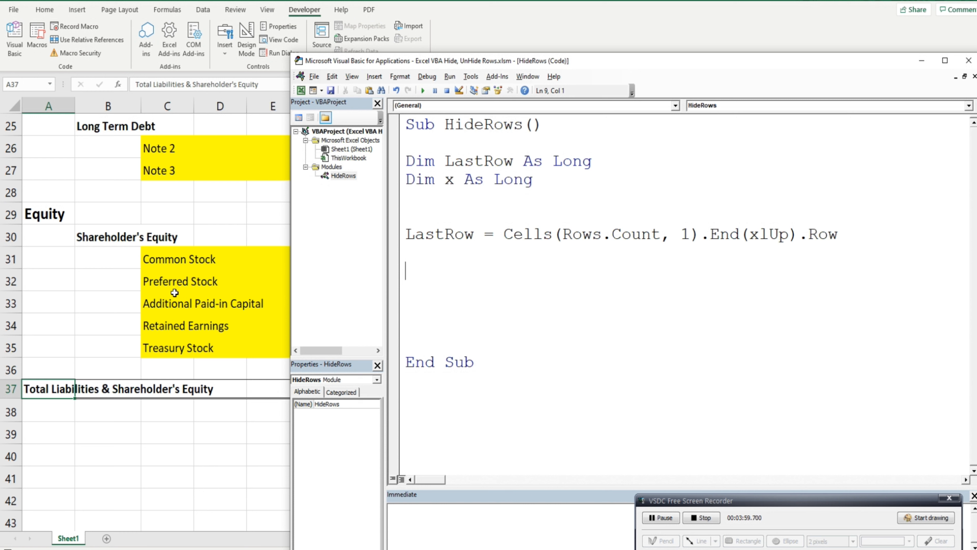
mouse_move(503, 253)
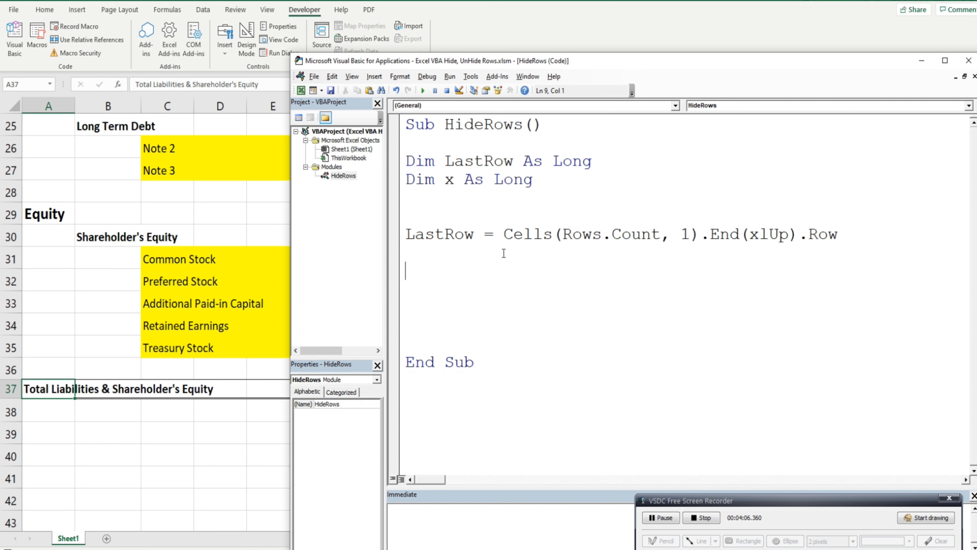
Step: Write the loop line For x = 1 To LastRow under the LastRow calculation
text(For)
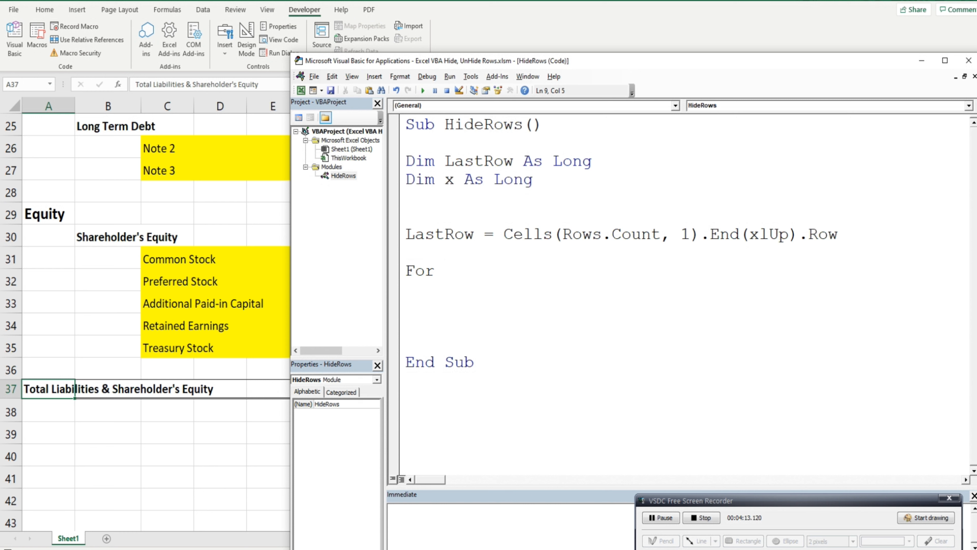
text(x =)
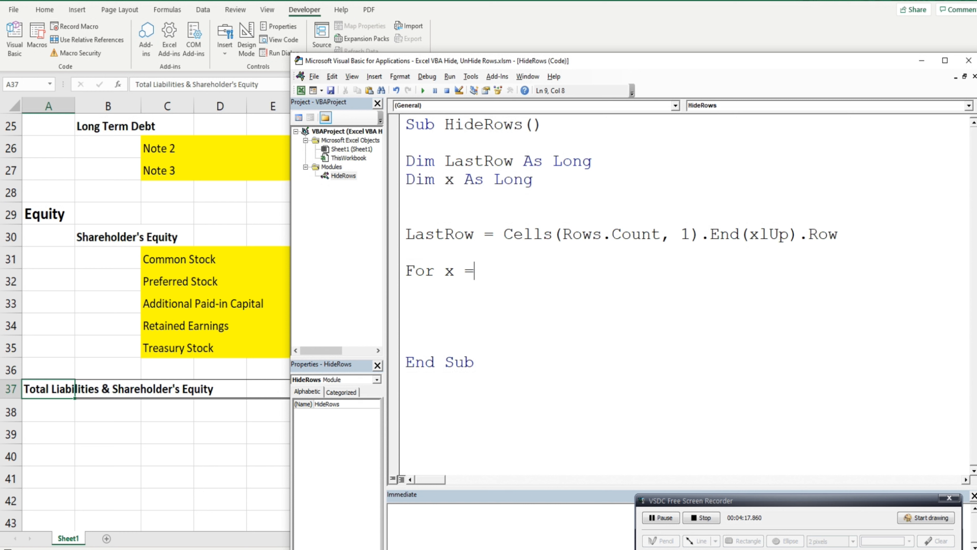
text(" ")
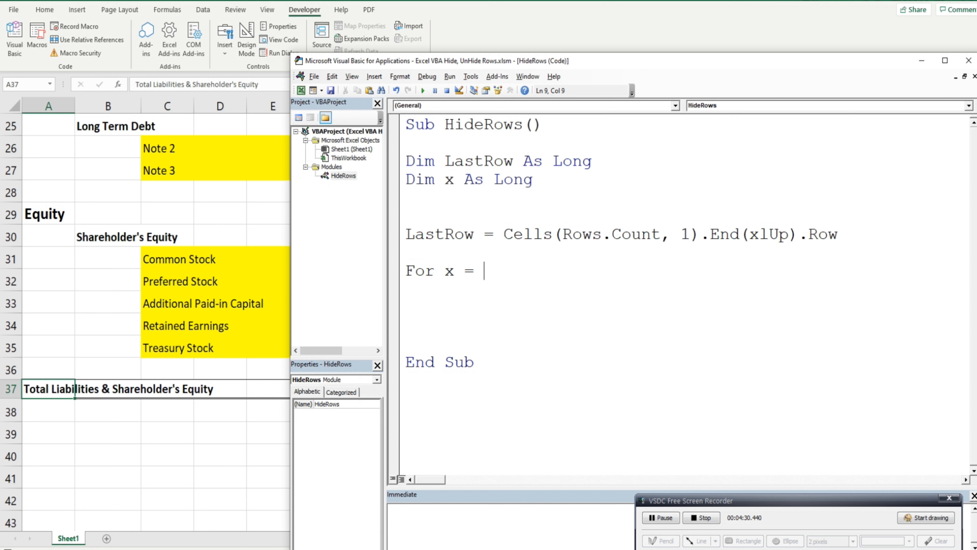
text(1)
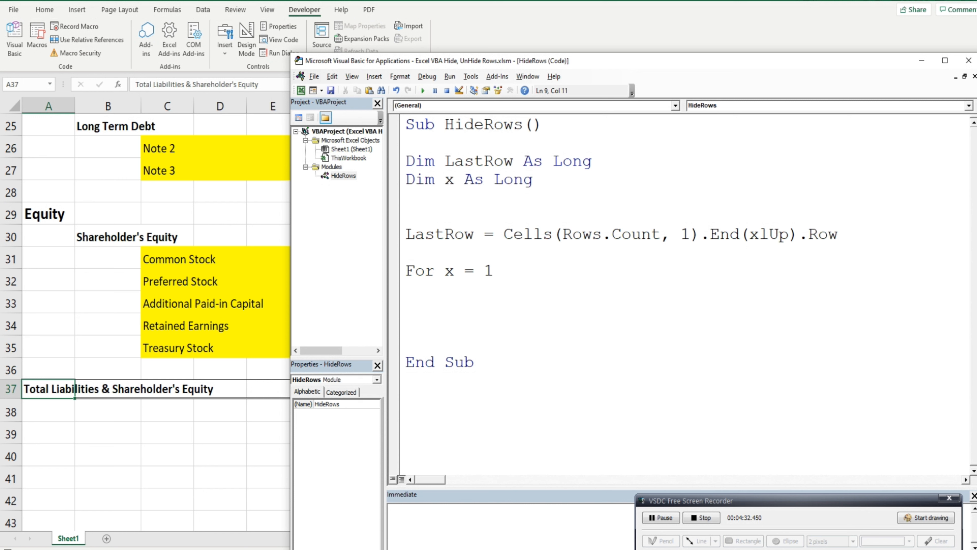
text(to L)
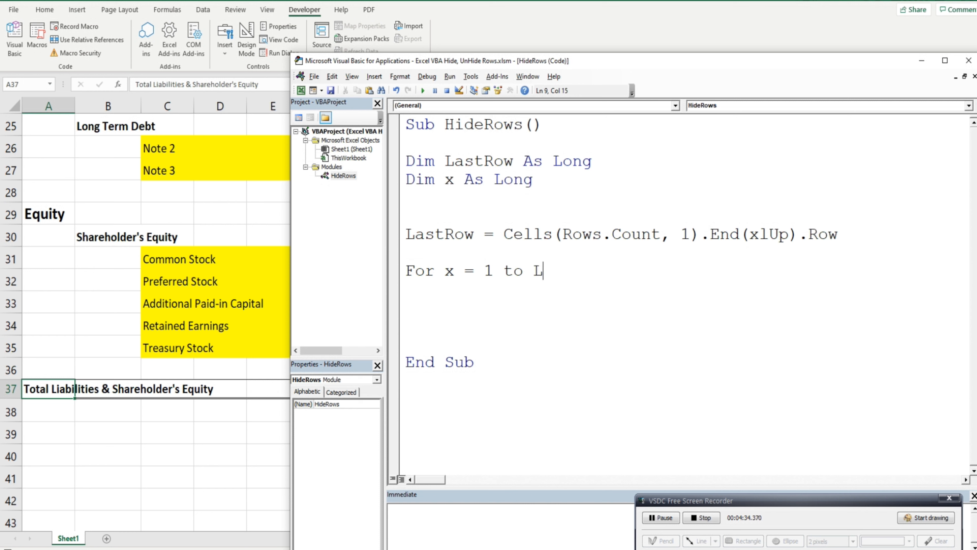
text(astRow)
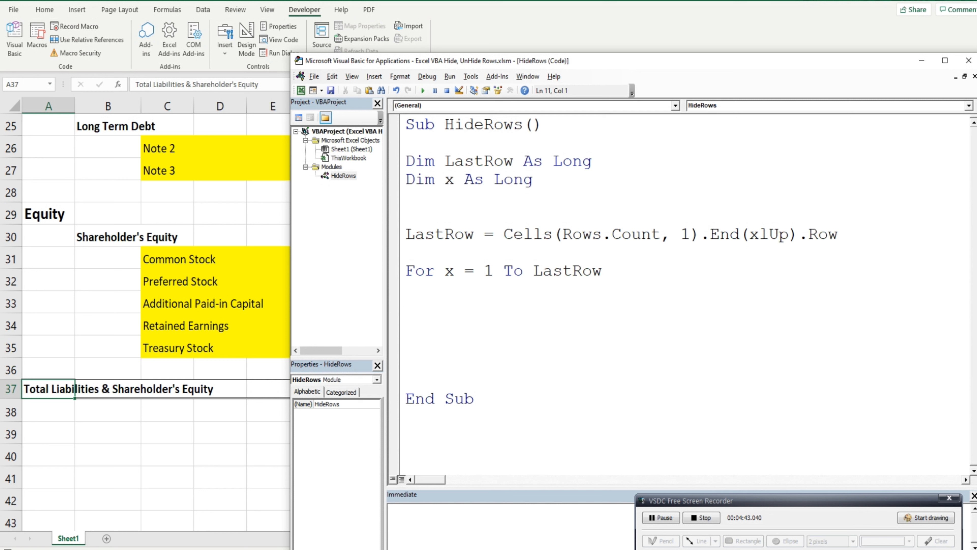
Step: Start the condition line If Cells(x,3). inside the For loop
click(405, 307)
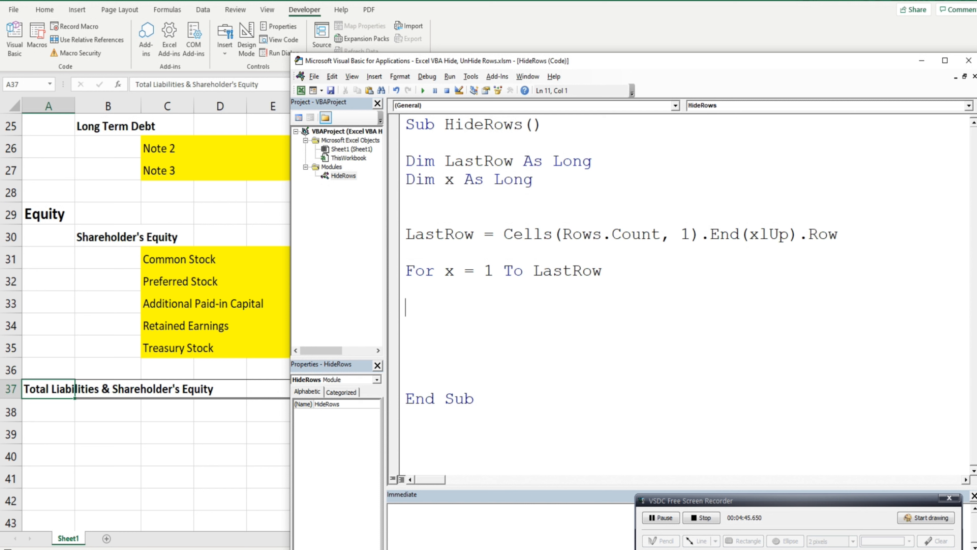
text(IF)
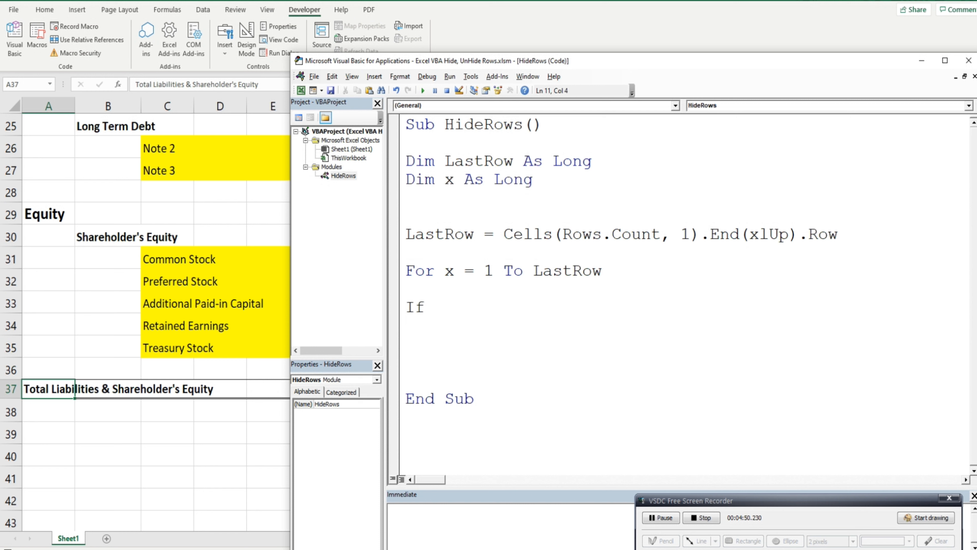
text(Cells)
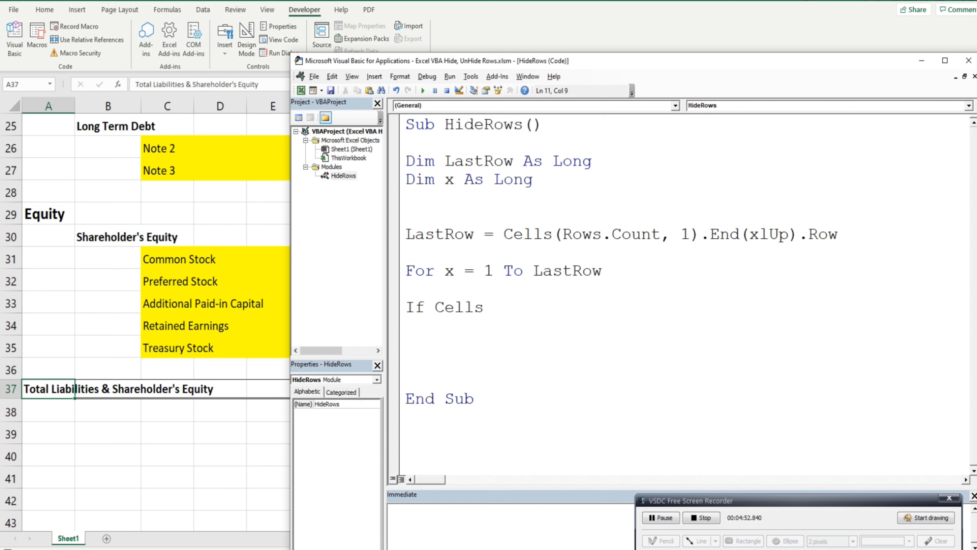
text(()
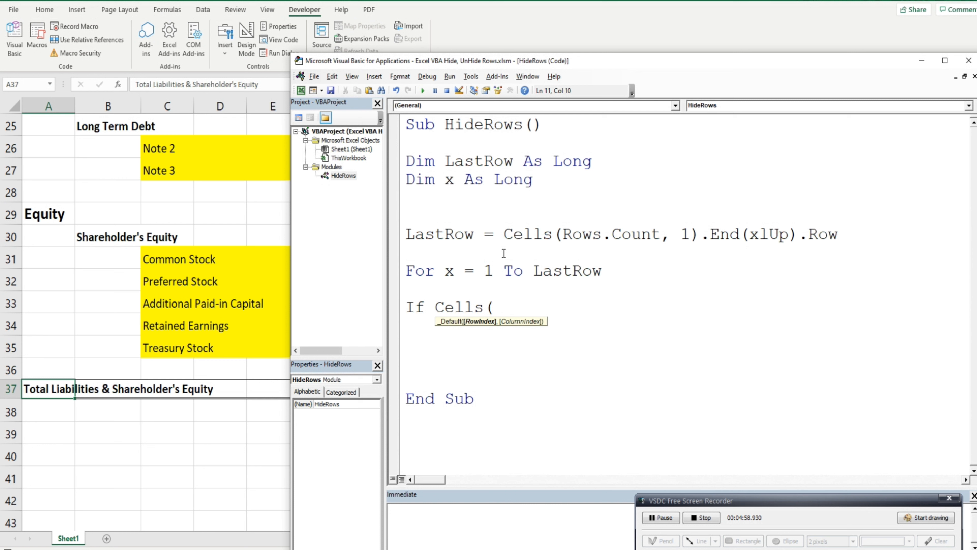
text(x,)
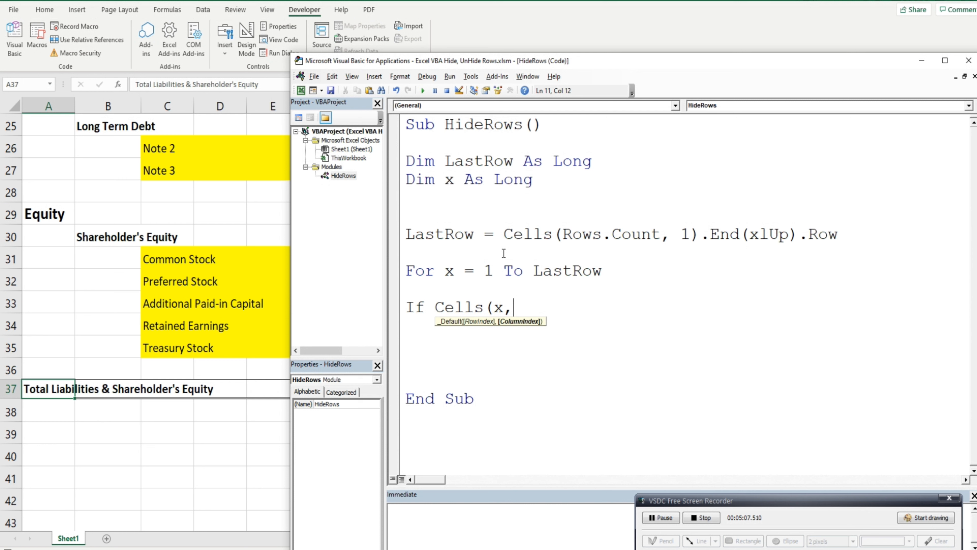
text(3)
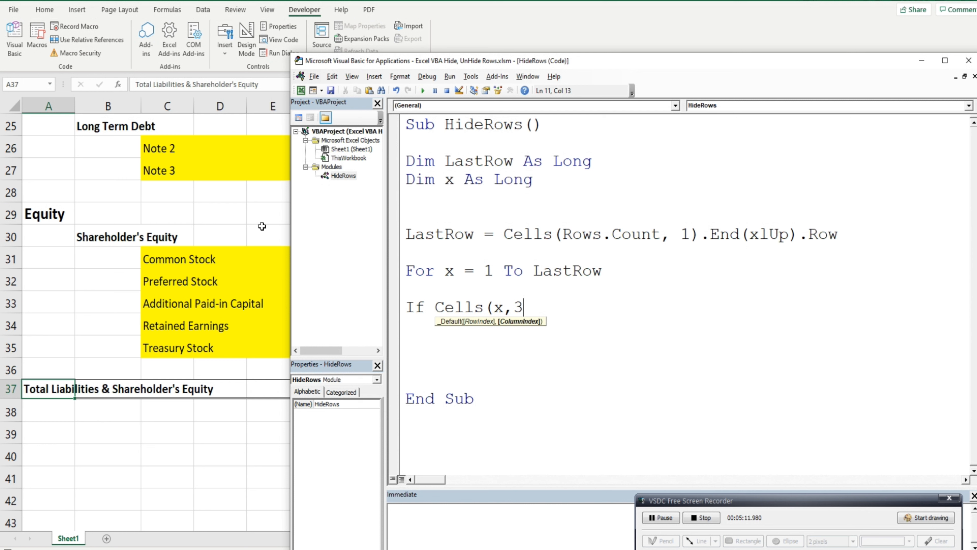
text().)
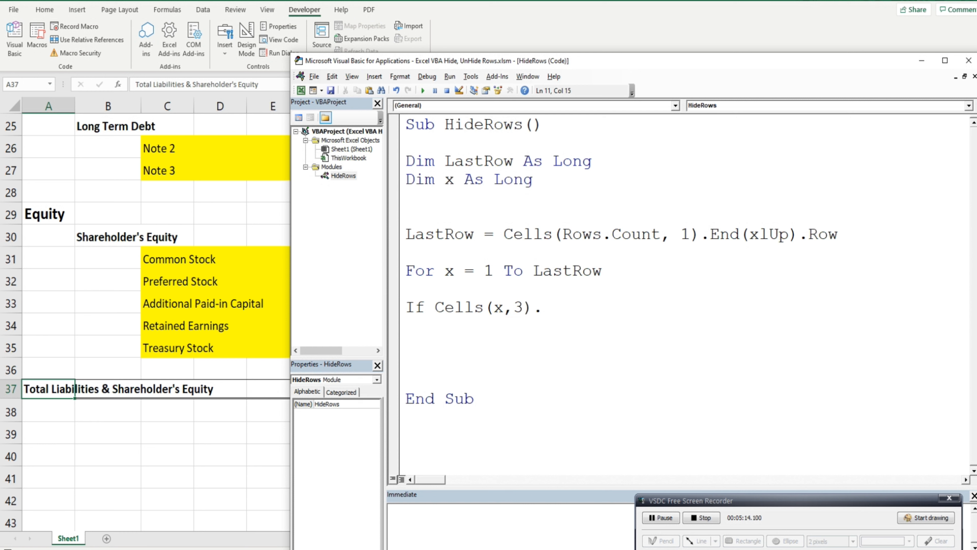
Step: Extend it to Interior.Color = and bring the Excel worksheet back to the front
text(Inter)
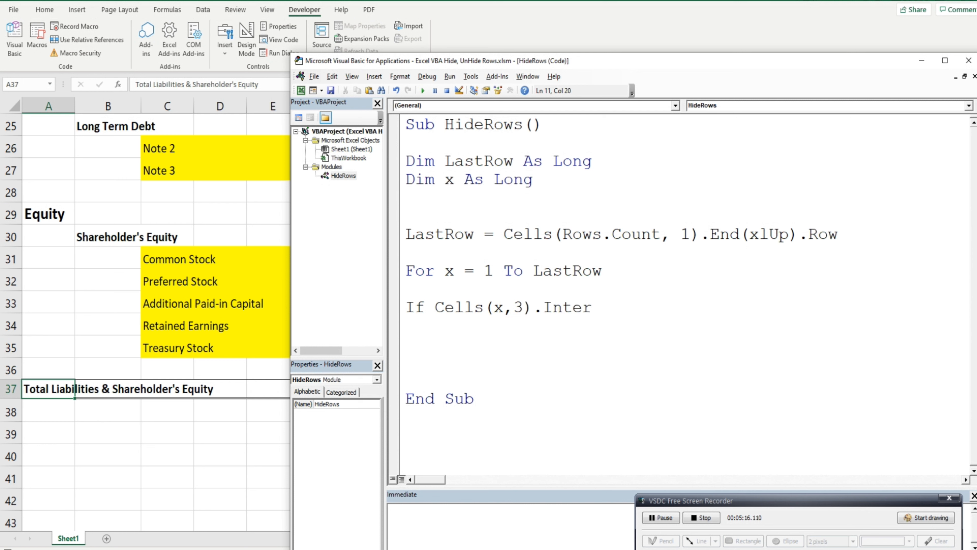
text(ior.)
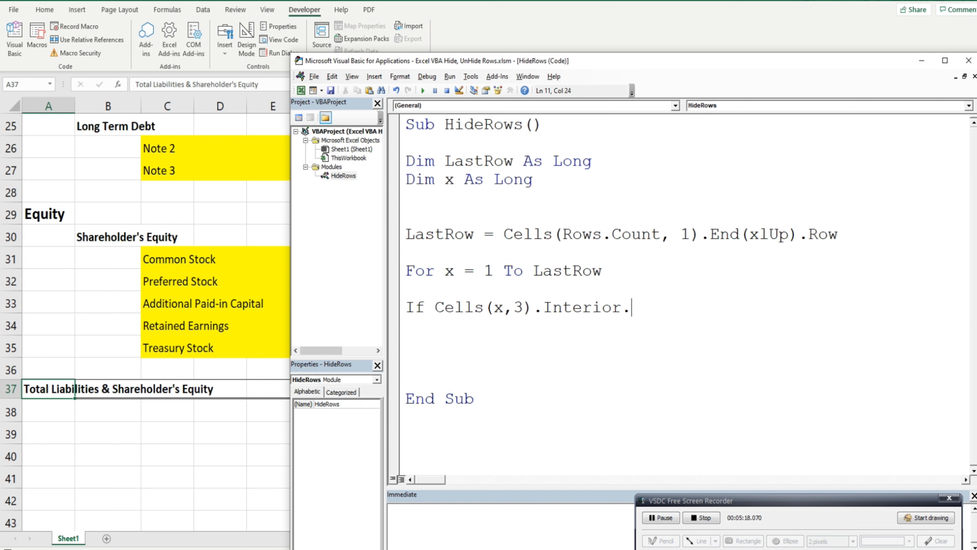
text(Color)
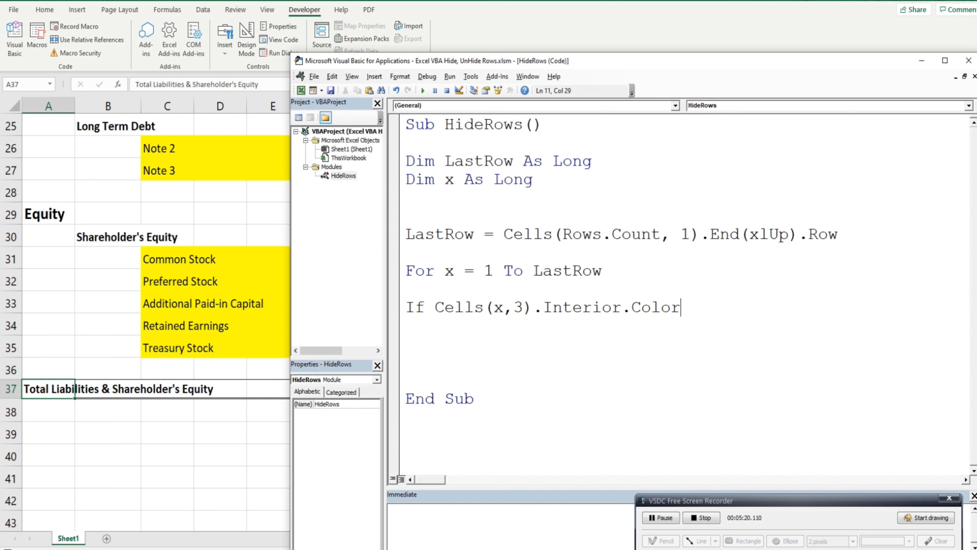
text(=)
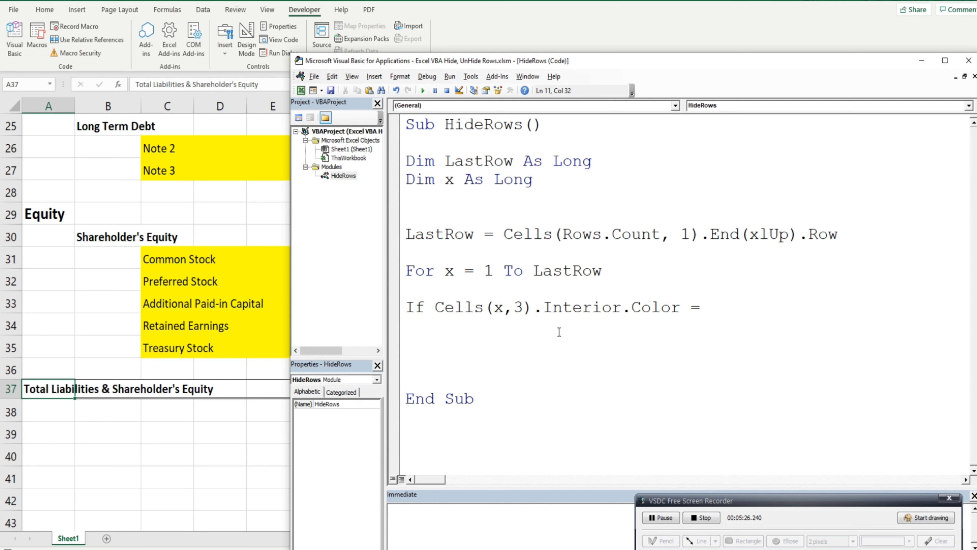
click(708, 306)
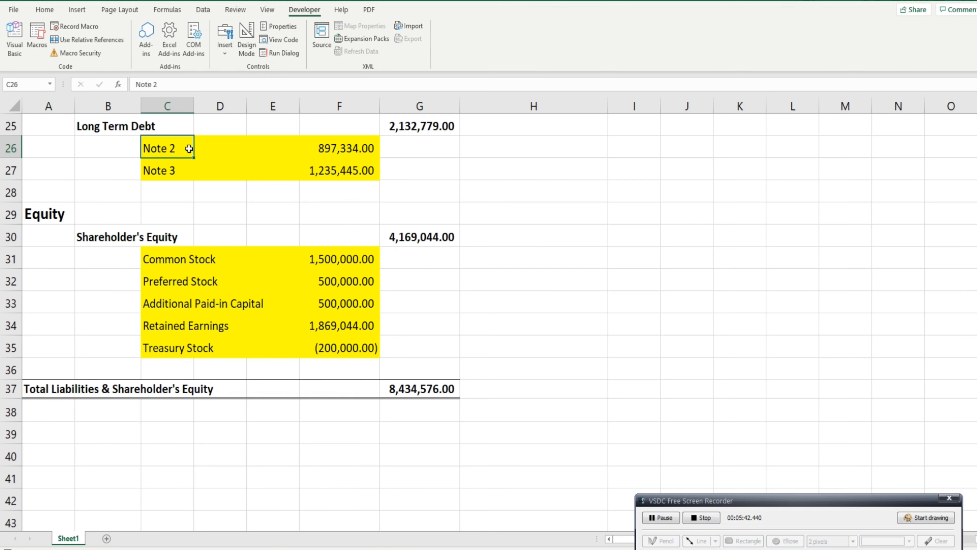
Step: Inspect the yellow fill's RGB values via Format Cells, Fill, More Colors, then close it
click(44, 9)
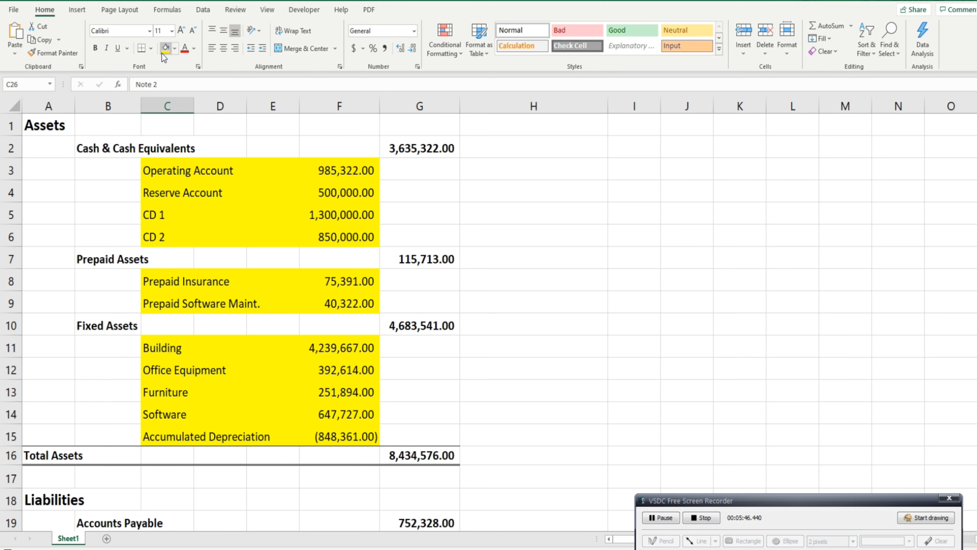
mouse_move(198, 67)
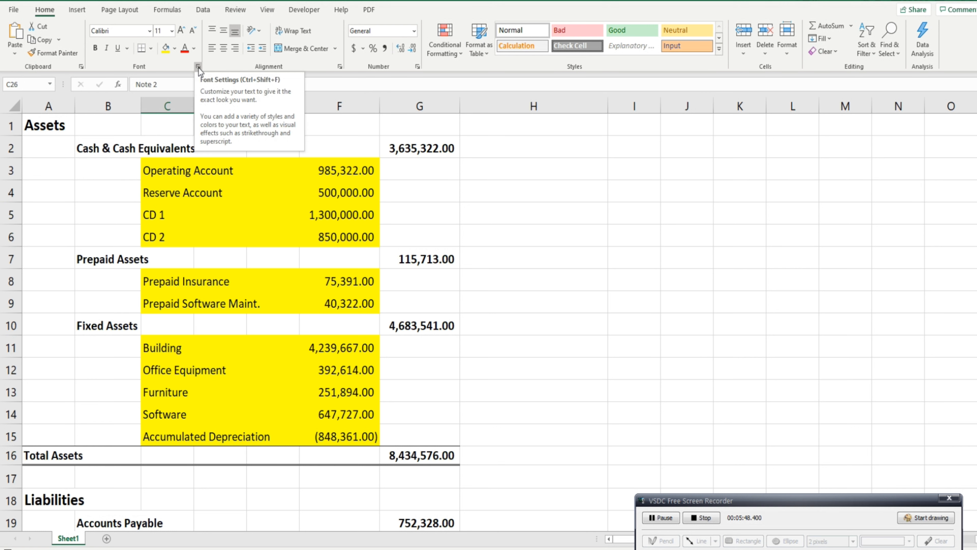
scroll(down, 3)
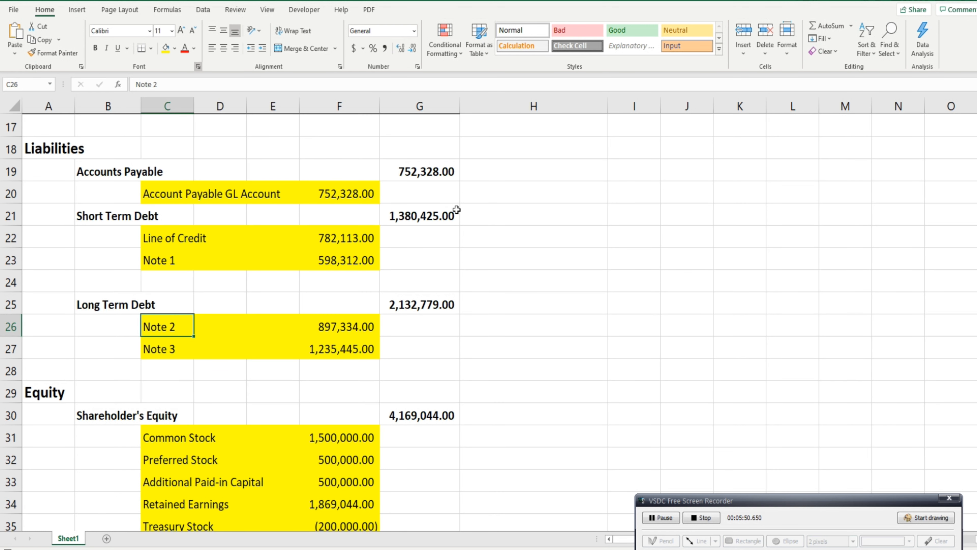
click(197, 66)
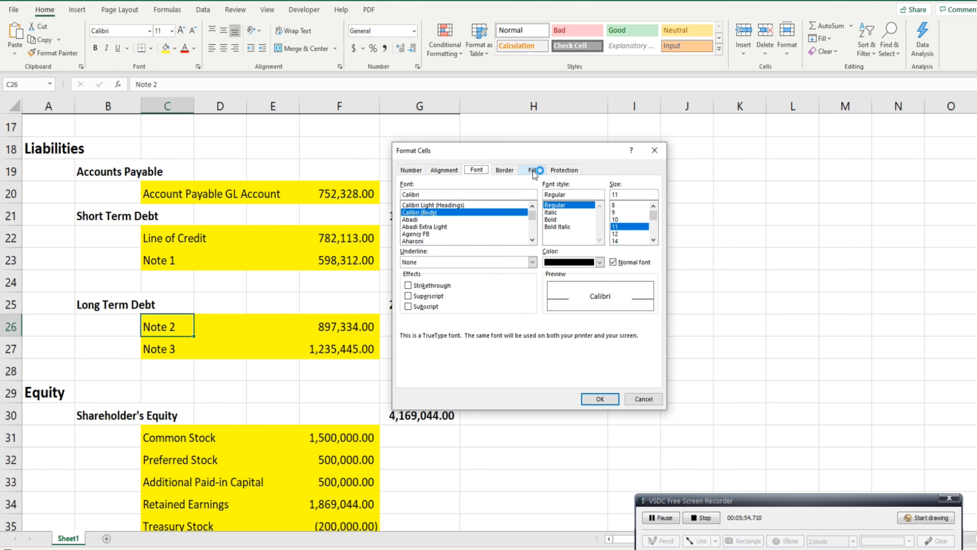
click(531, 170)
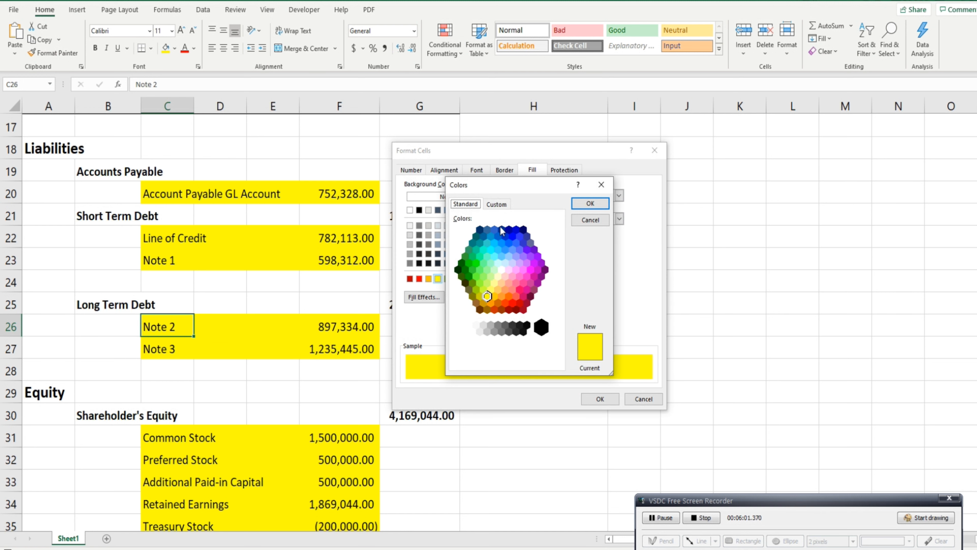
click(497, 204)
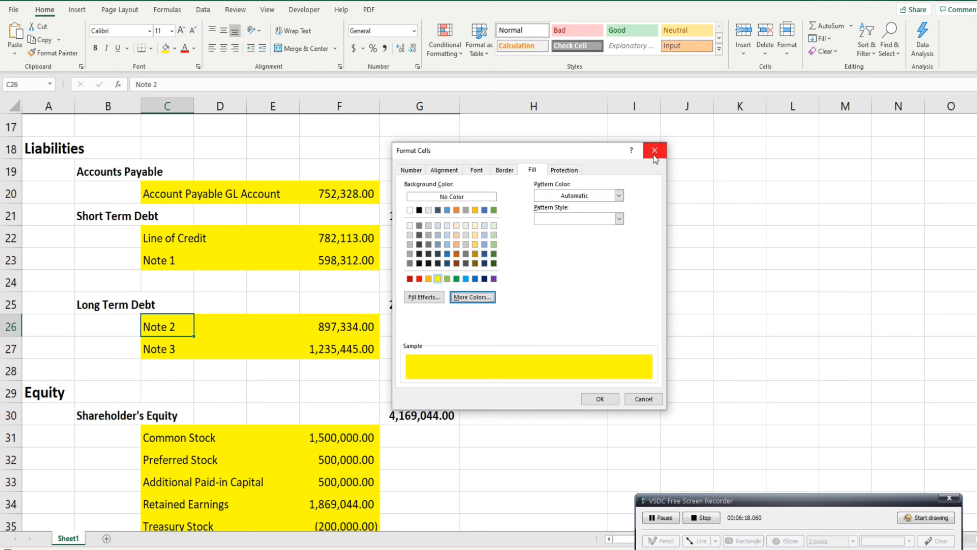
click(654, 150)
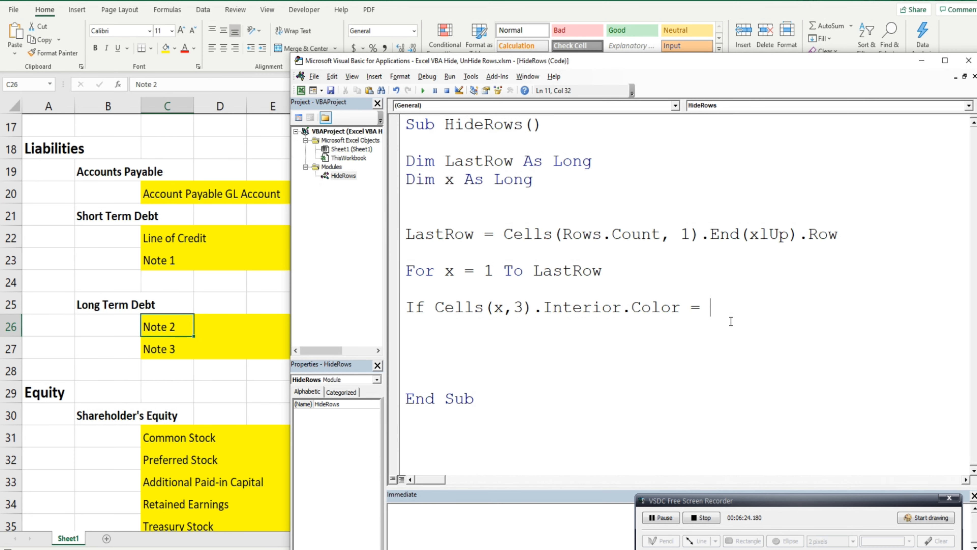
Step: Complete the condition as Interior.Color = RGB(255, 255, 0) Then and start a new line
text(RGB)
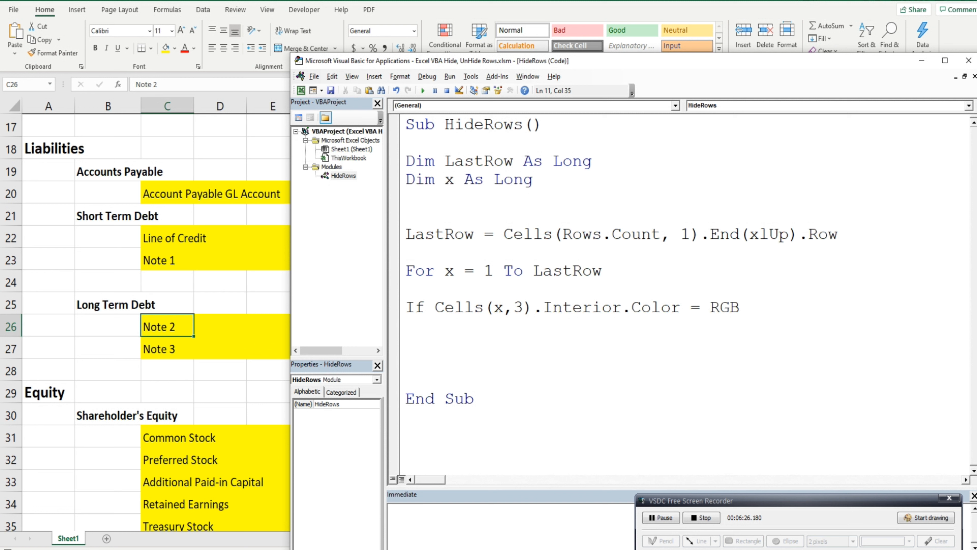
text(()
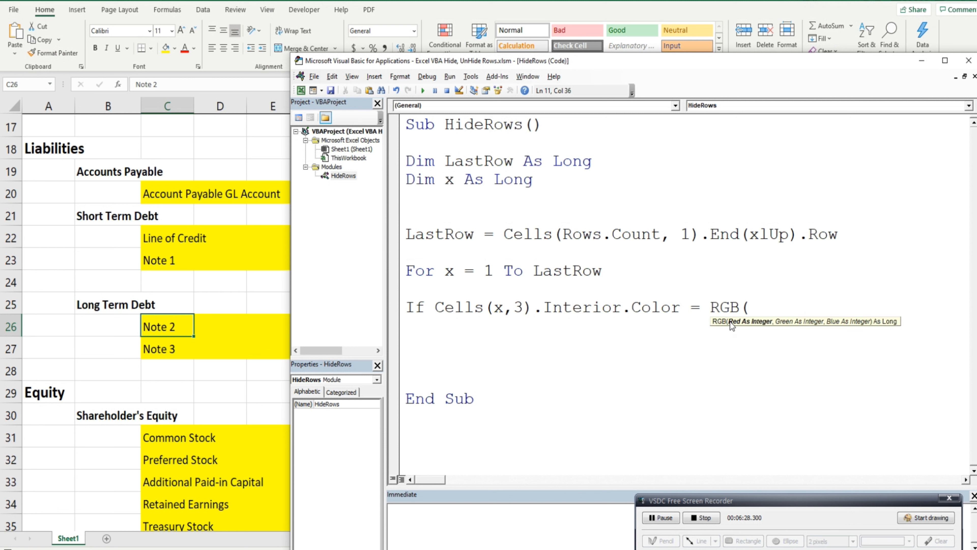
text(255,2)
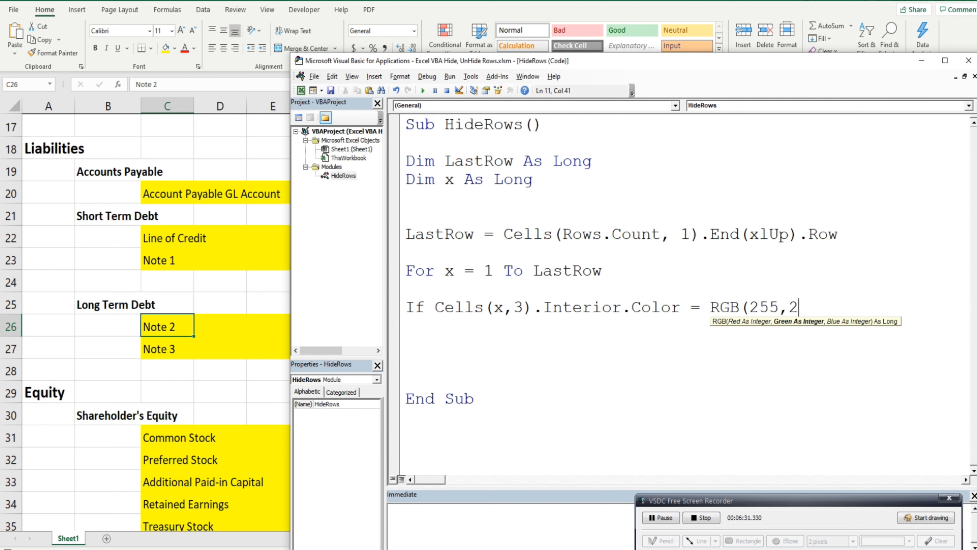
text(55,0)
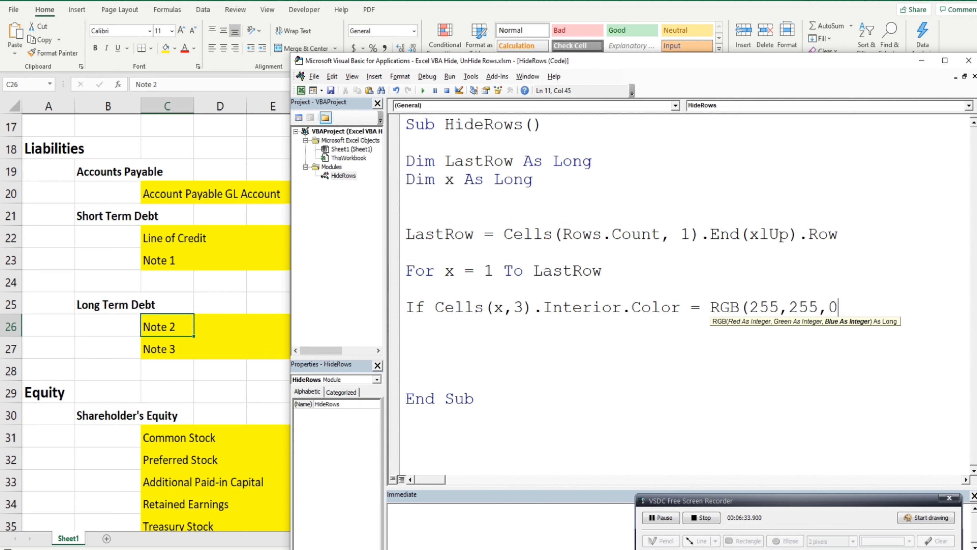
text())
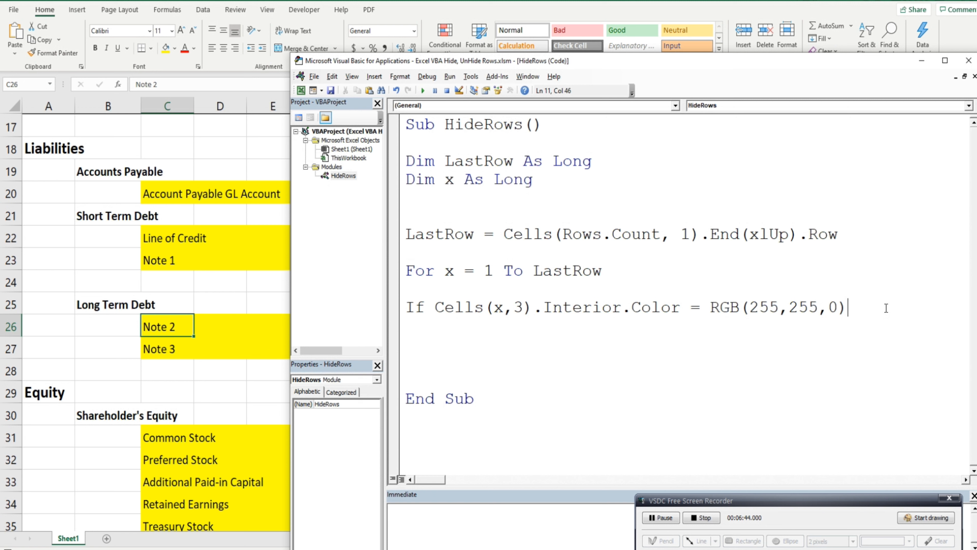
text(Then)
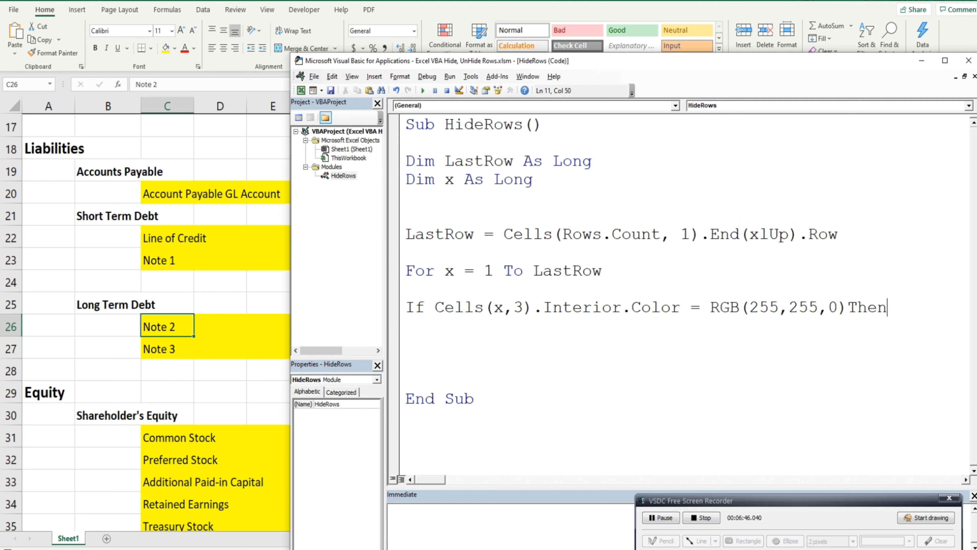
key(enter)
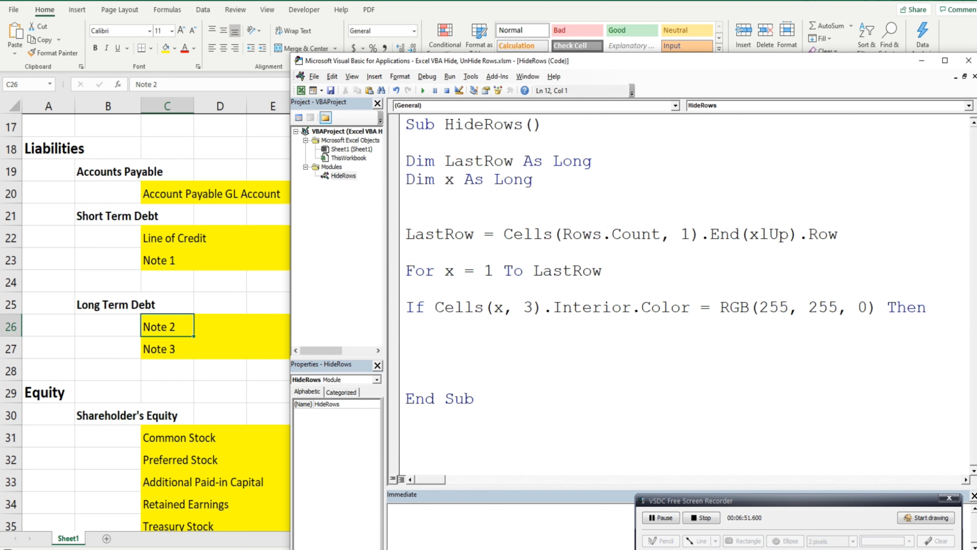
Step: Write Rows(x).Hidden = True inside the If to hide each yellow row
text(Cells)
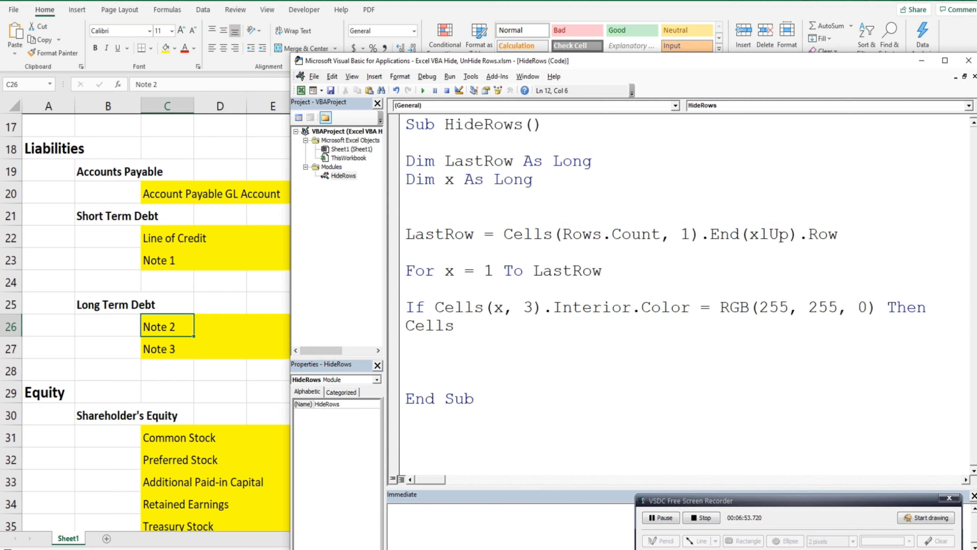
text(Ro)
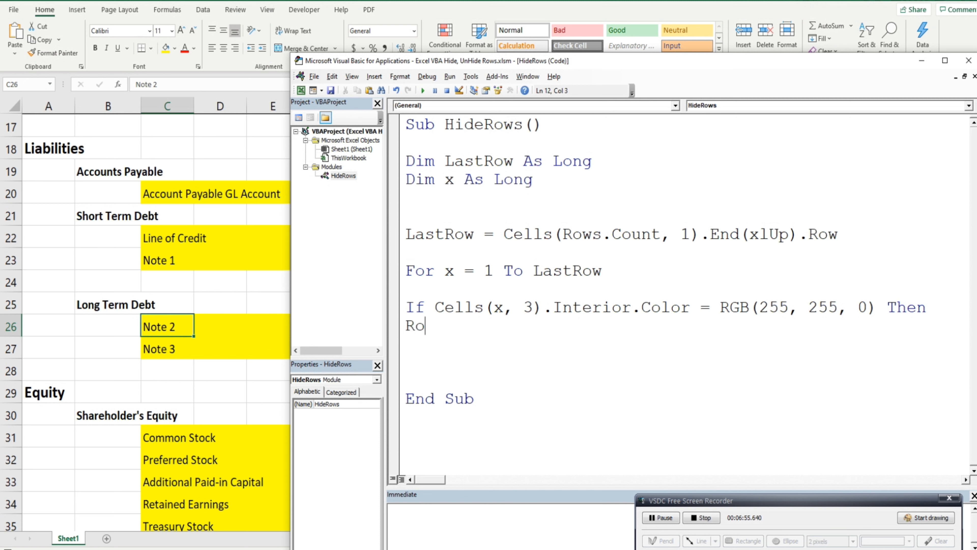
text(w)
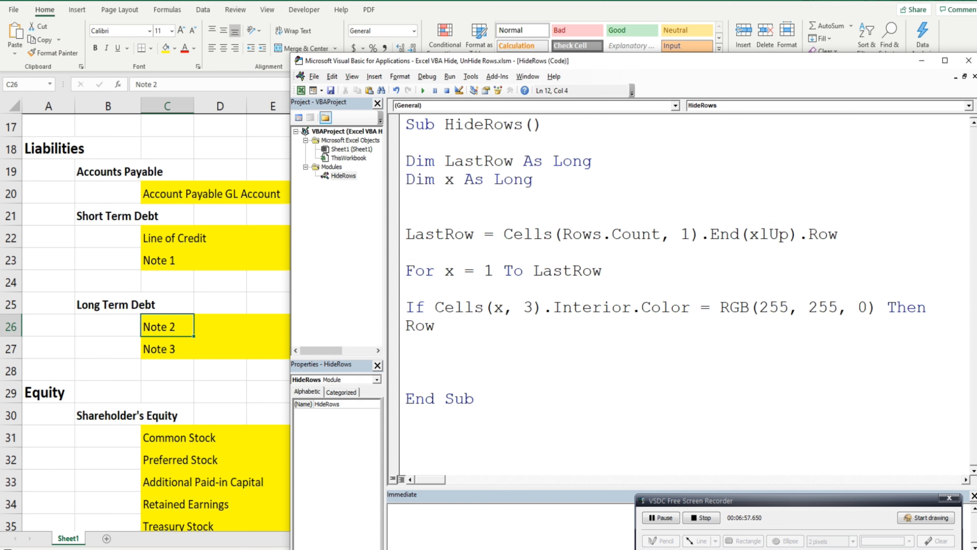
text(s)
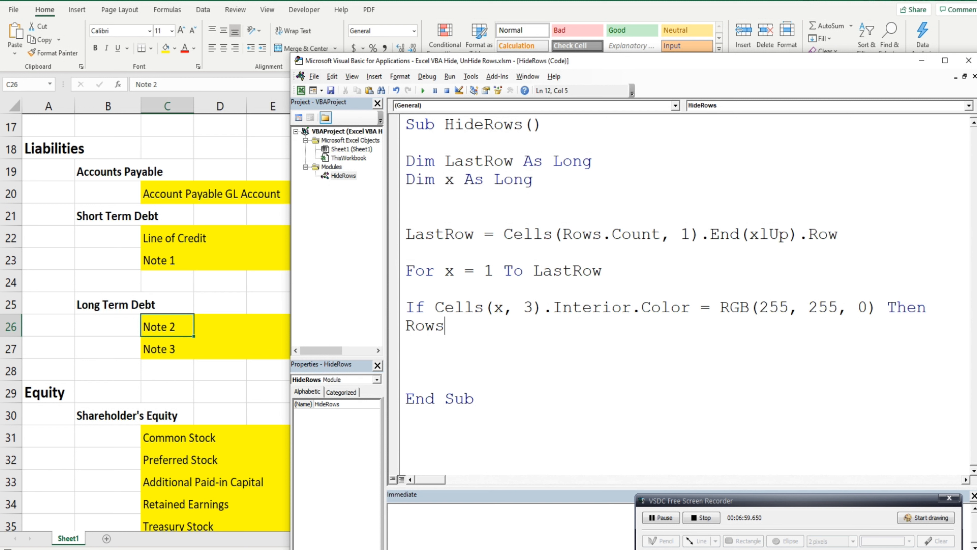
text((x)
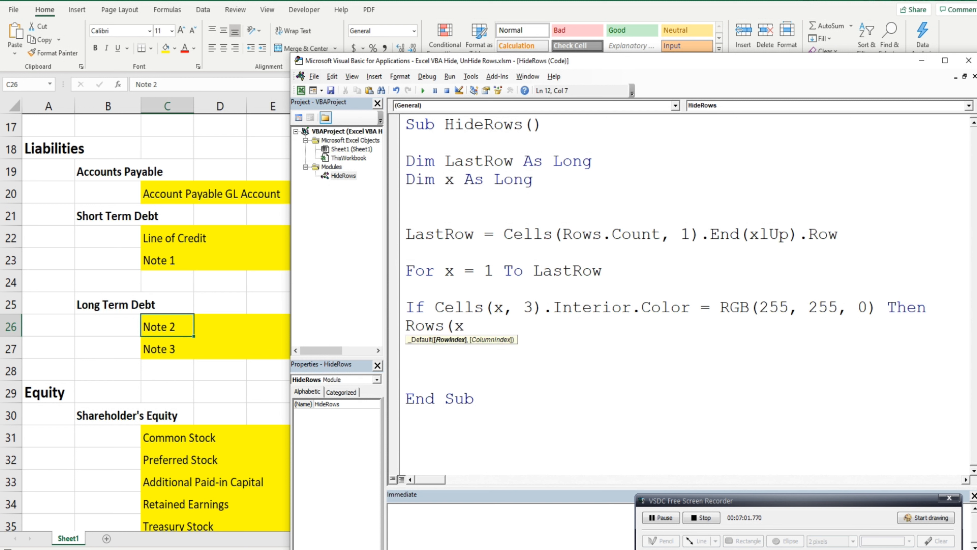
text())
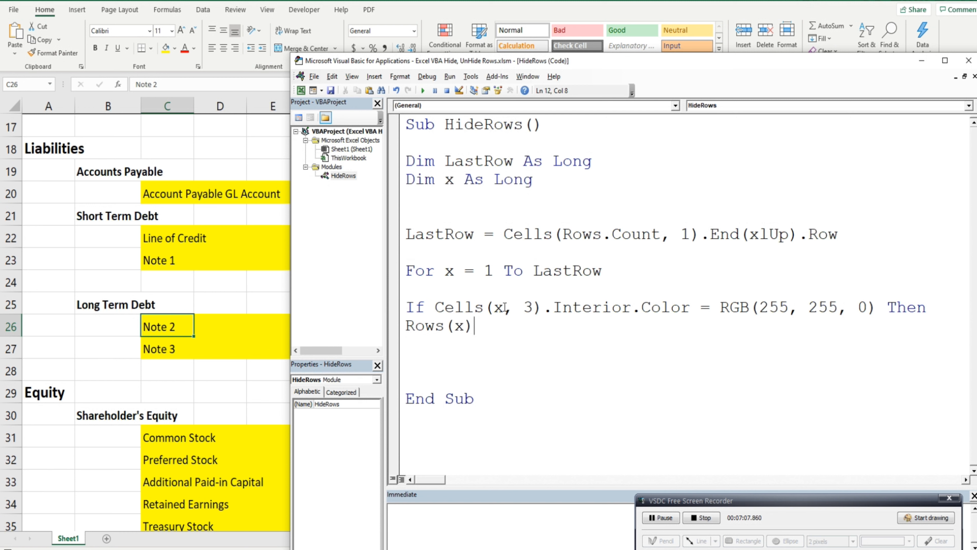
mouse_move(499, 291)
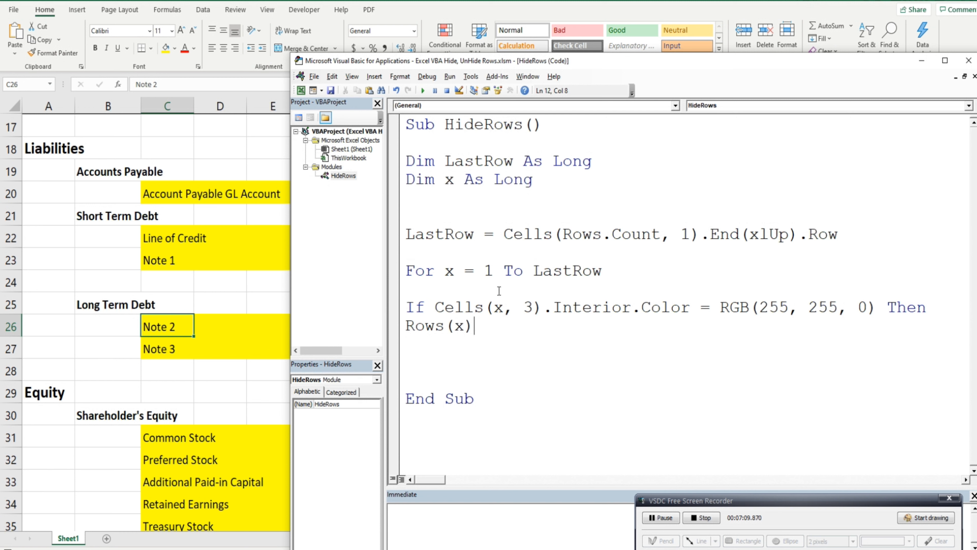
text(.)
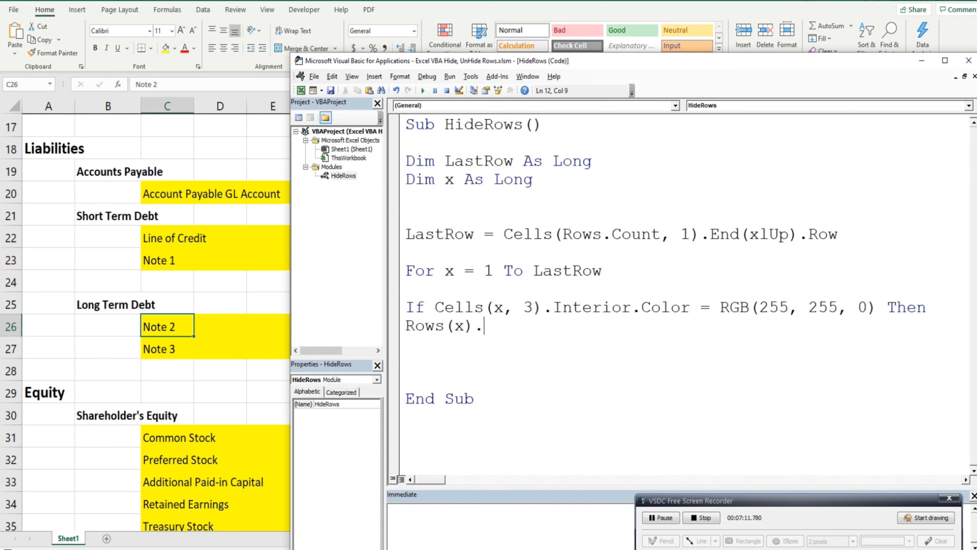
text(Hidden)
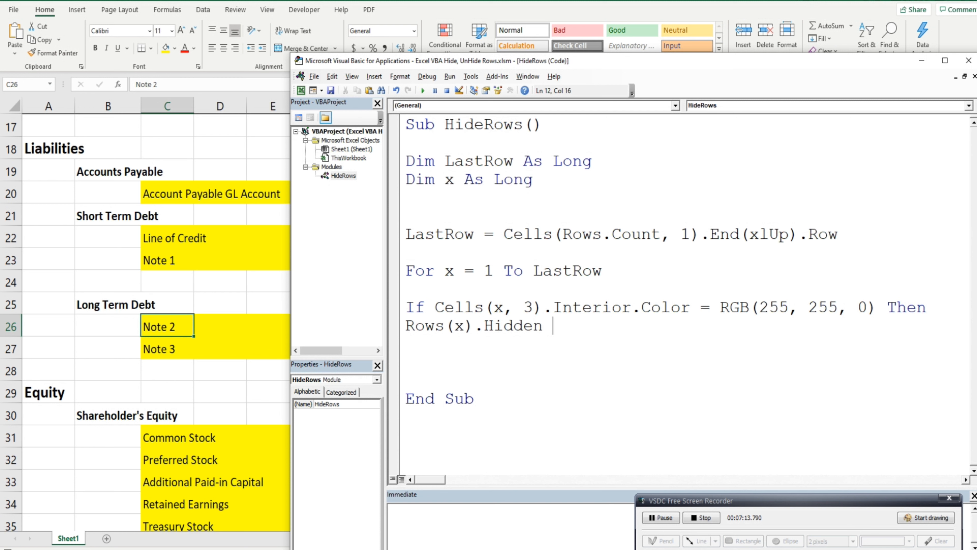
text(=)
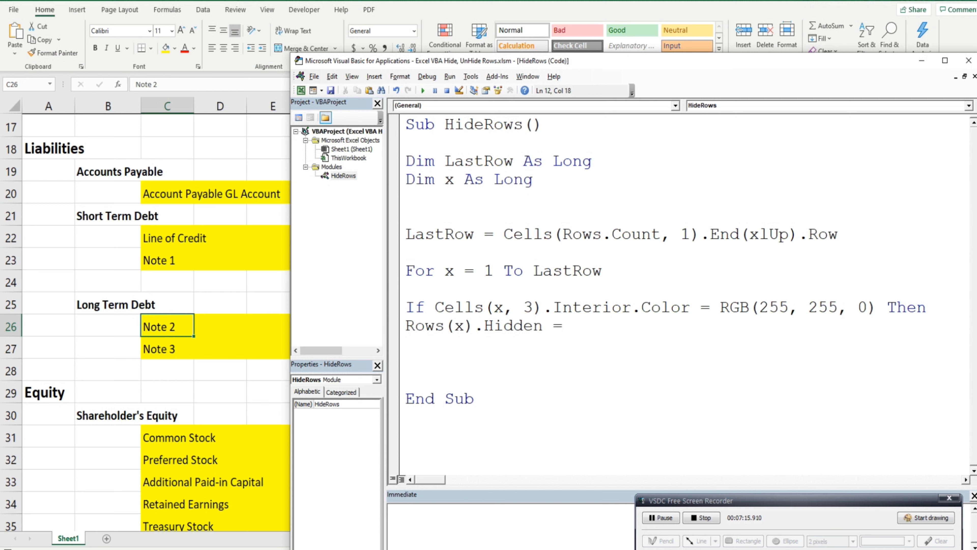
text(T)
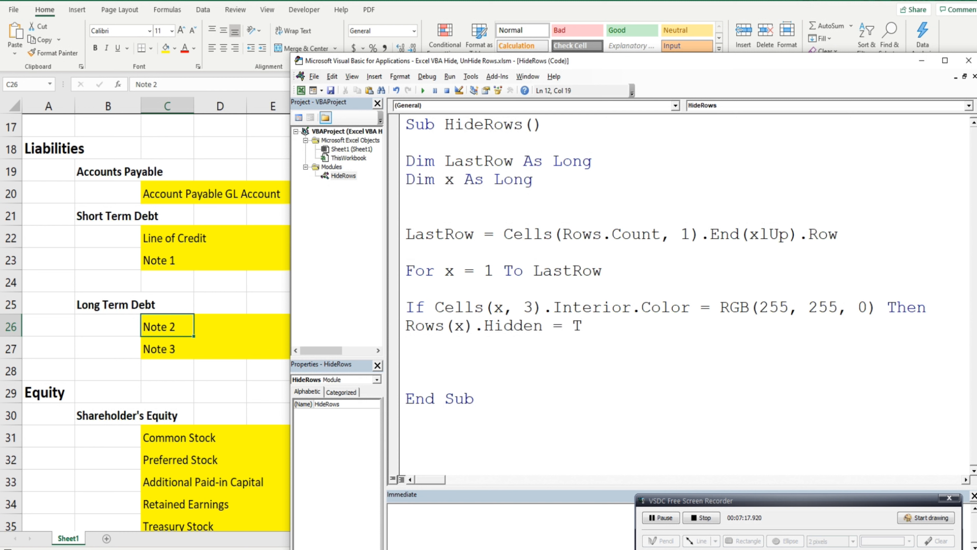
text(rue)
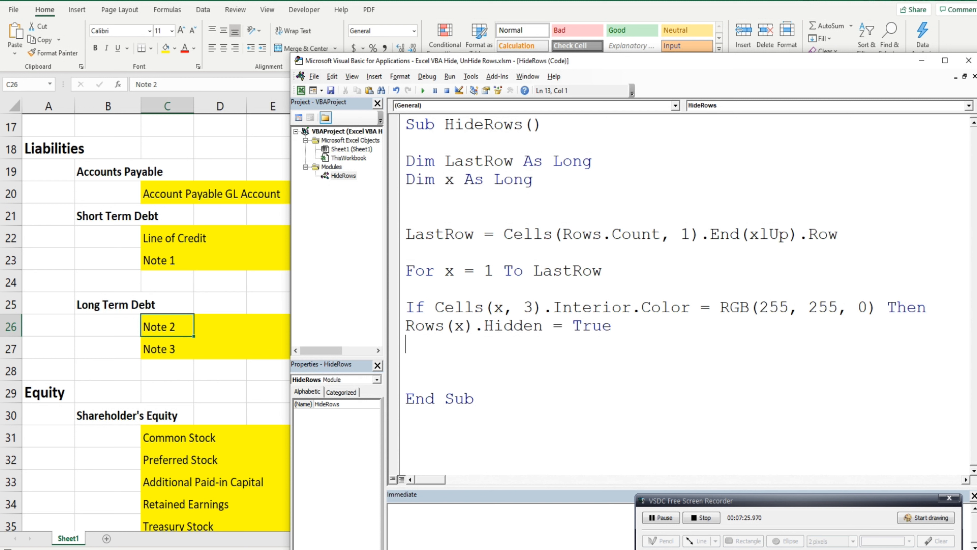
Step: Close the block with End If and end the loop with Next x
text(End If)
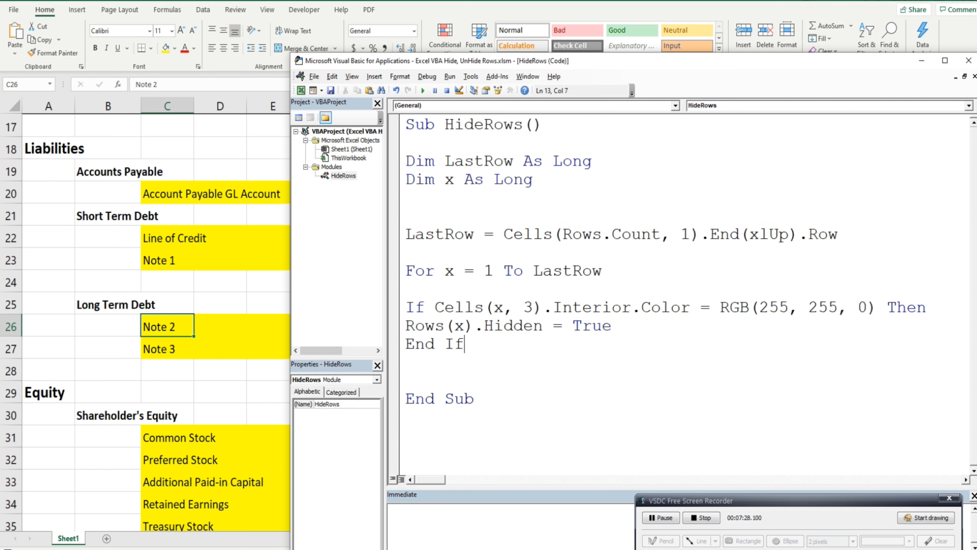
key(enter)
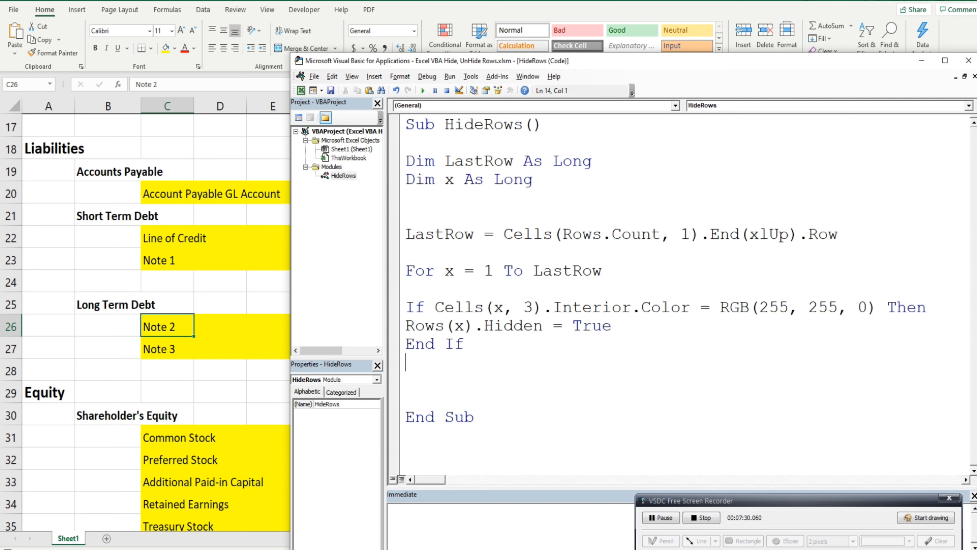
text(Next x)
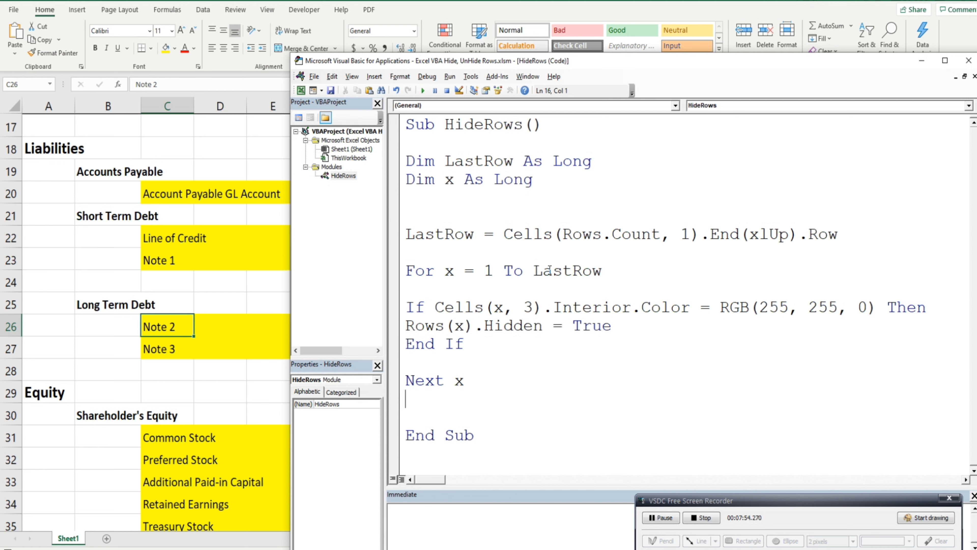
mouse_move(592, 389)
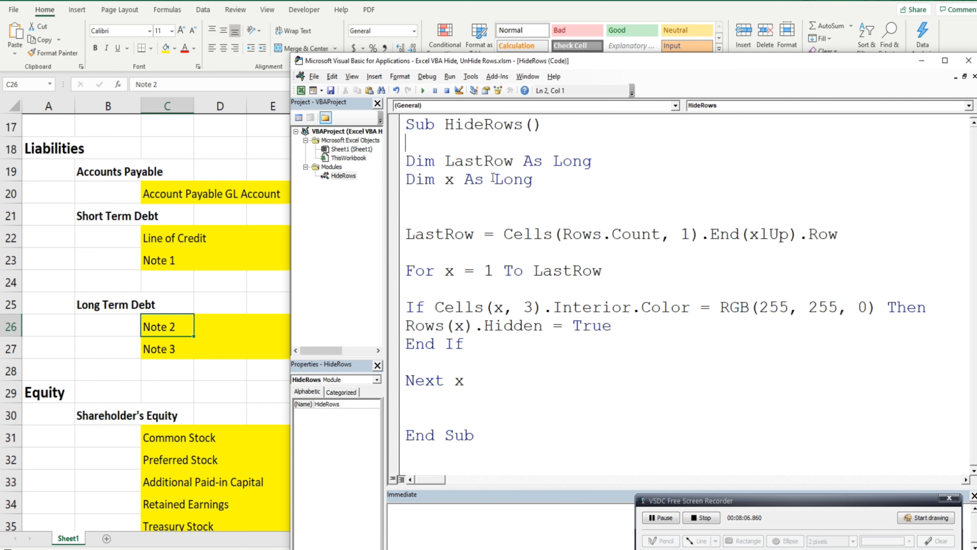
click(542, 125)
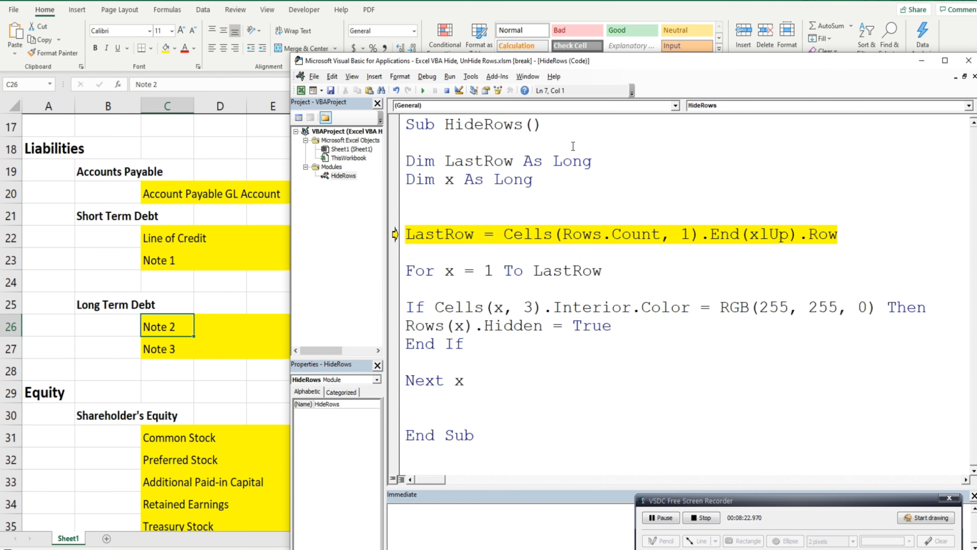
mouse_move(441, 234)
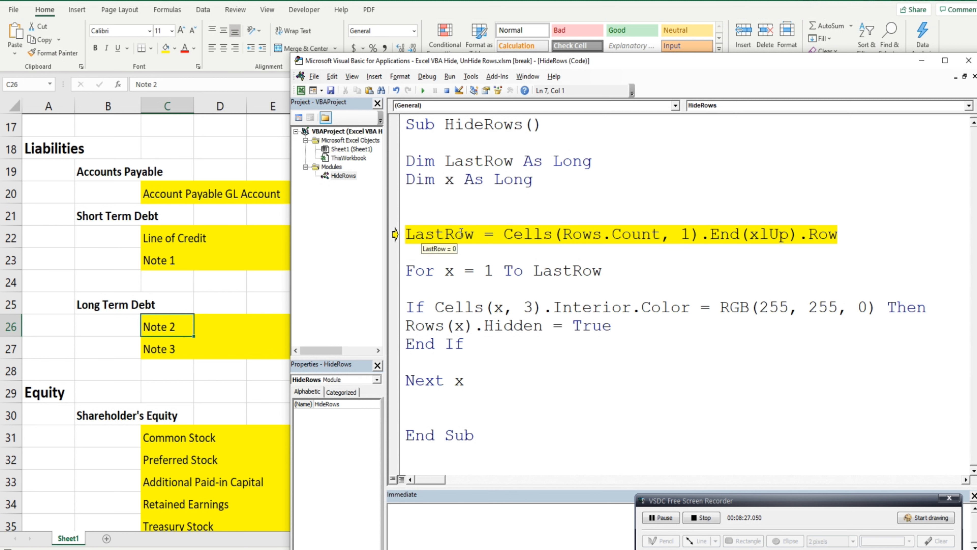
Step: Step HideRows line by line (F8) until paused at the If Cells(x, 3) yellow-fill check
key(F8)
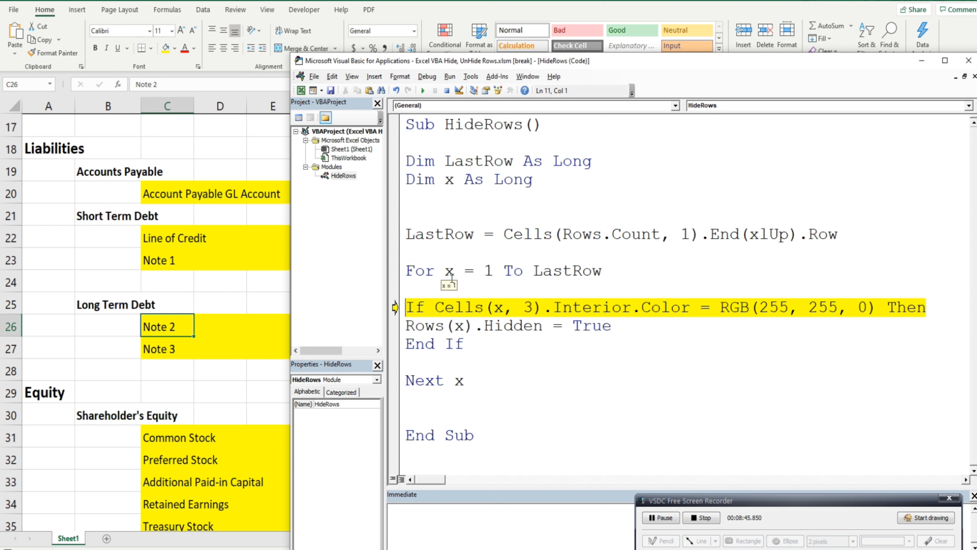
key(F8)
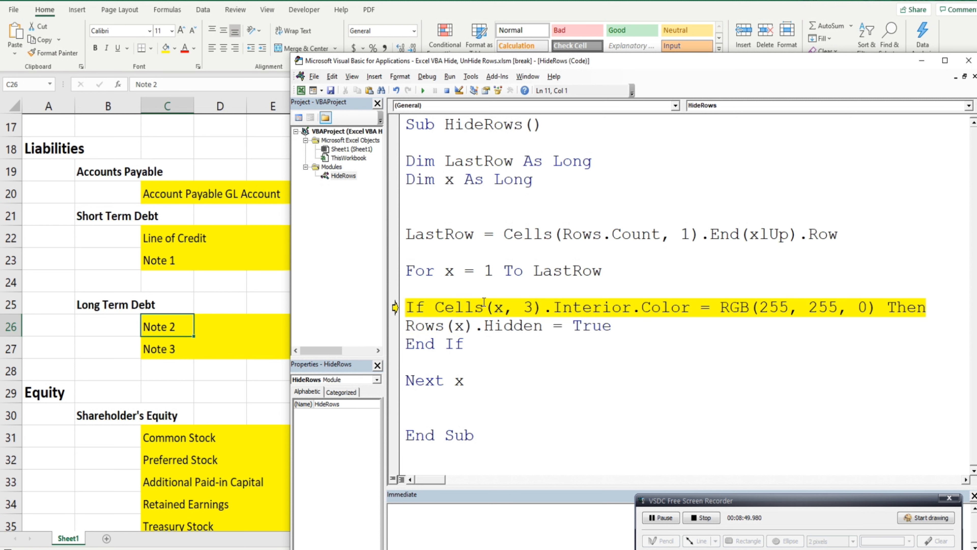
mouse_move(494, 307)
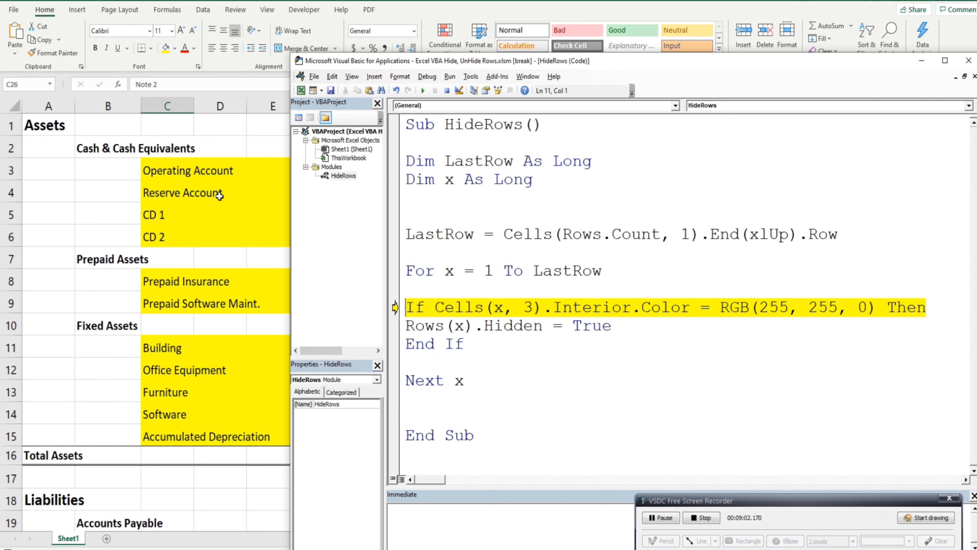
mouse_move(169, 167)
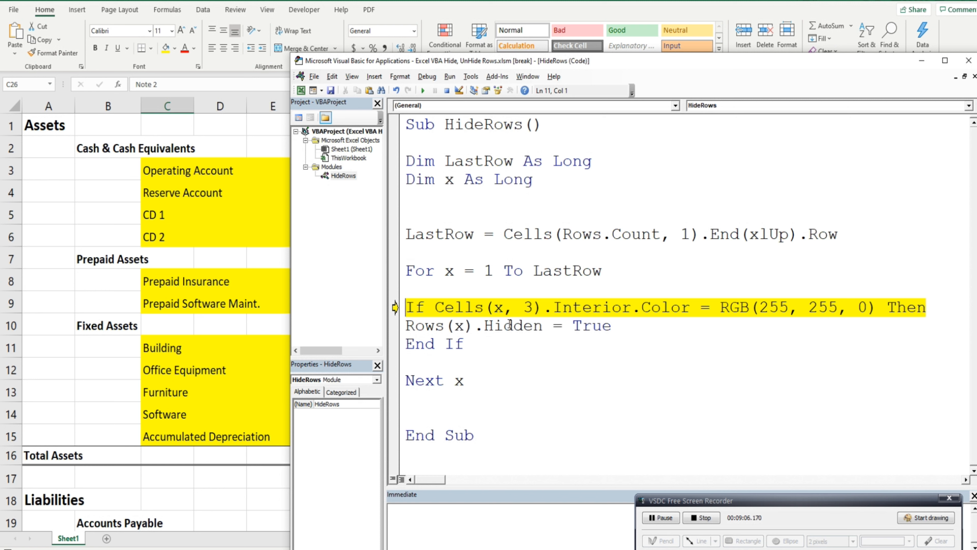
Step: Step a couple of loop iterations, then run HideRows to completion so every yellow row is hidden
key(F8)
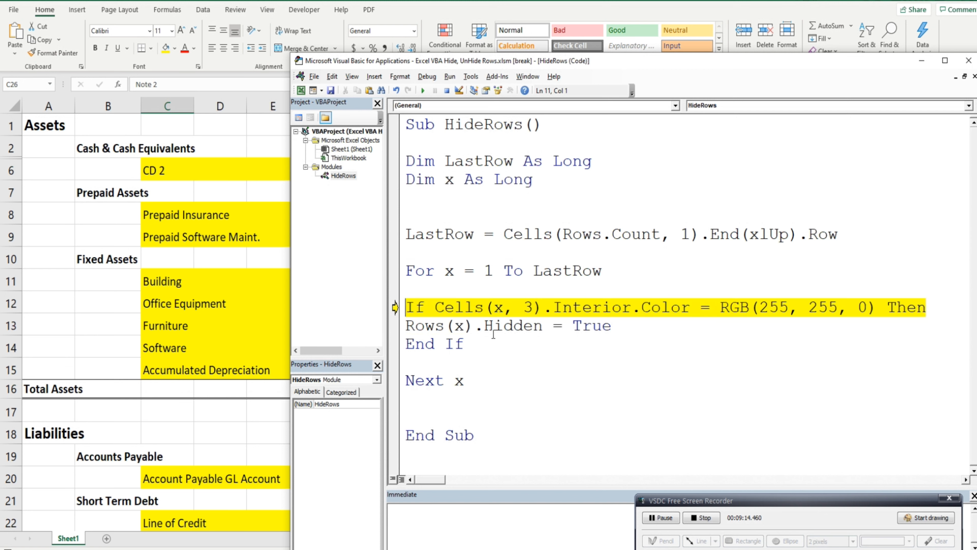
key(F8)
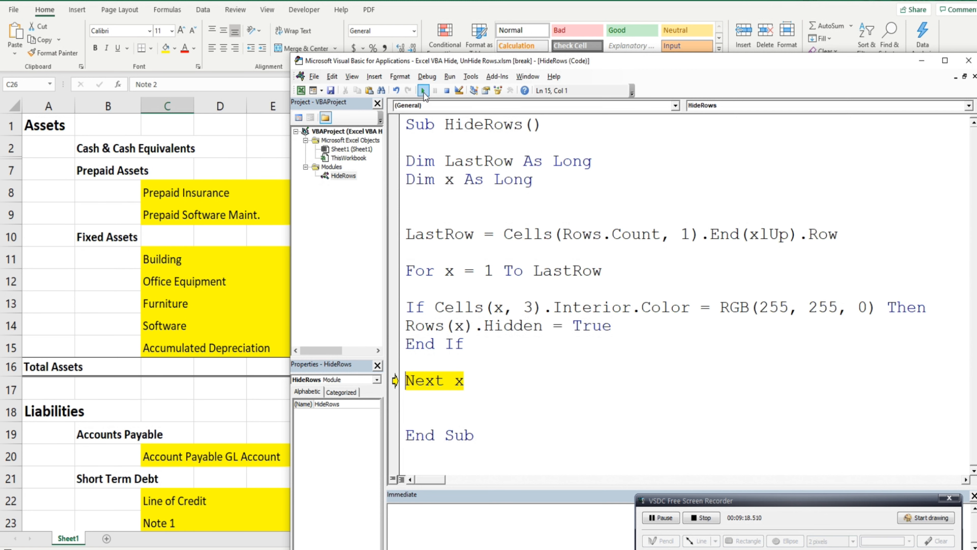
mouse_move(424, 90)
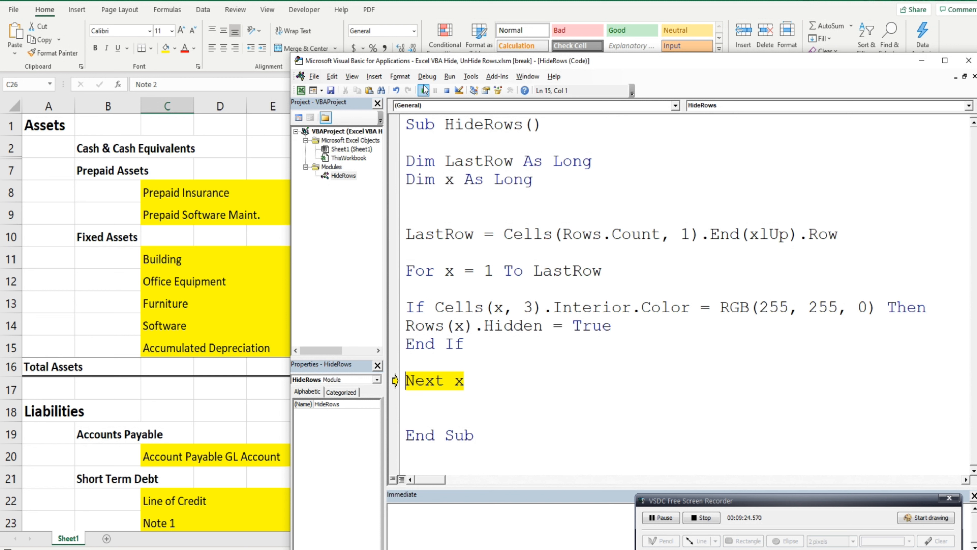
click(426, 91)
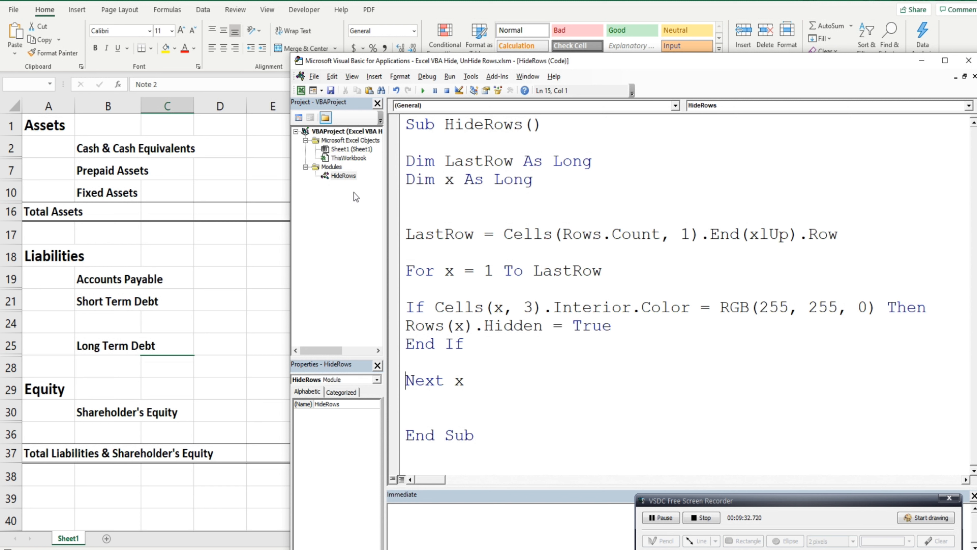
Step: Insert a new module into the VBA project and name it UnHideRows
right_click(342, 175)
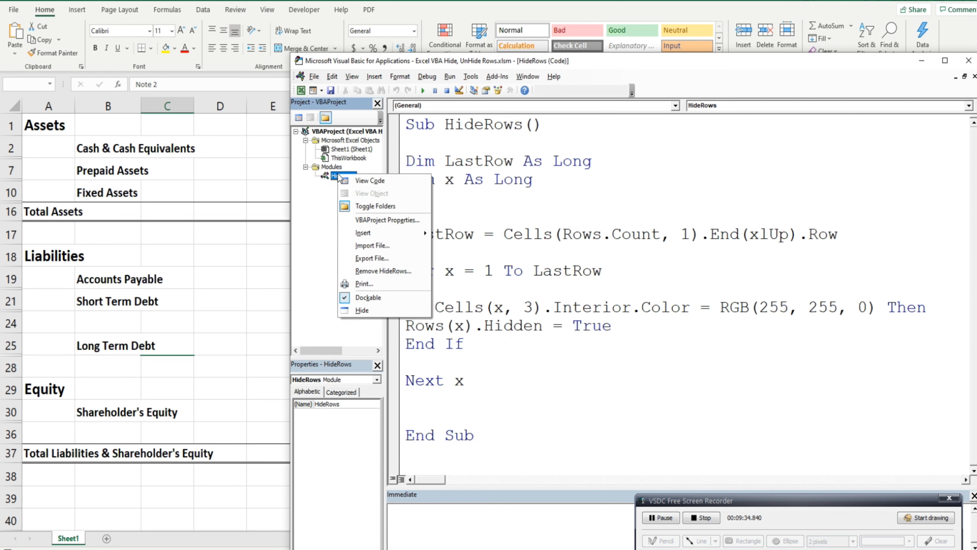
mouse_move(363, 233)
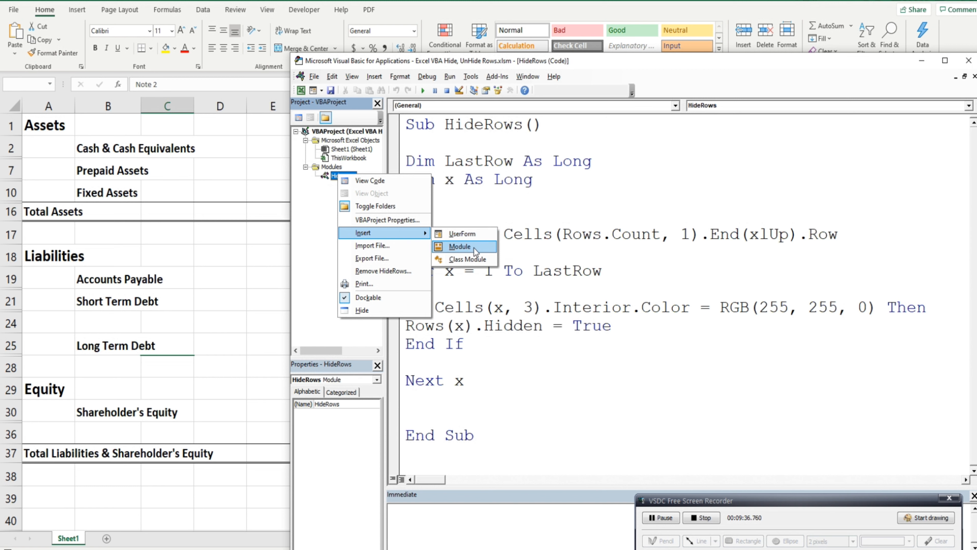
click(460, 246)
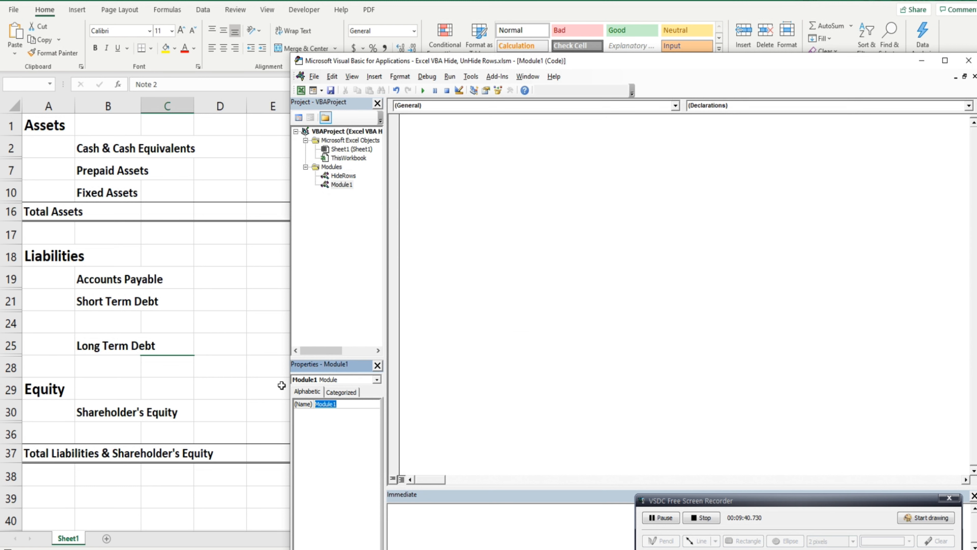
text(UnHideRows)
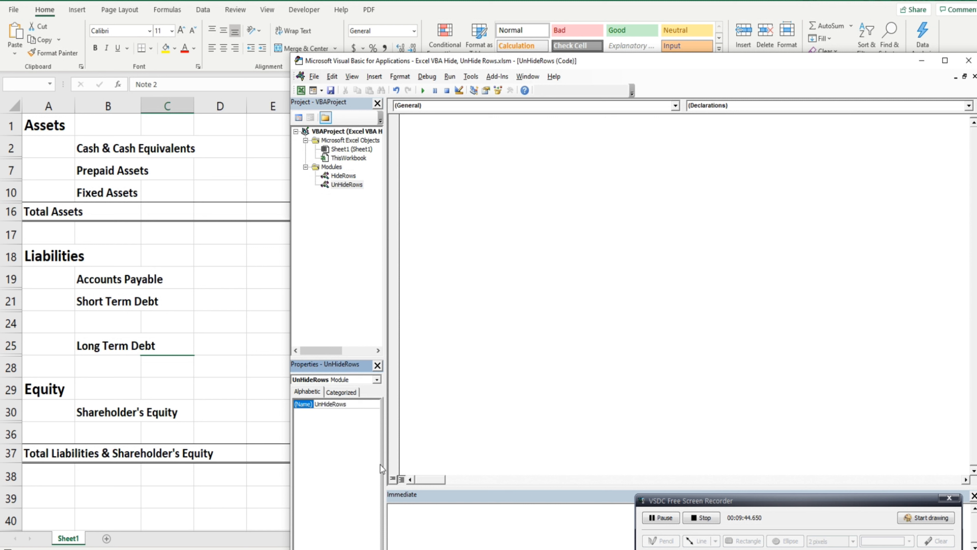
Step: Declare an empty Sub UnHideRows() … End Sub in the new module
click(330, 404)
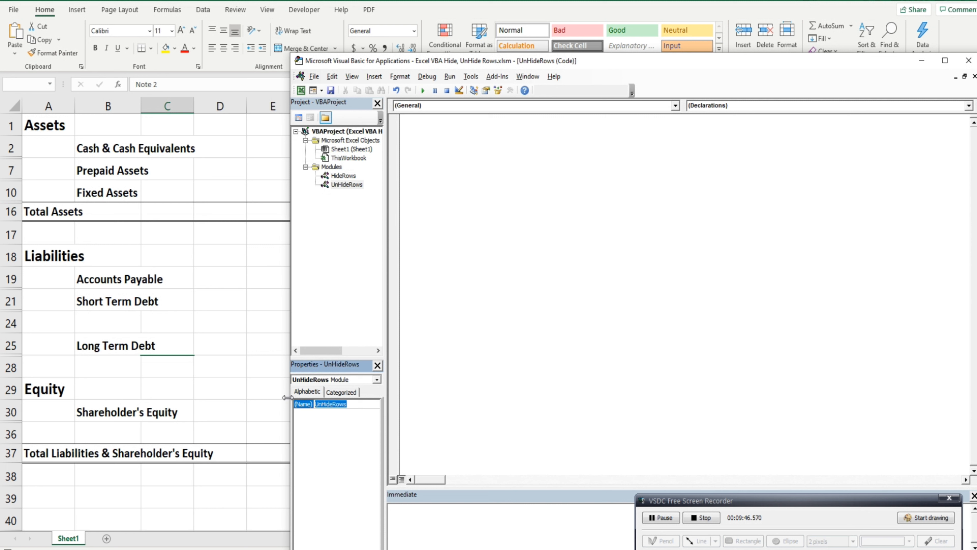
text(Sub)
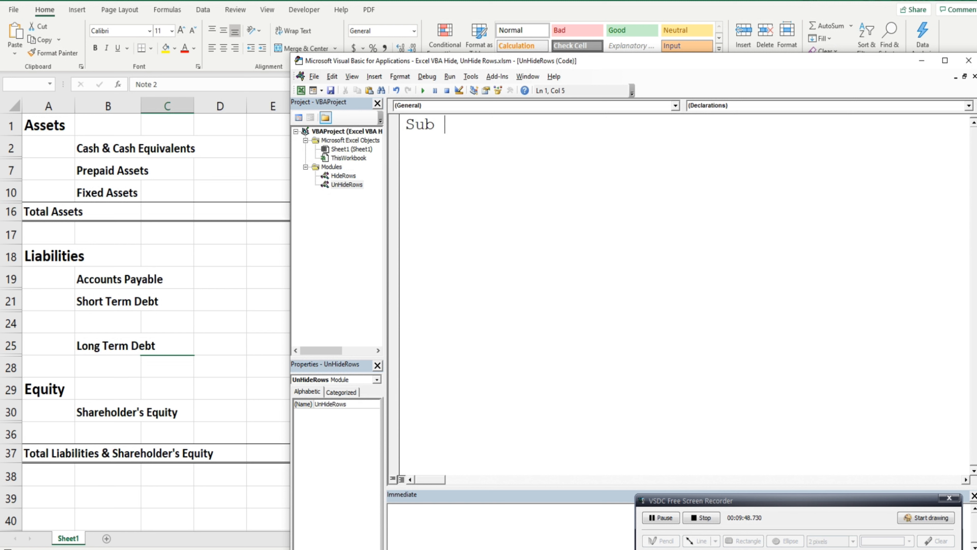
text(UnHideRows)
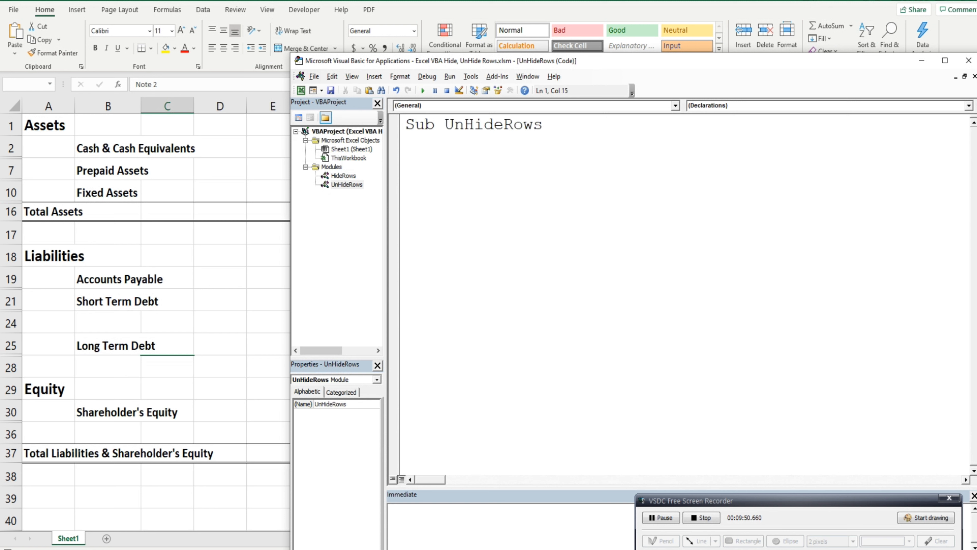
key(enter)
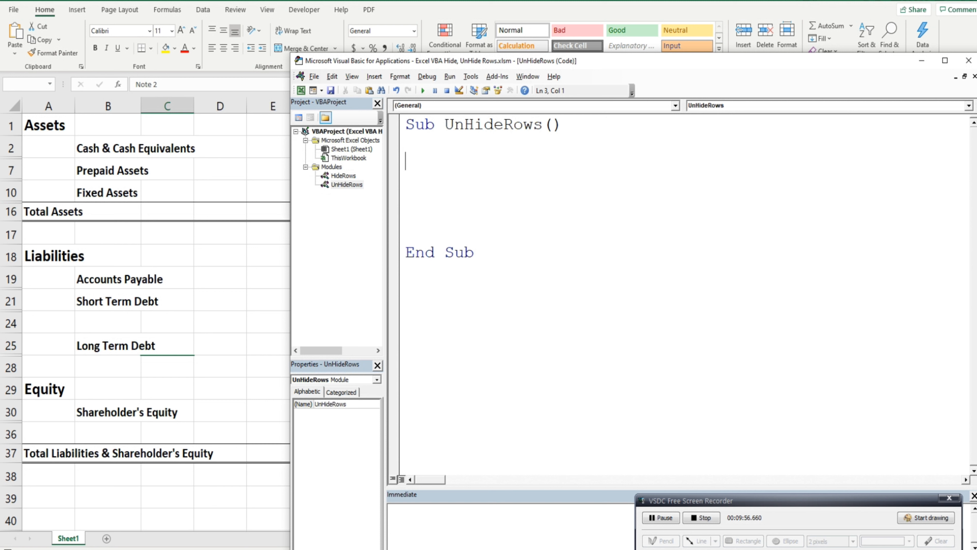
Step: Write Rows.Hidden = False in UnHideRows and run it so the yellow rows reappear
text(Rows)
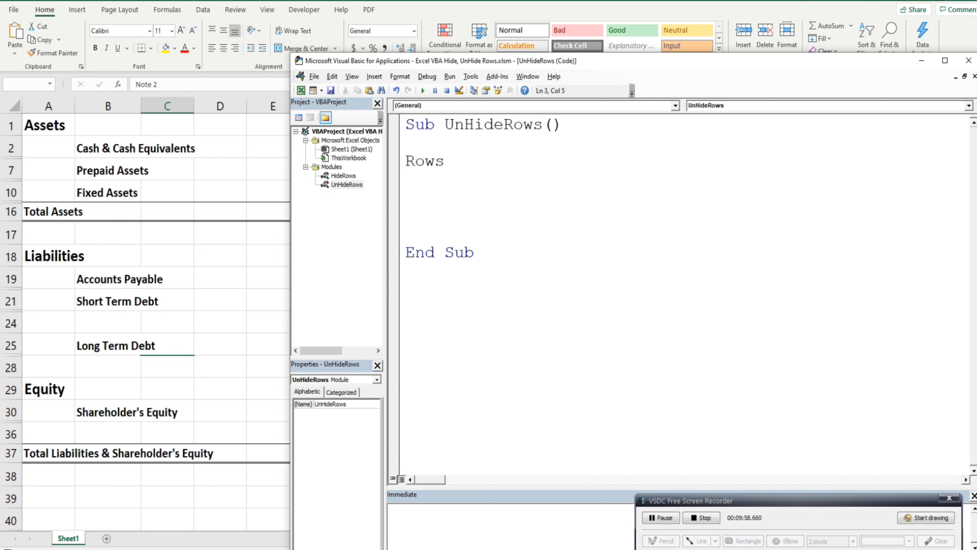
text(.)
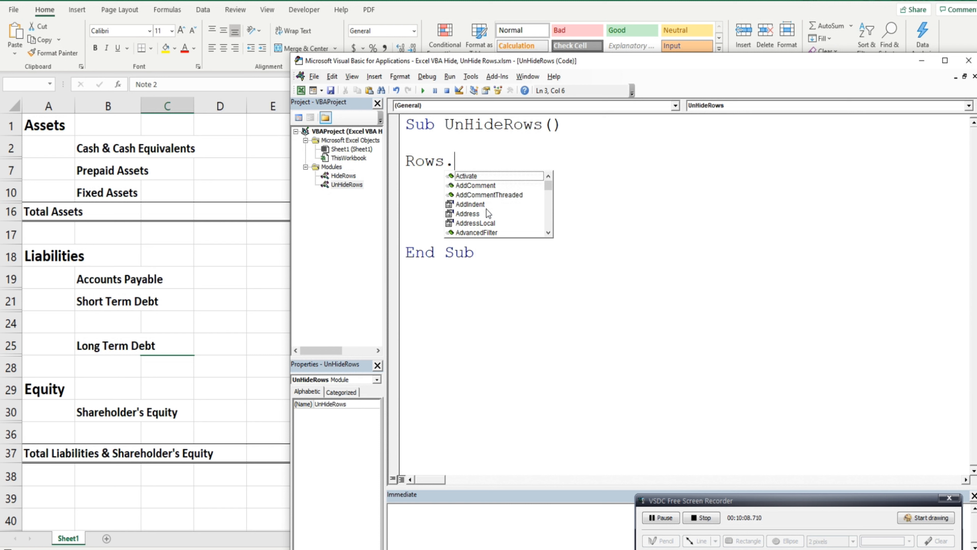
text(Hidden)
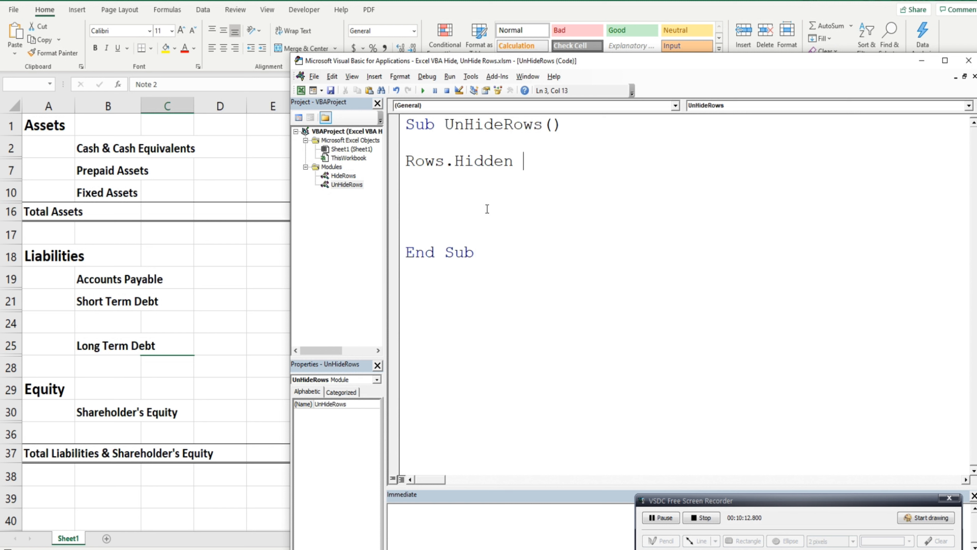
text(=)
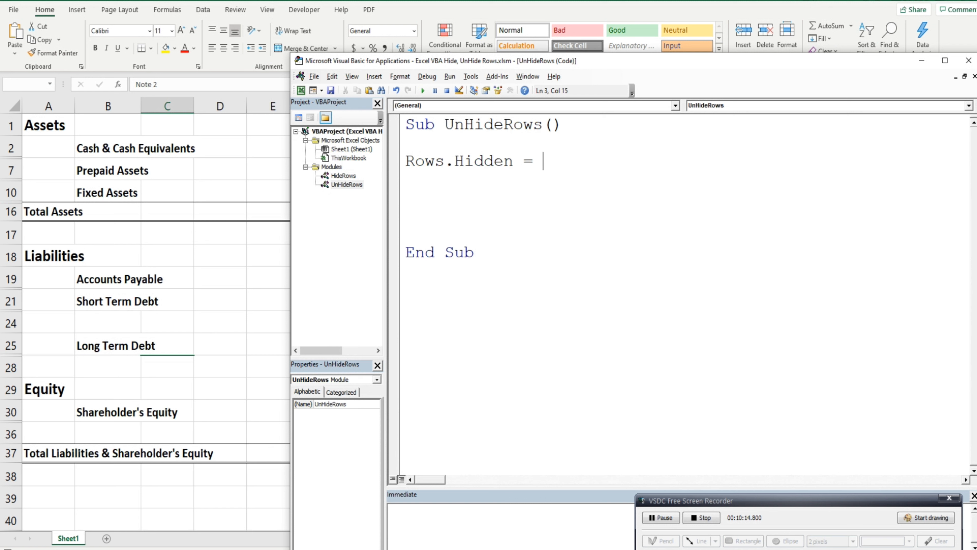
text(False)
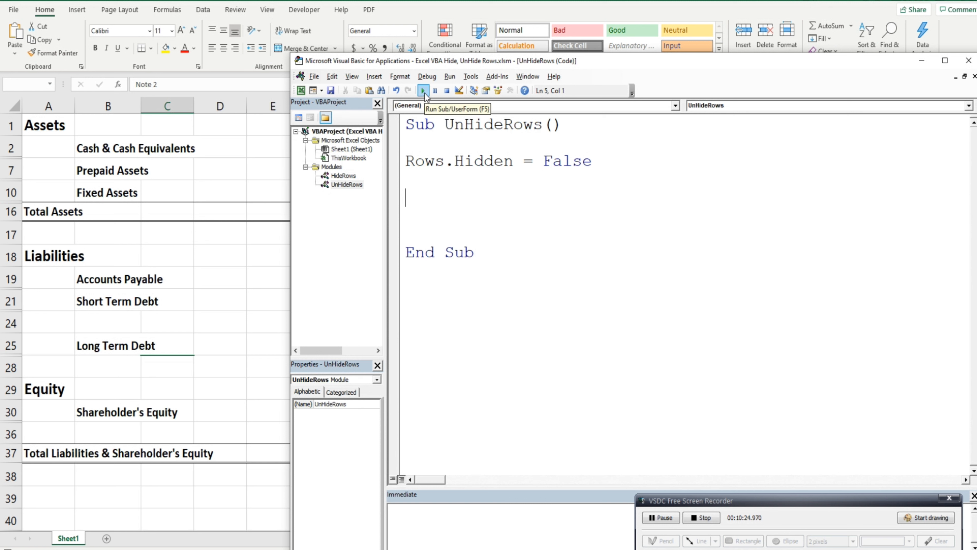
click(423, 90)
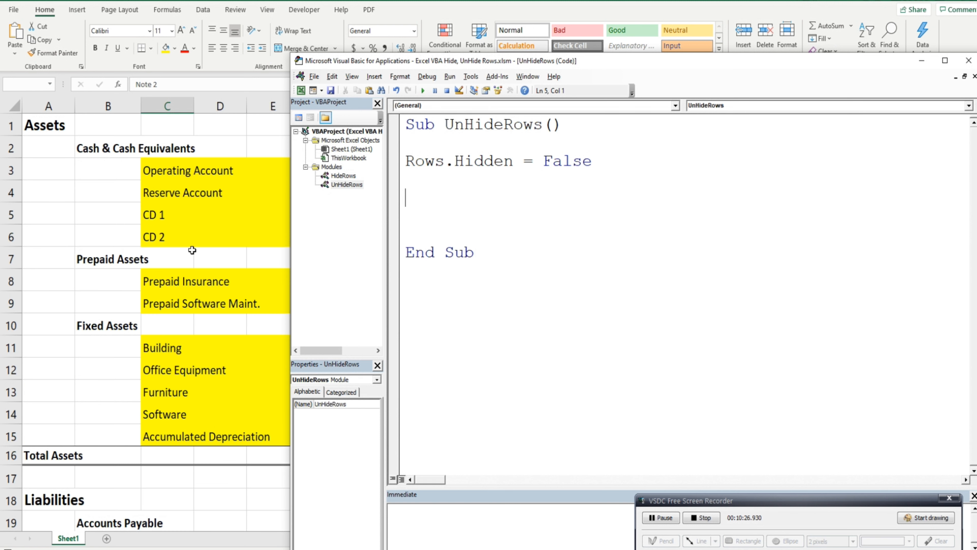
mouse_move(167, 424)
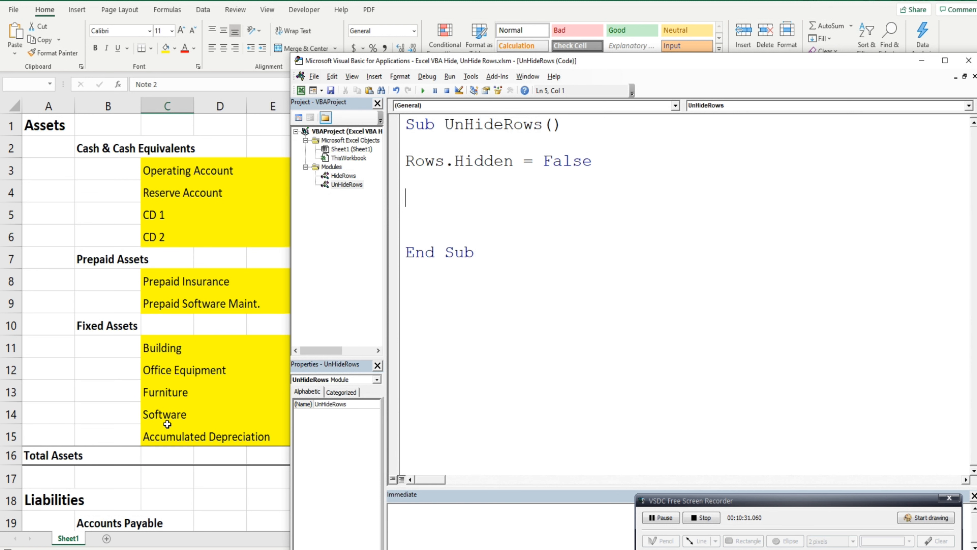
mouse_move(391, 244)
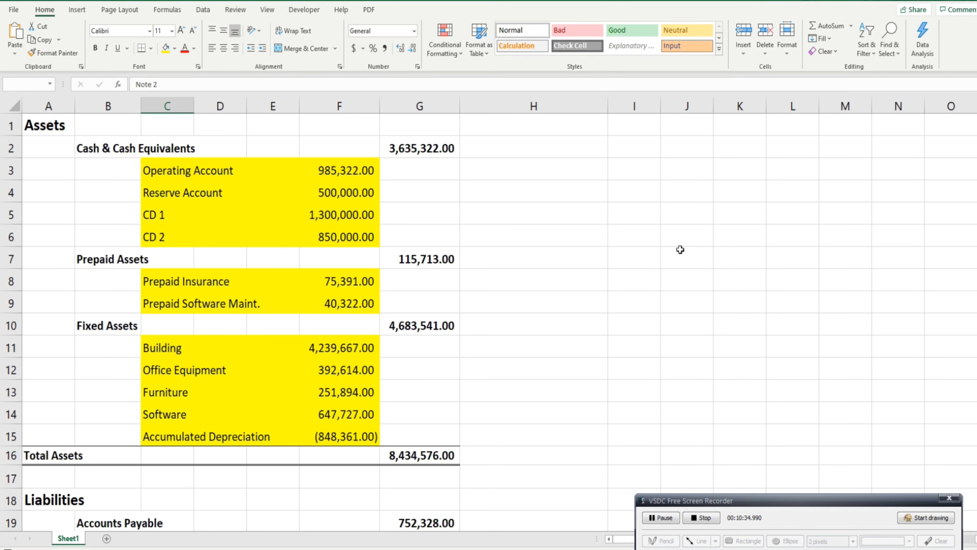
Step: Draw a Form Controls button over I1:J2 from the Developer ribbon and assign the HideRows macro
click(687, 257)
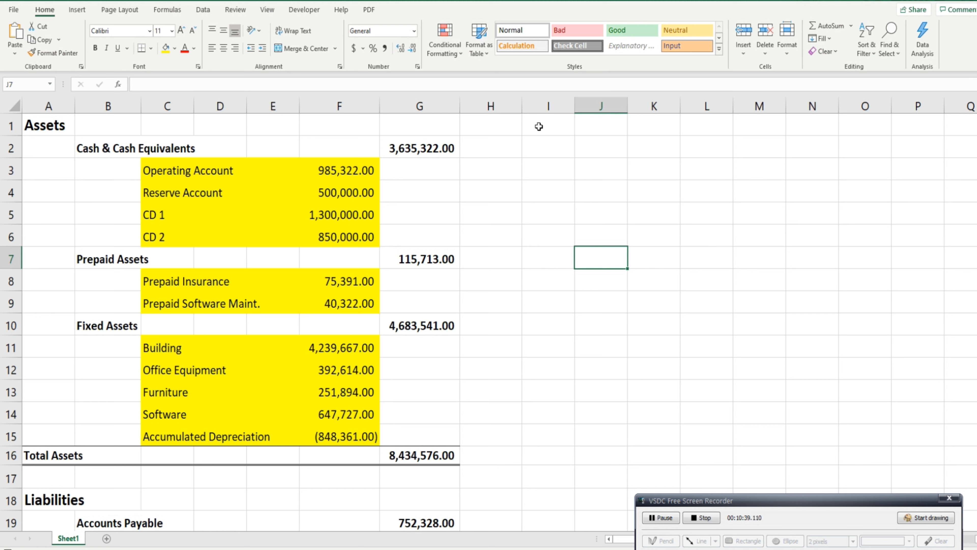
click(304, 10)
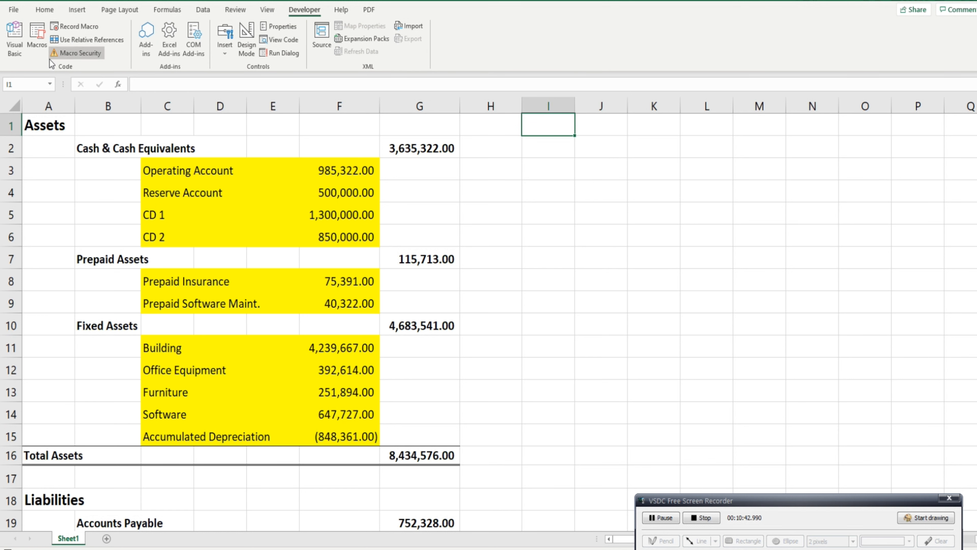
click(224, 45)
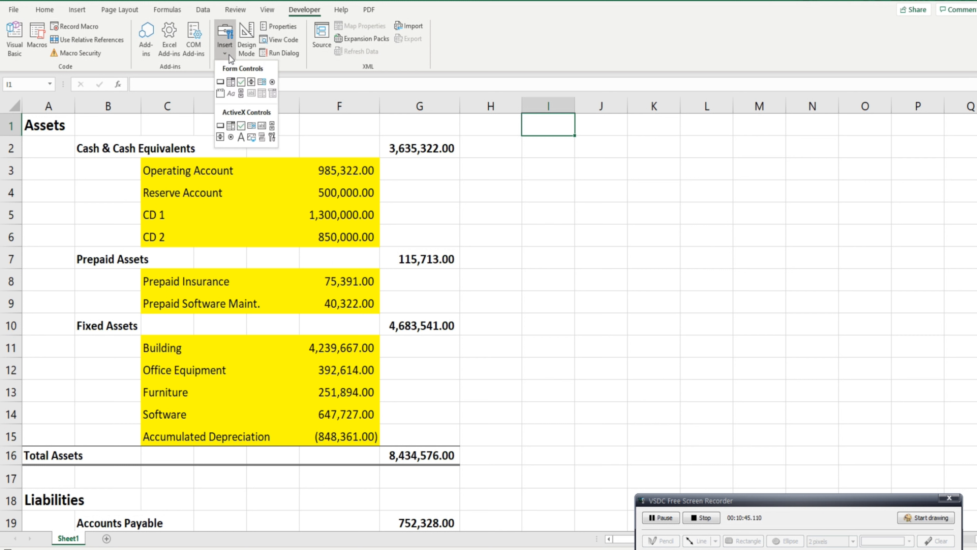
mouse_move(219, 82)
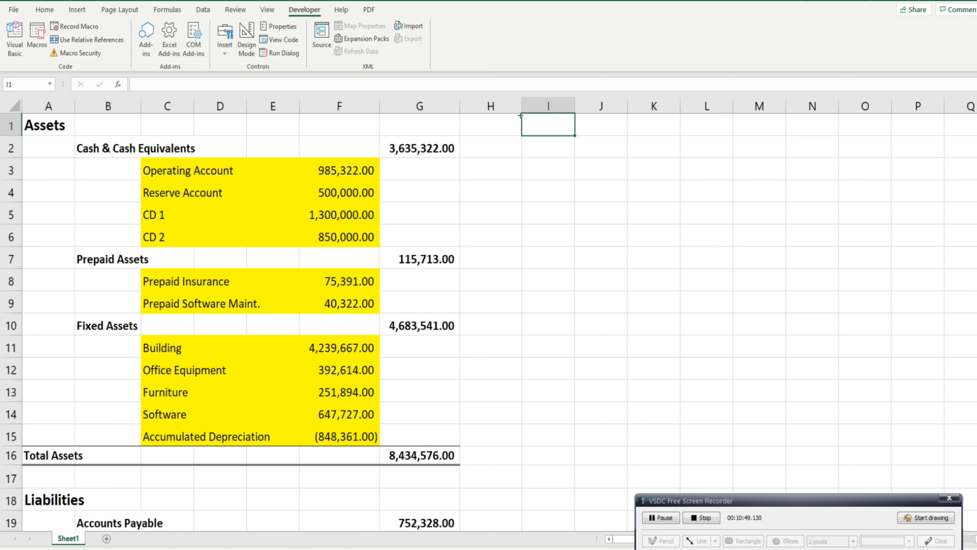
drag(547, 123, 601, 147)
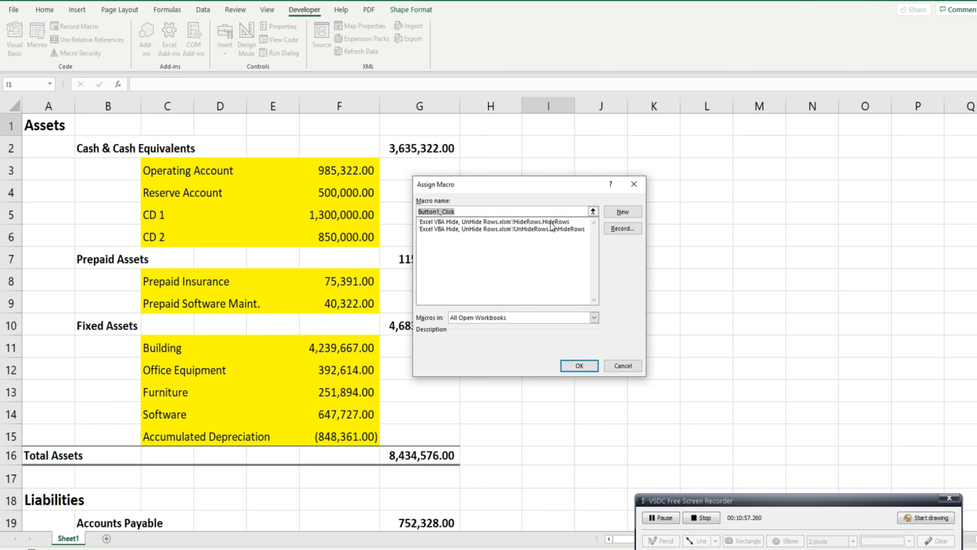
click(492, 221)
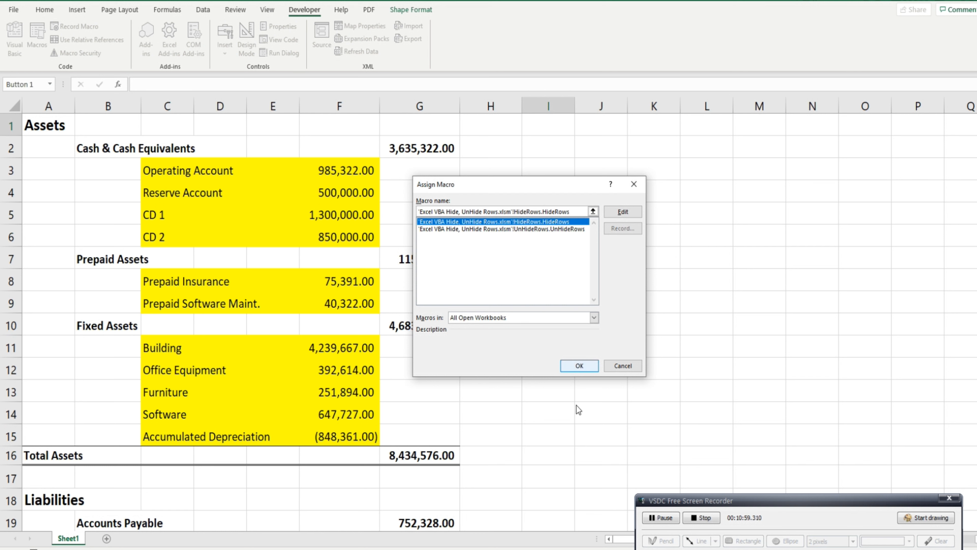
click(578, 365)
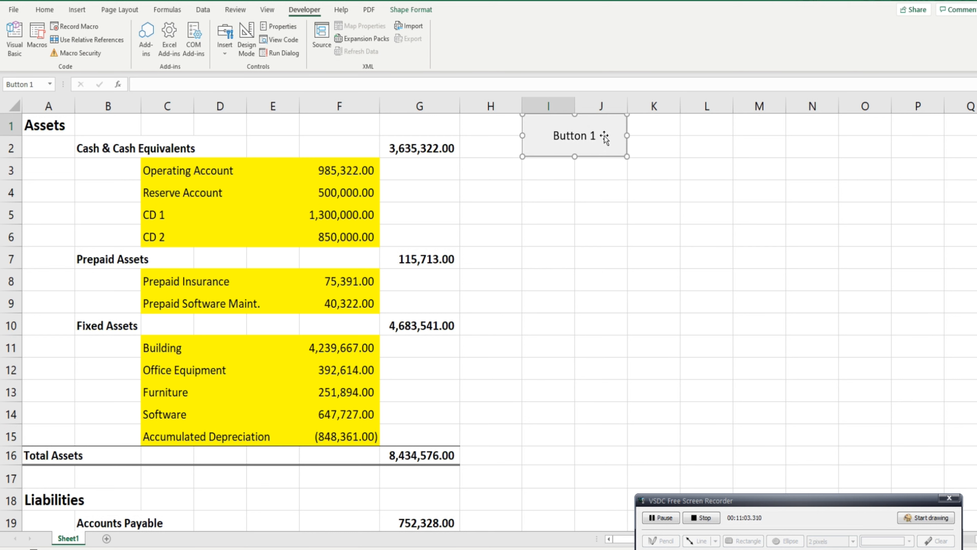
Step: Caption the new button 'Hide Rows'
right_click(574, 135)
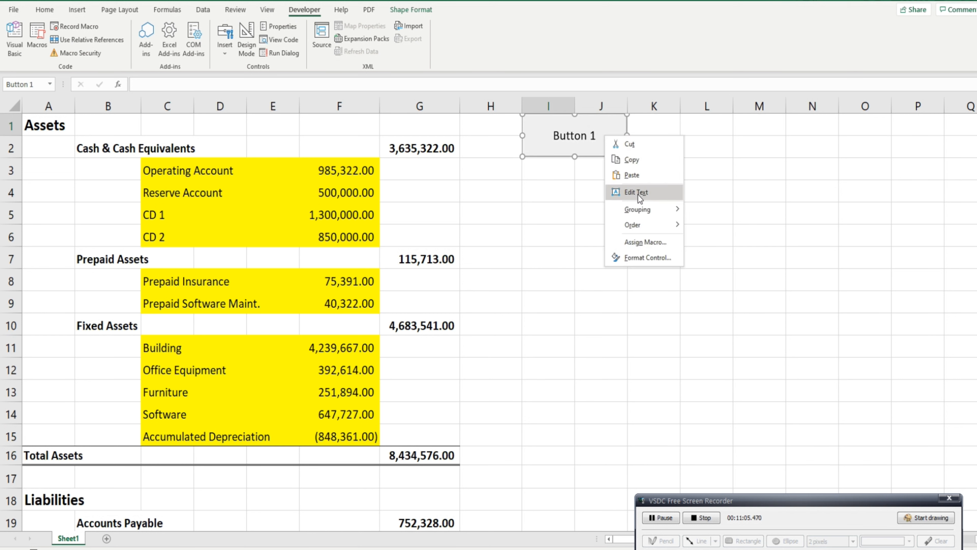
click(637, 191)
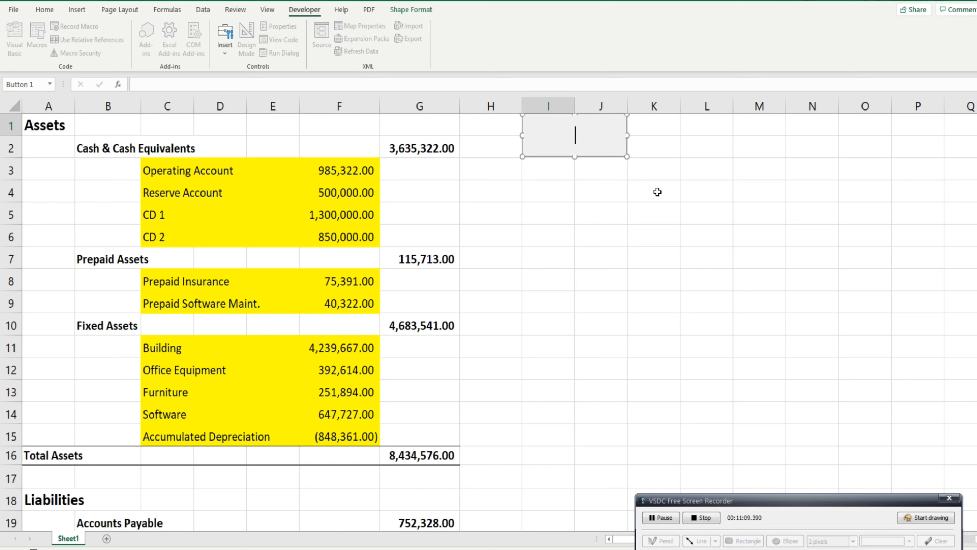
text(Hide R)
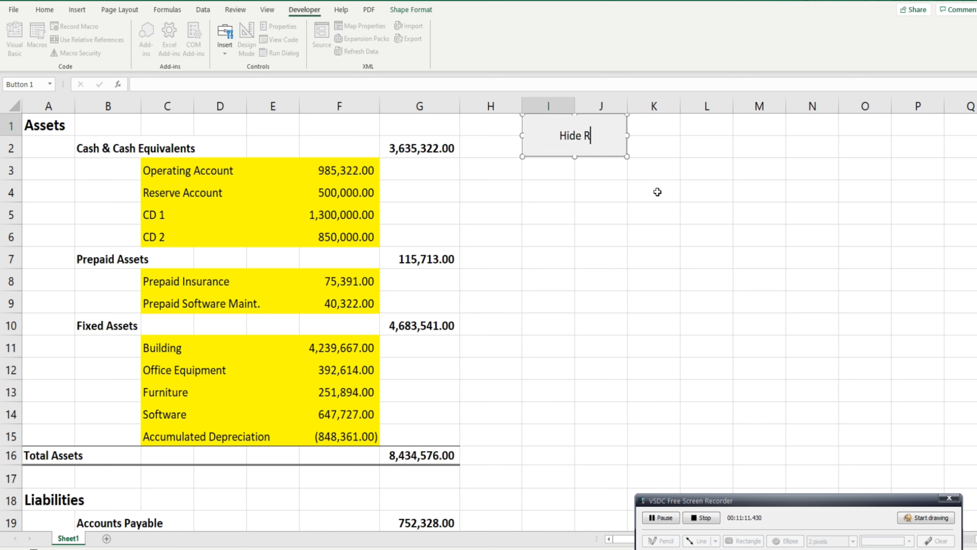
click(653, 192)
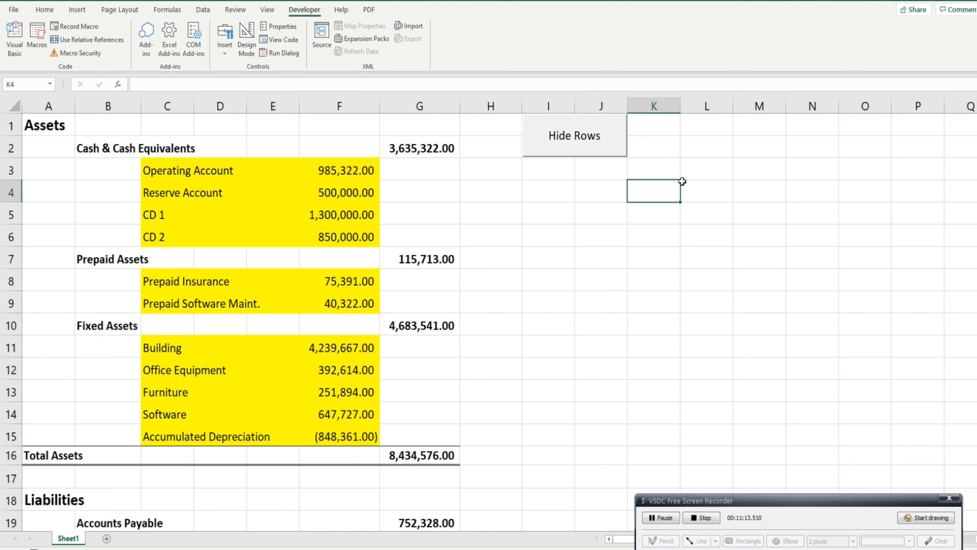
Step: Place a second button at L1 beside the first and assign the UnHideRows macro
click(224, 39)
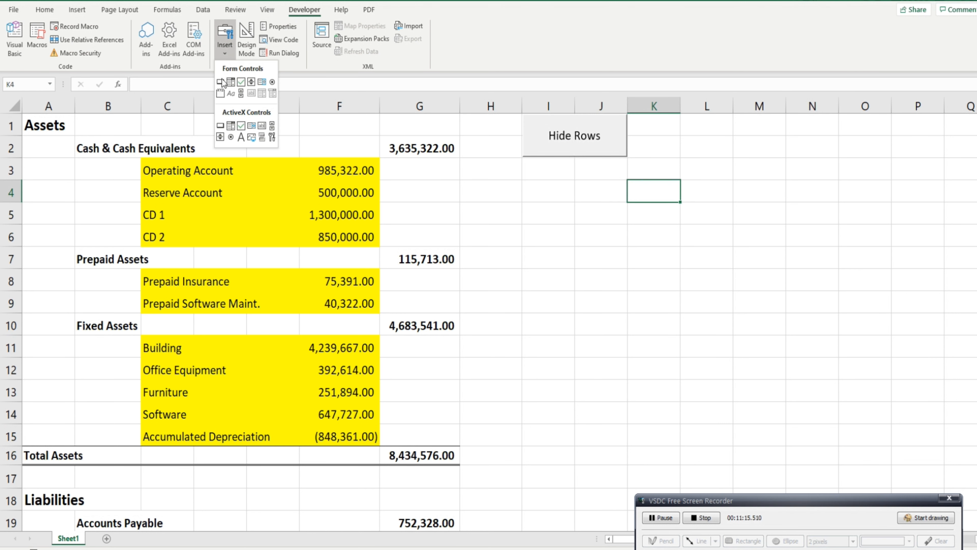
click(681, 115)
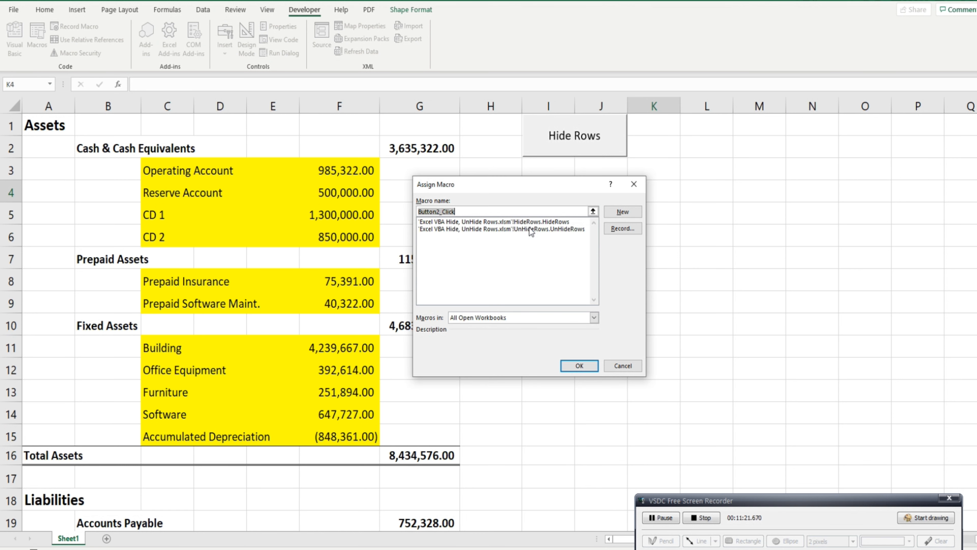
click(498, 229)
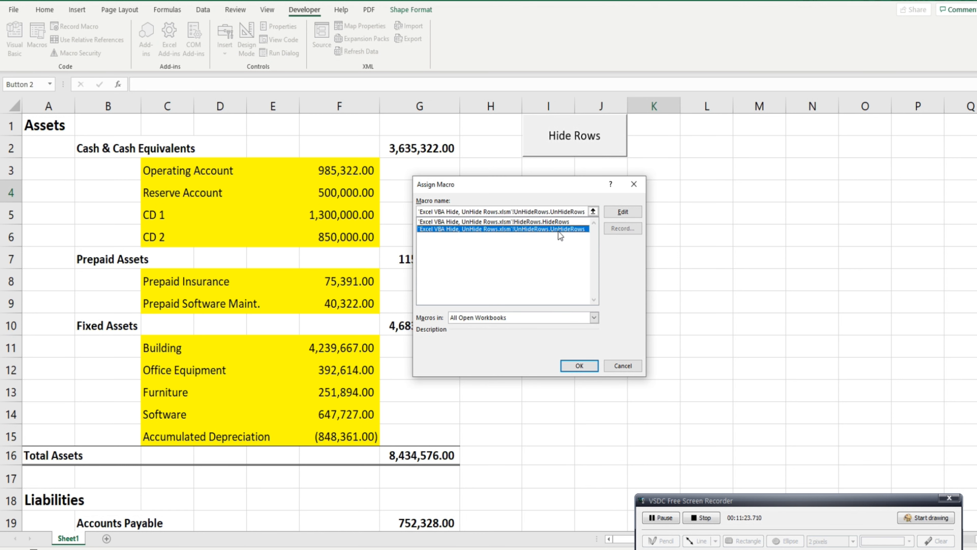
click(577, 366)
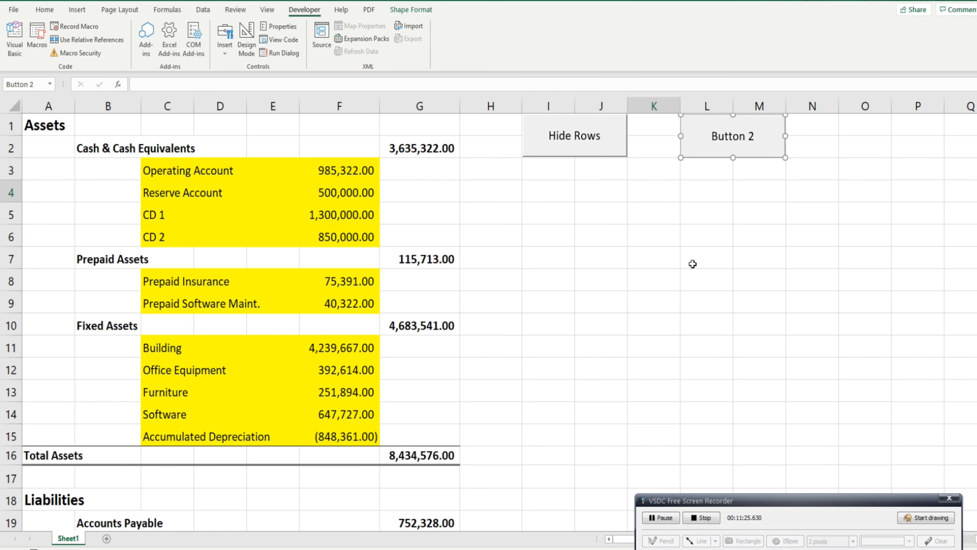
Step: Caption the second button 'UnHide Rows'
right_click(733, 136)
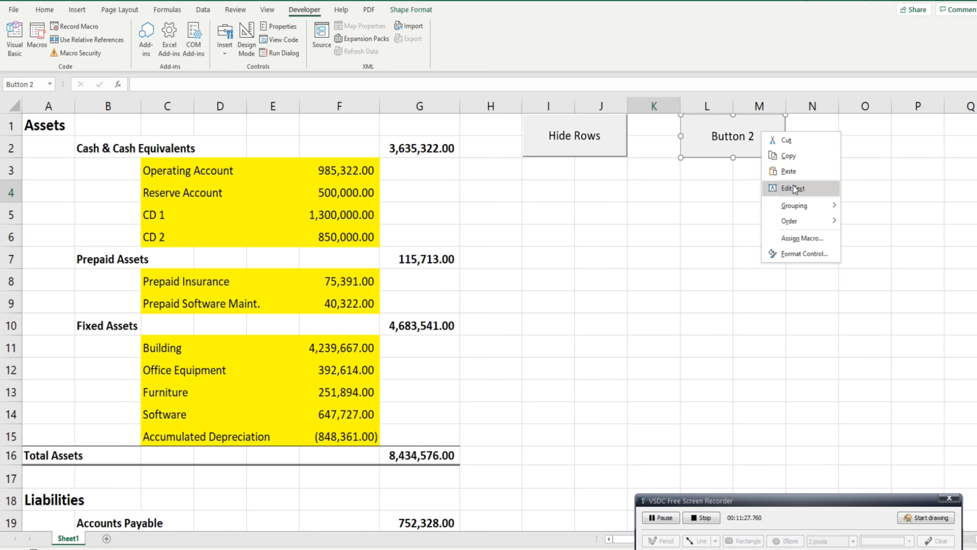
click(791, 188)
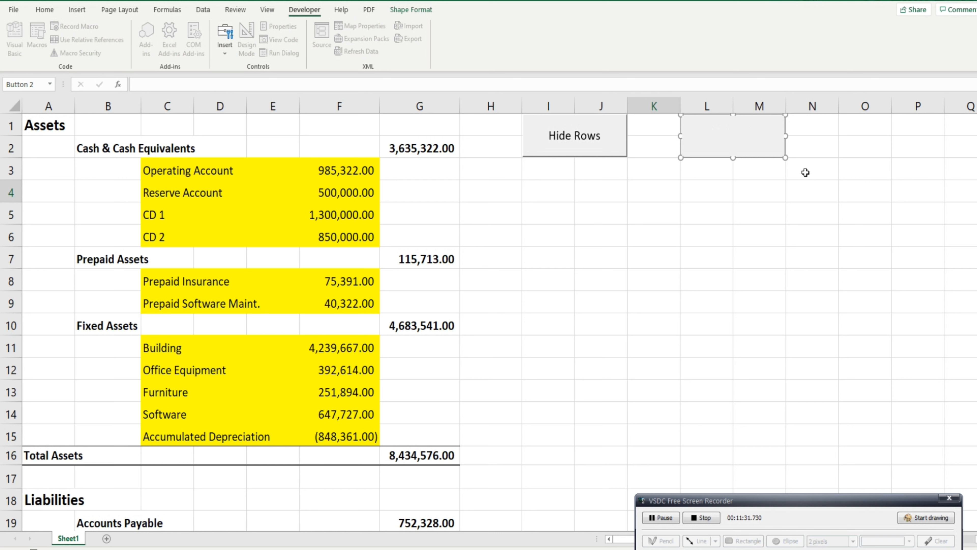
text(UnHide)
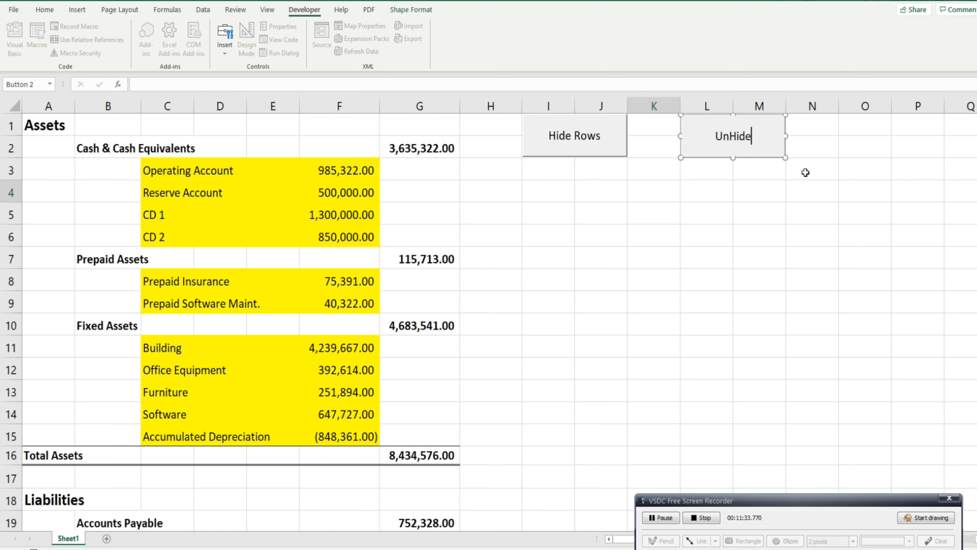
text(Rows)
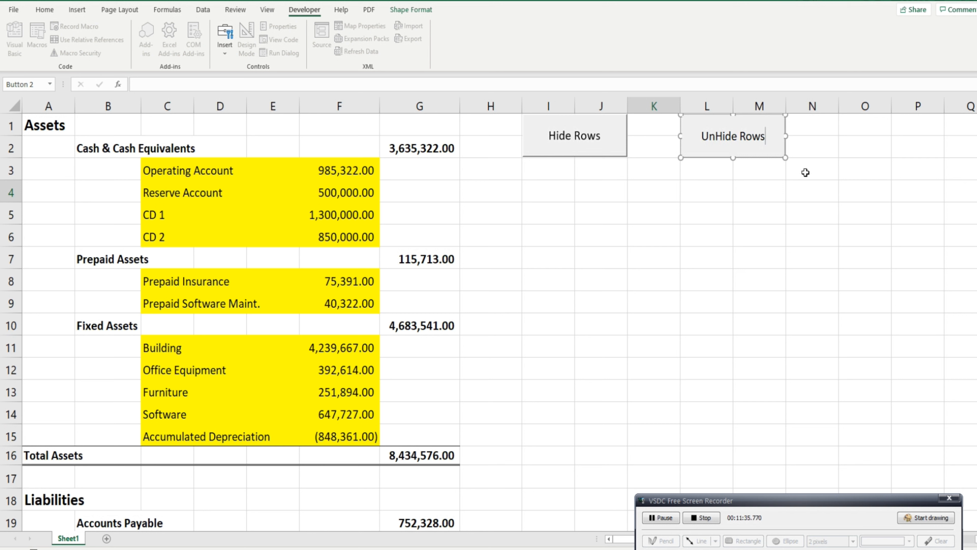
click(758, 280)
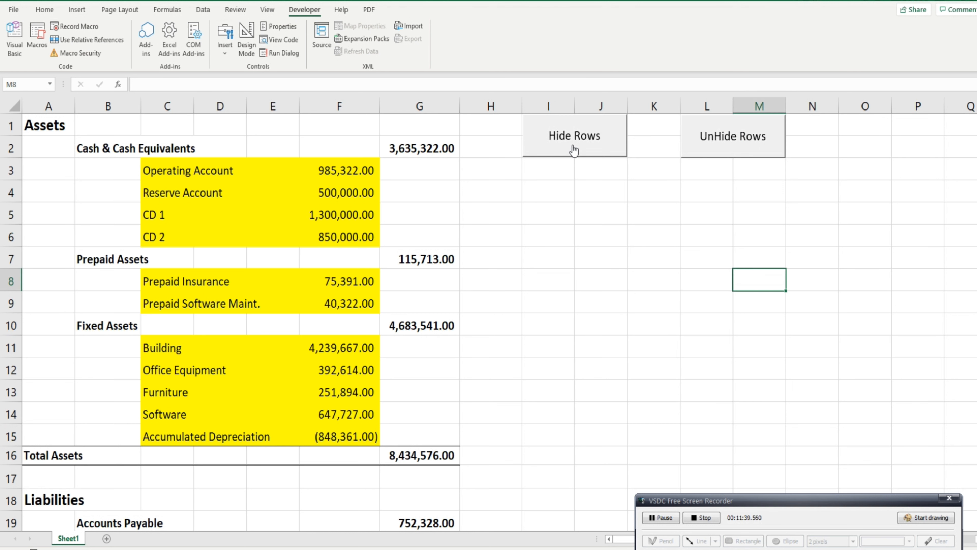
click(573, 135)
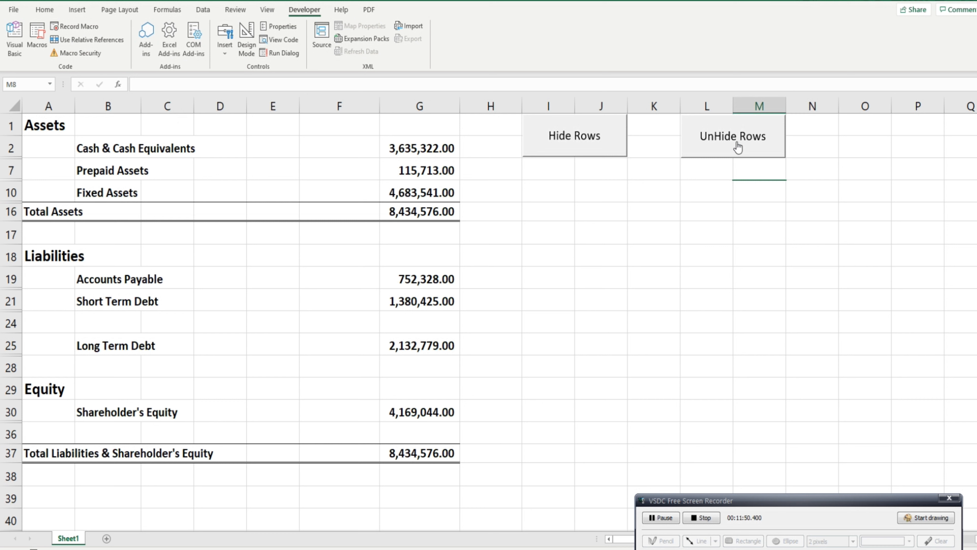
click(732, 136)
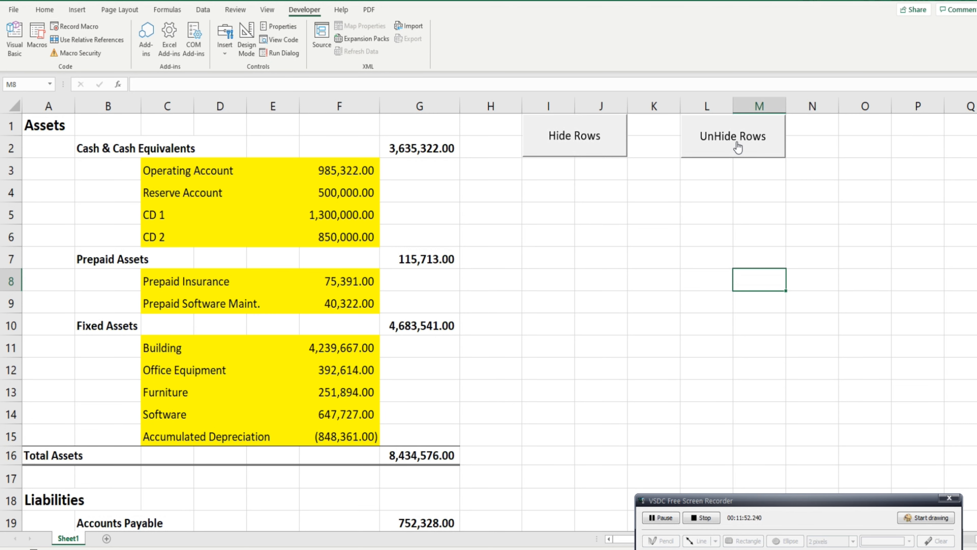